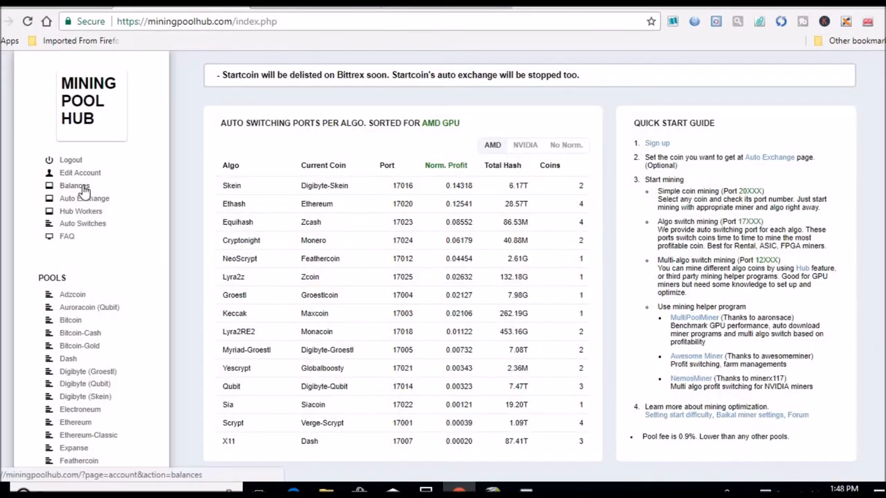
View the Verge-Scrypt, Ethereum and Monero wallet balances on the Balances page.
{"action": "left_click", "coordinate": [75, 185]}
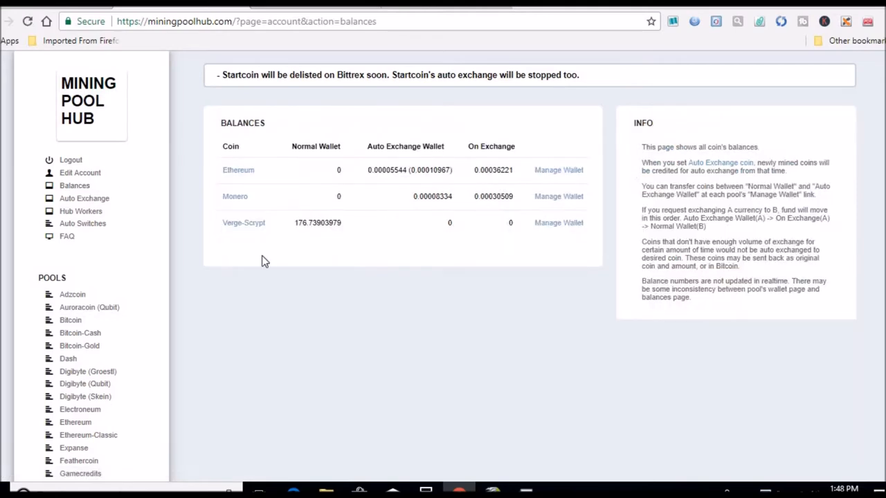
{"action": "mouse_move", "coordinate": [310, 244]}
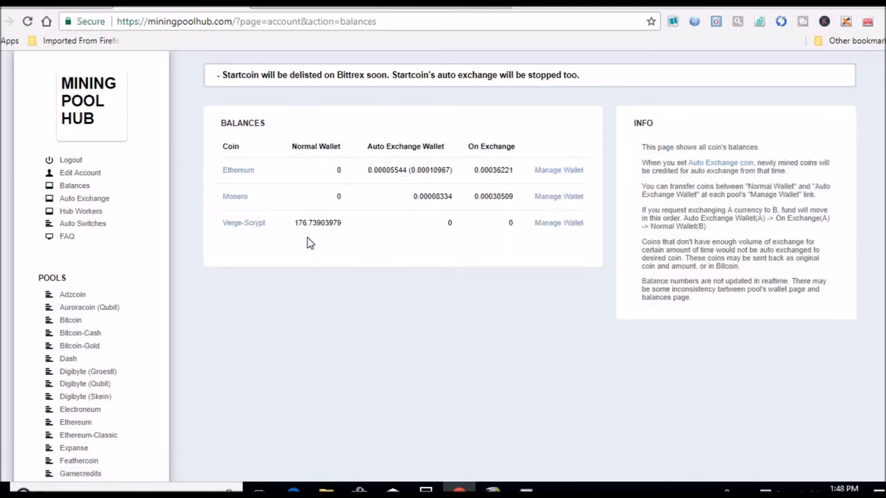
{"action": "mouse_move", "coordinate": [416, 373]}
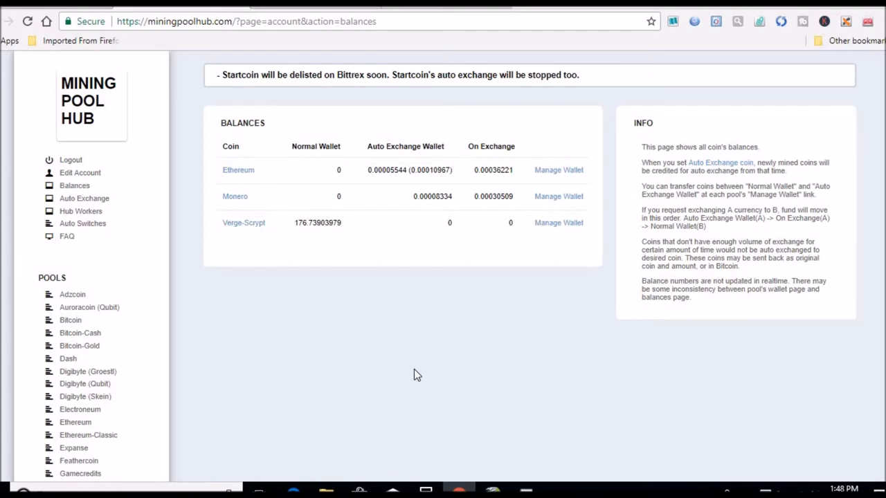
{"action": "left_click", "coordinate": [493, 492]}
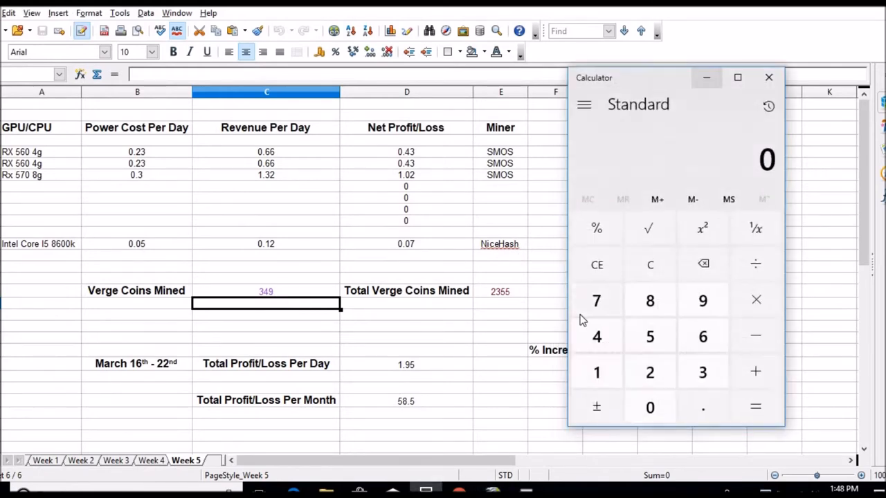
Enter 426 as this week's Verge coins mined.
{"action": "left_click", "coordinate": [597, 336]}
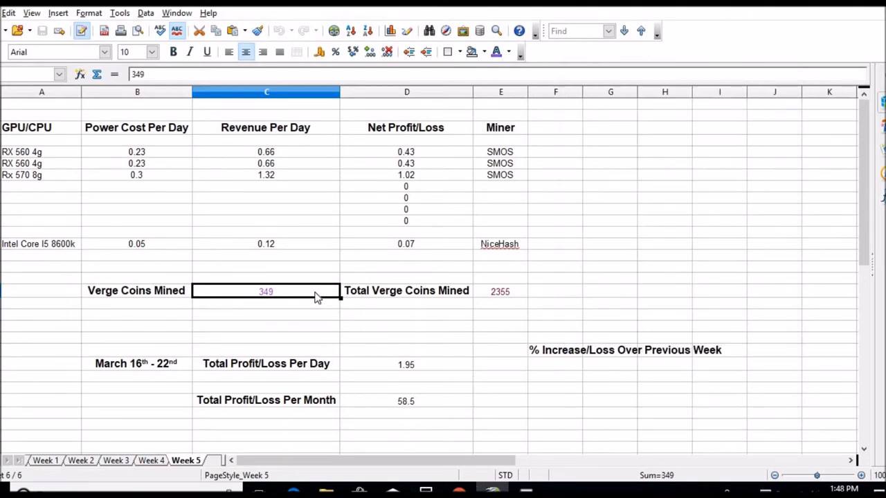
{"action": "type", "text": "426"}
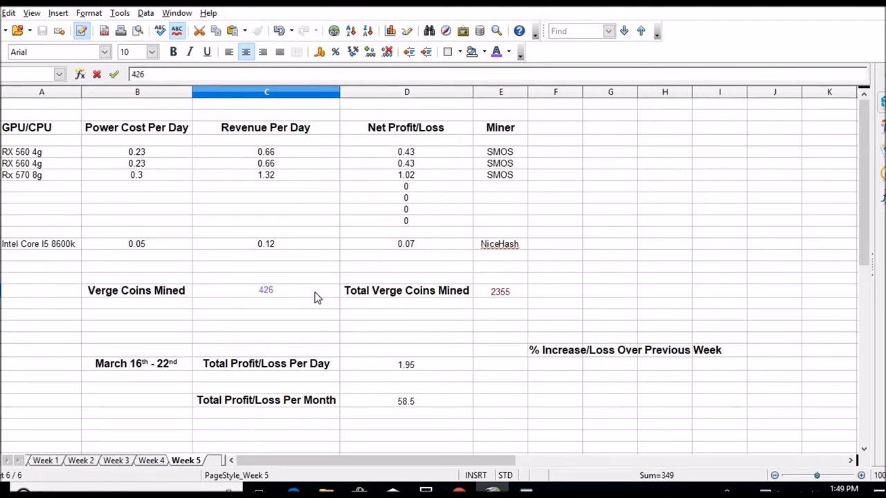
{"action": "left_click", "coordinate": [266, 305]}
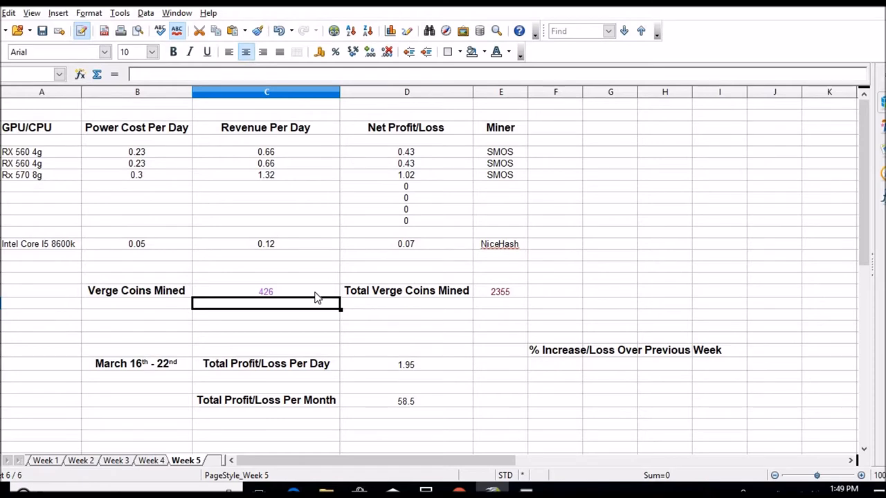
{"action": "mouse_move", "coordinate": [473, 282]}
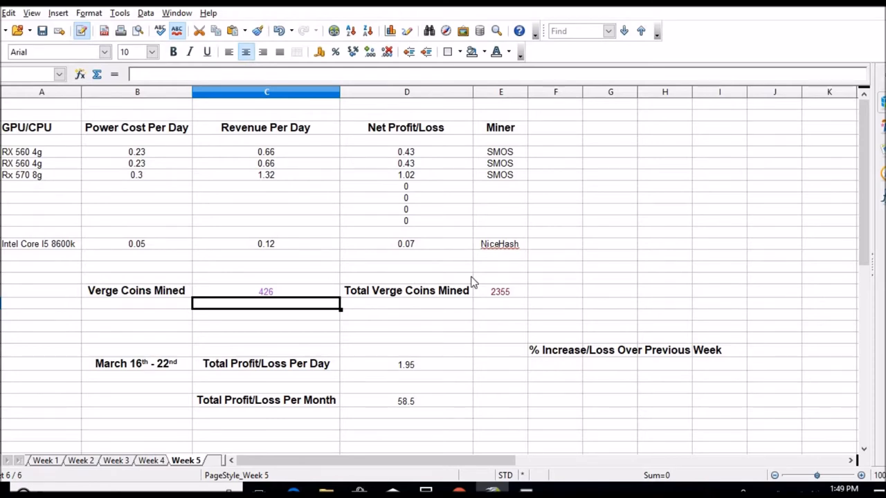
Update Total Verge Coins Mined to 2432 and return to the profit sheet.
{"action": "left_click", "coordinate": [500, 291]}
{"action": "type", "text": "2432"}
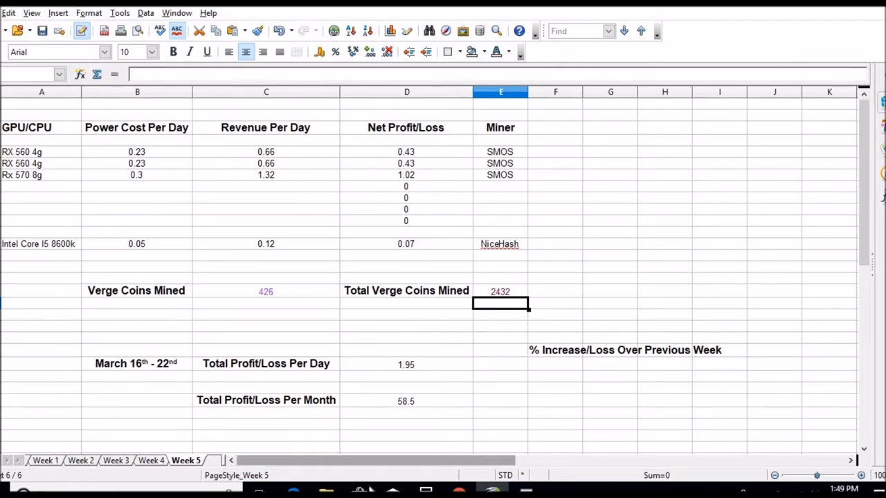
{"action": "left_click", "coordinate": [266, 244]}
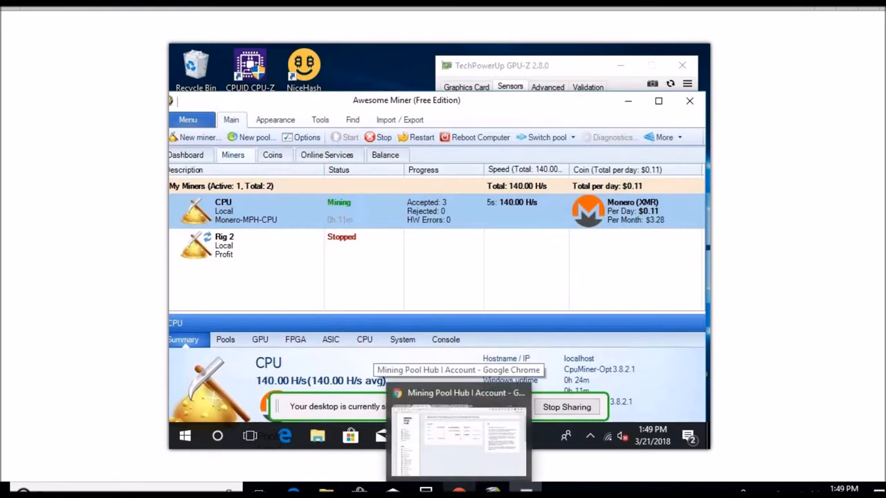
{"action": "left_click", "coordinate": [456, 436]}
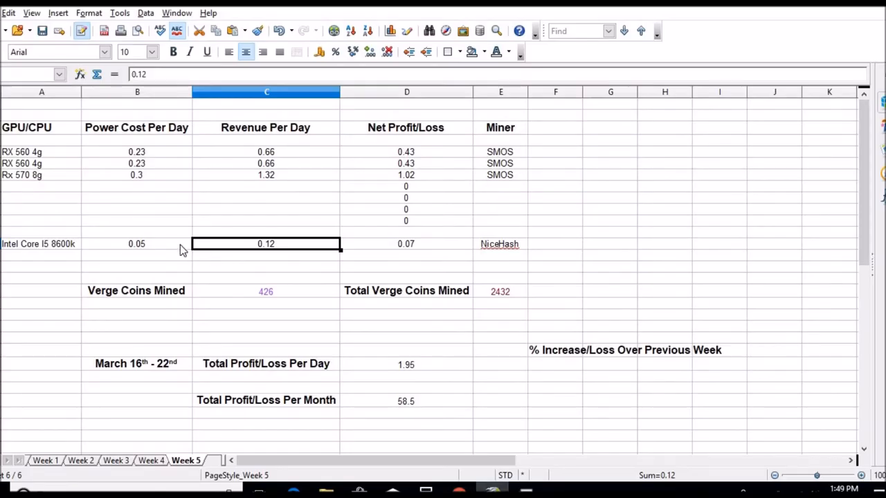
Set the Intel Core i5 8600k's revenue per day to 0.11.
{"action": "left_click", "coordinate": [136, 244]}
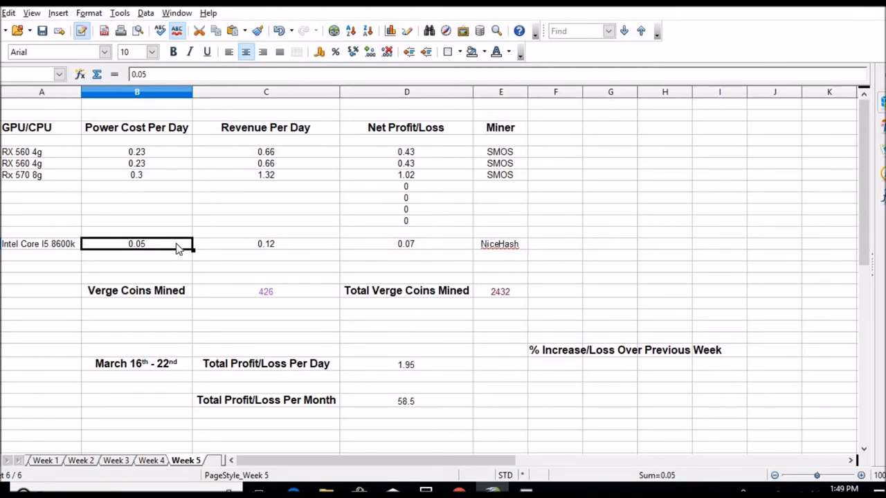
{"action": "type", "text": "0"}
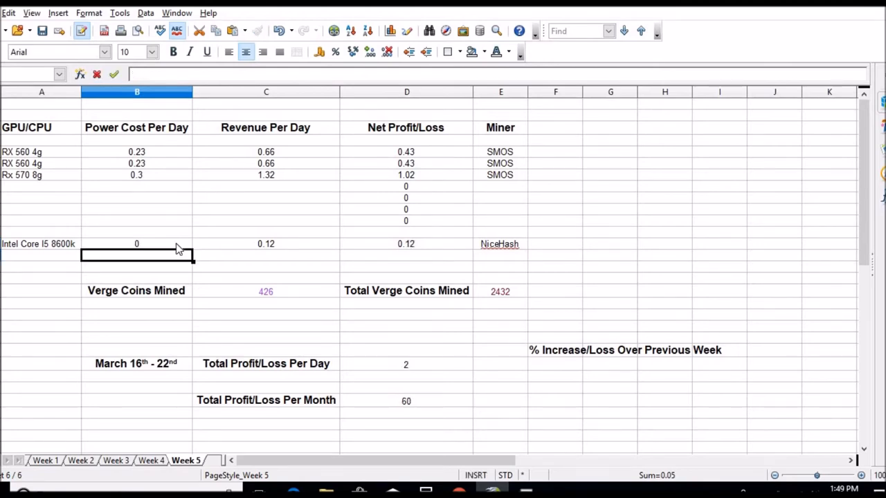
{"action": "left_click", "coordinate": [266, 243]}
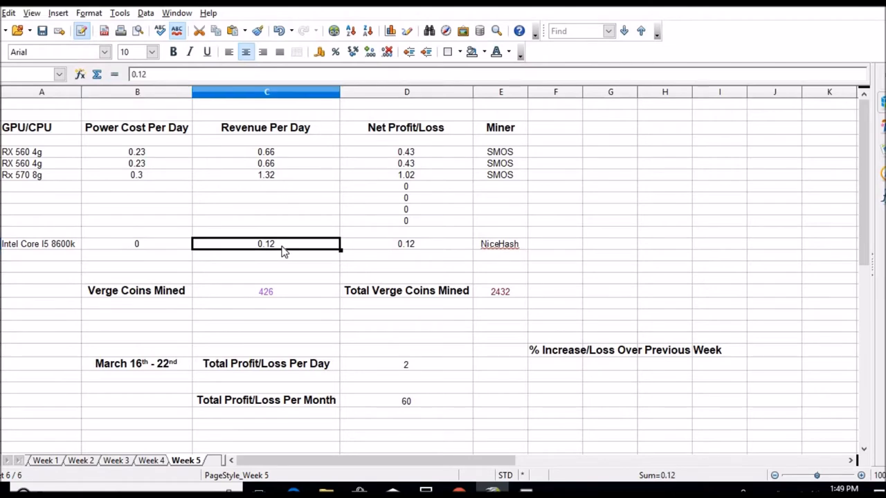
{"action": "type", "text": "0.11"}
{"action": "key", "text": "Return"}
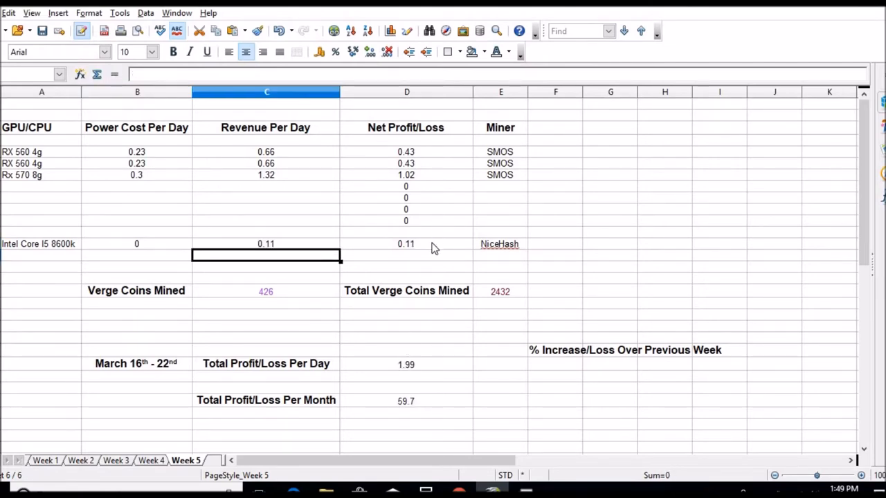
Check the D13 net profit formula =(C13)-(B13) and correct the power cost to 0.01.
{"action": "left_click", "coordinate": [407, 243]}
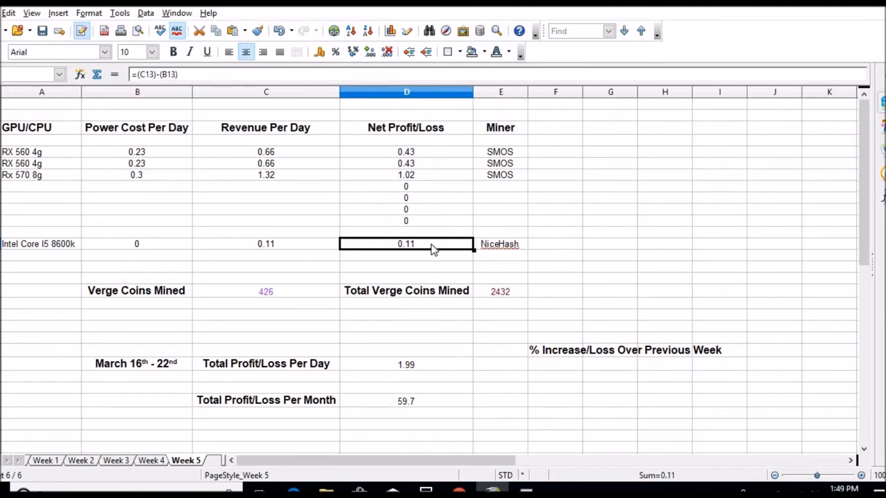
{"action": "mouse_move", "coordinate": [210, 248]}
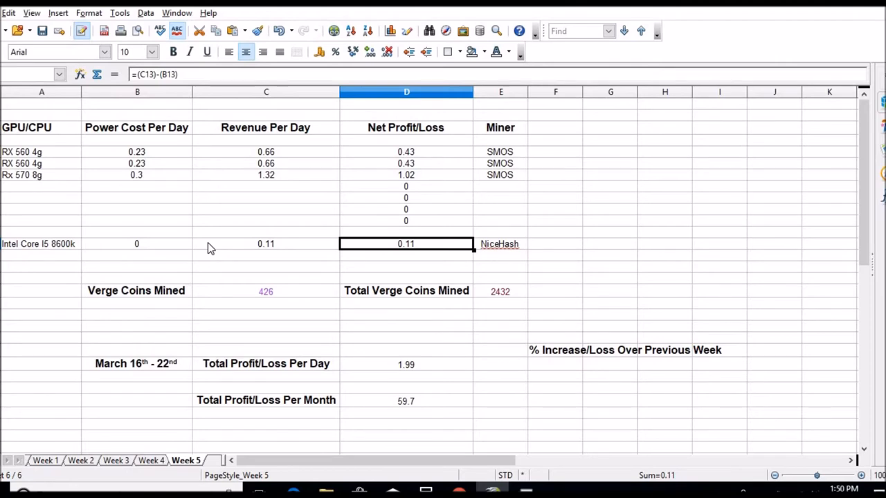
{"action": "mouse_move", "coordinate": [371, 255]}
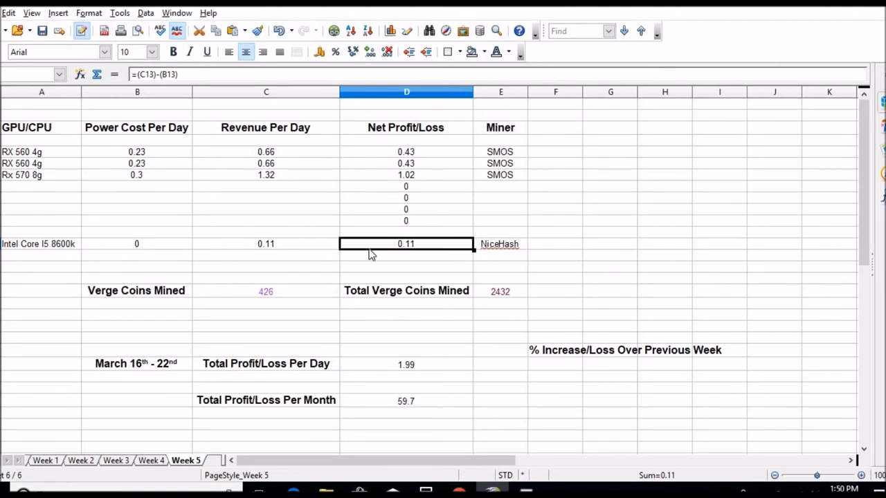
{"action": "mouse_move", "coordinate": [201, 260]}
{"action": "type", "text": ".1"}
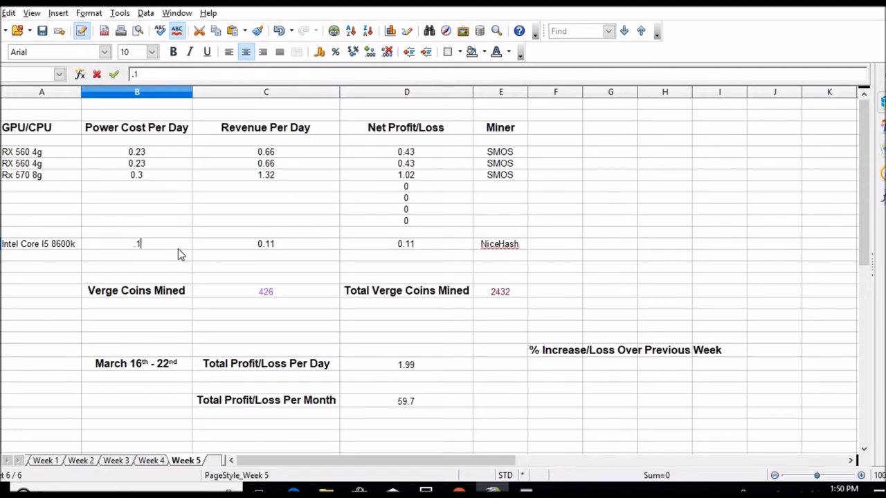
{"action": "key", "text": "Return"}
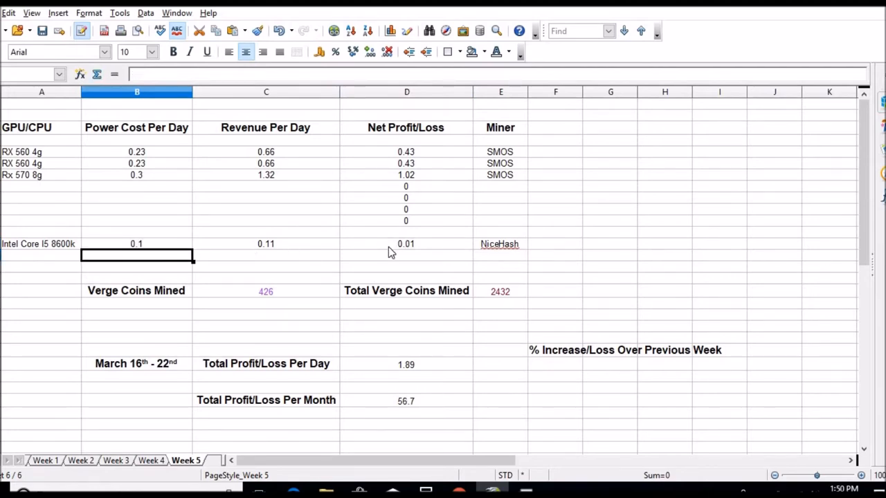
{"action": "mouse_move", "coordinate": [166, 248]}
{"action": "type", "text": ".01"}
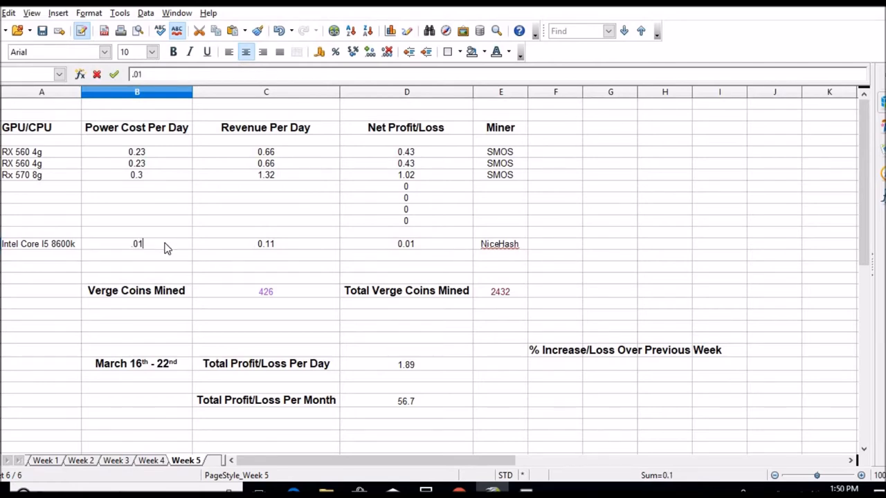
{"action": "key", "text": "Return"}
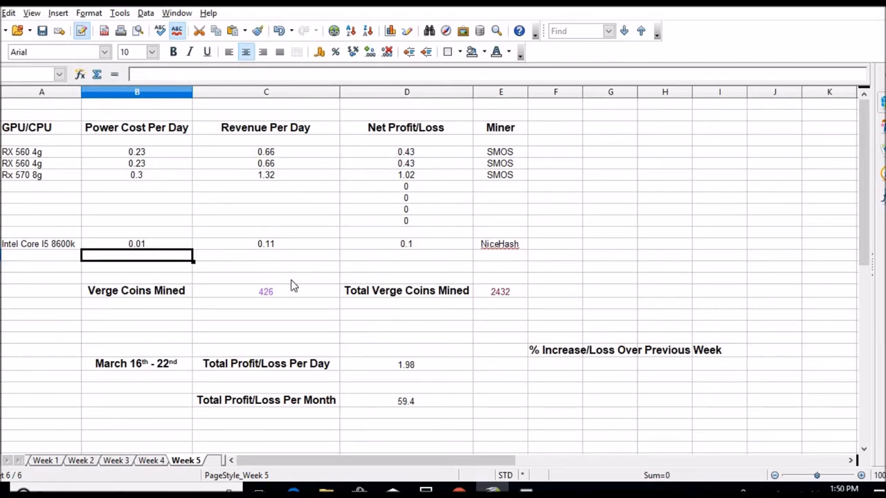
{"action": "mouse_move", "coordinate": [429, 462]}
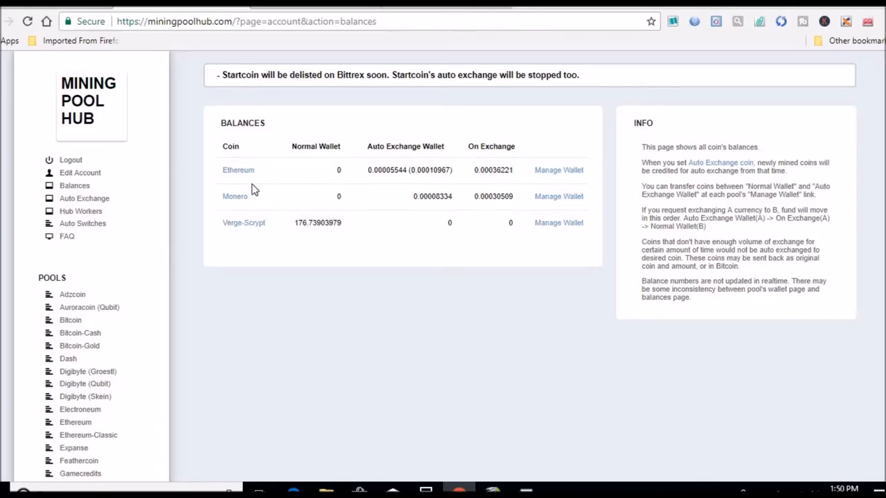
{"action": "mouse_move", "coordinate": [263, 221]}
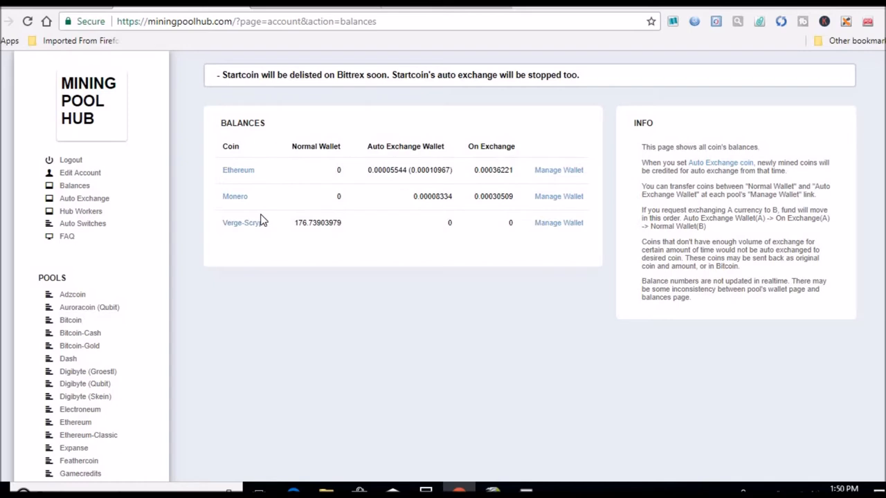
{"action": "mouse_move", "coordinate": [235, 197]}
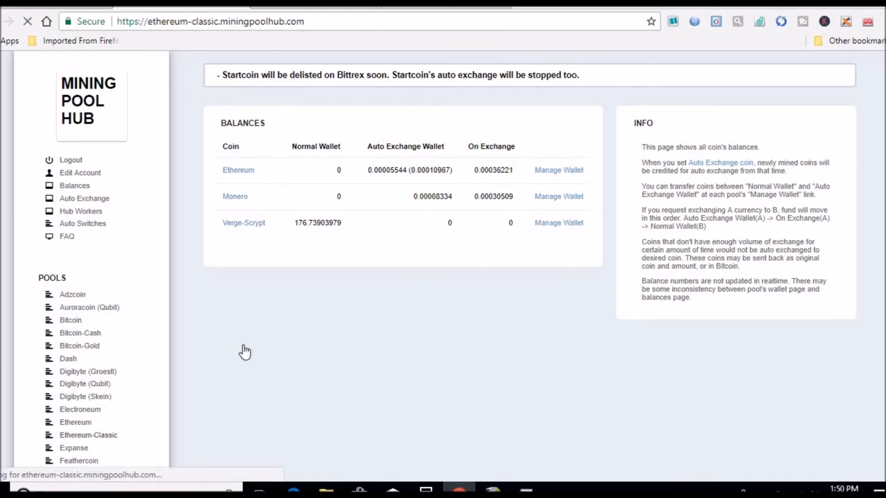
Select the Ethereum-Classic dashboard's last 24 hours credit of about 0.0223 ETC.
{"action": "left_click", "coordinate": [89, 435]}
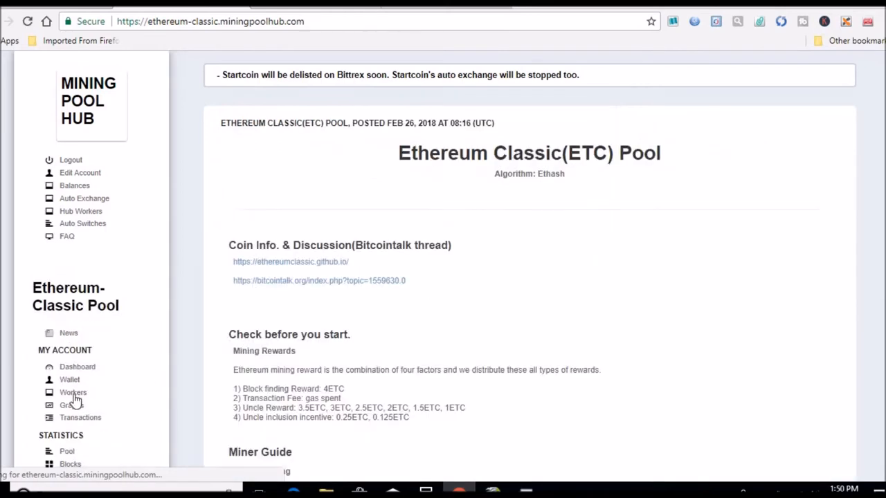
{"action": "left_click", "coordinate": [78, 367]}
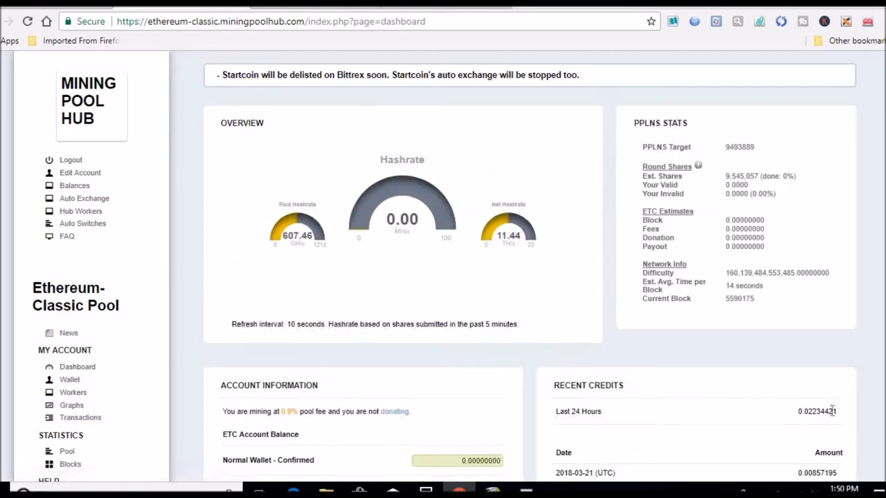
{"action": "double_click", "coordinate": [817, 411]}
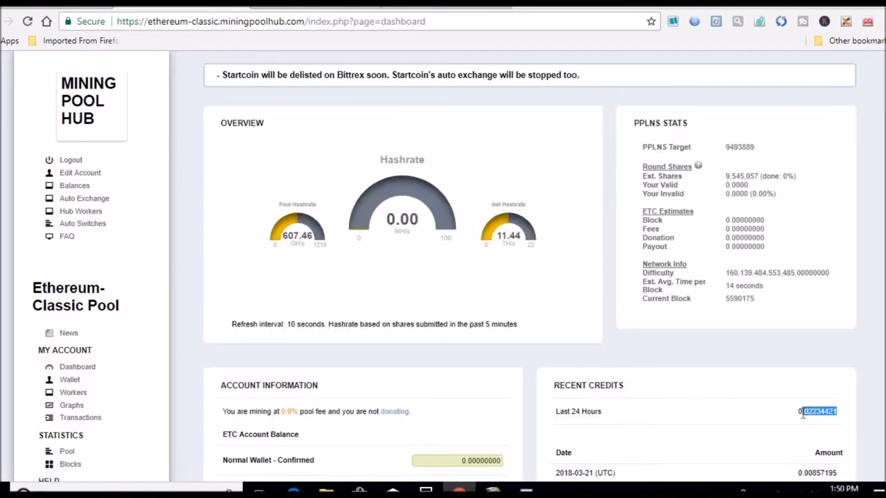
{"action": "mouse_move", "coordinate": [533, 94]}
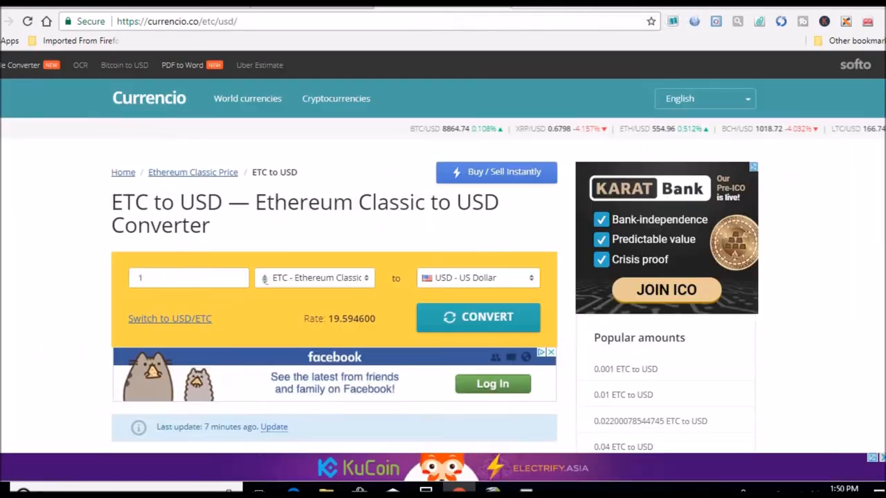
Convert 0.02234421 ETC to about 0.44 USD in Currencio.
{"action": "left_click", "coordinate": [189, 277]}
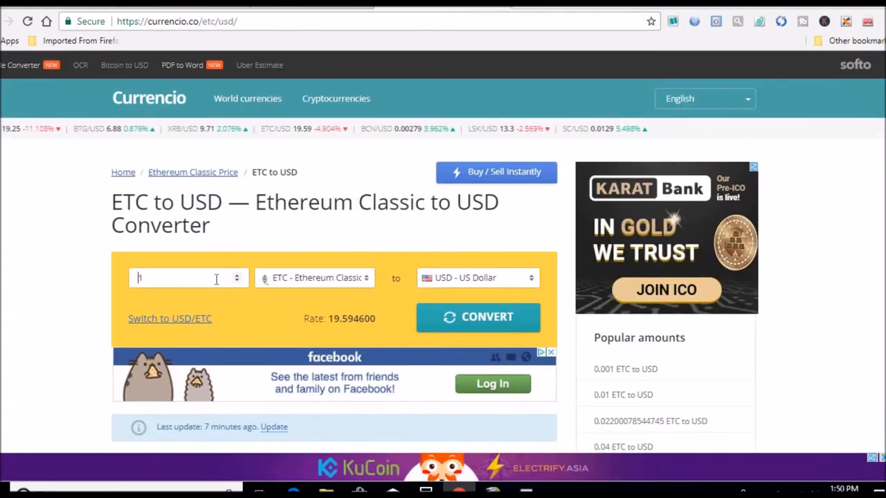
{"action": "type", "text": ".02234421"}
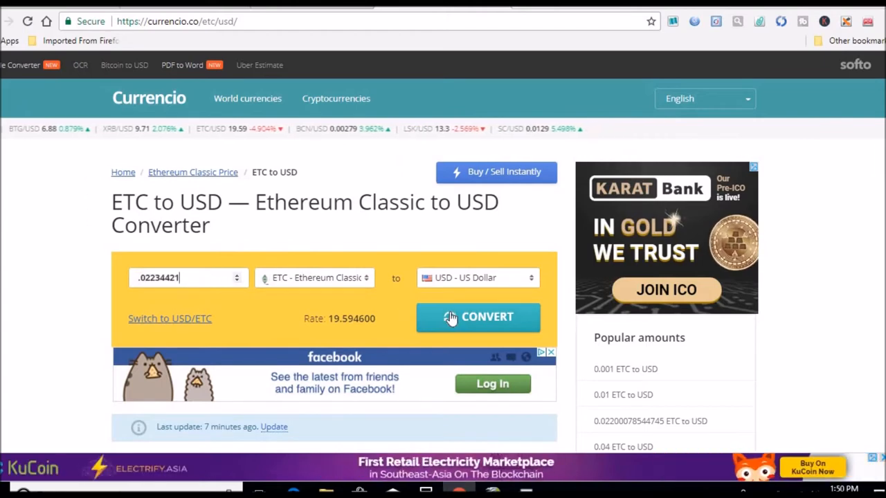
{"action": "left_click", "coordinate": [478, 317]}
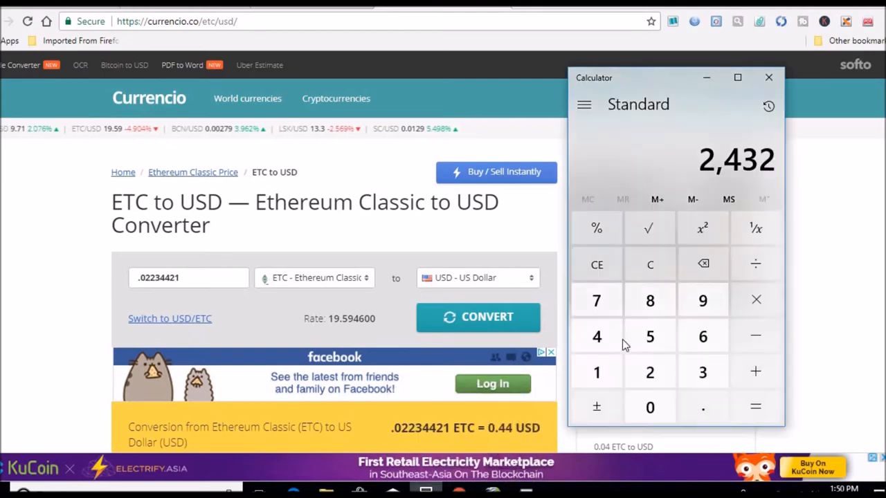
Key the 0.44 dollar value into the calculator.
{"action": "left_click", "coordinate": [597, 337]}
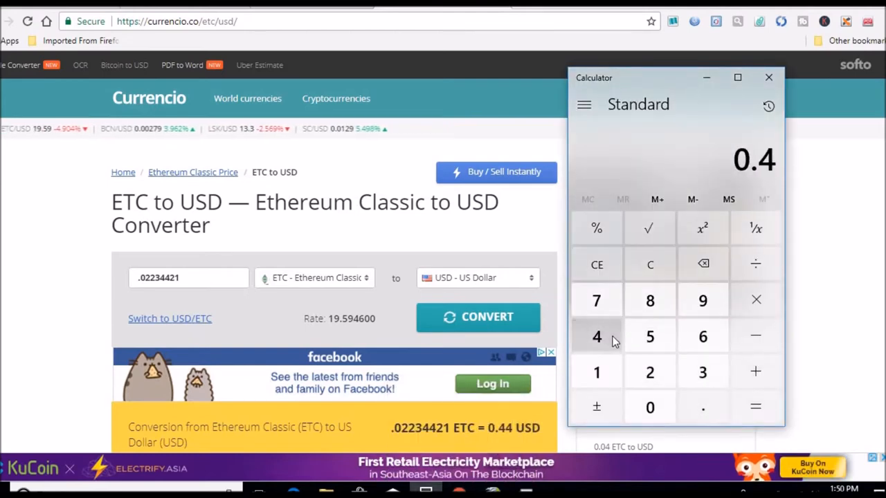
{"action": "left_click", "coordinate": [597, 336]}
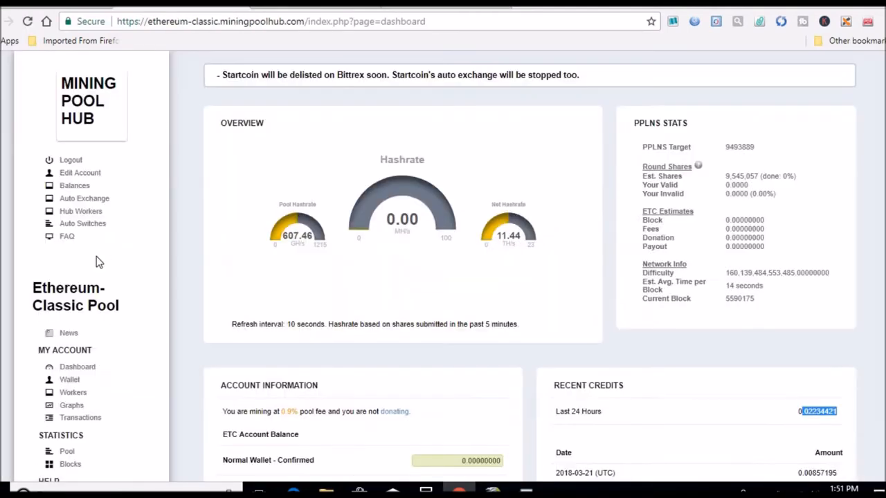
Select the Ethereum dashboard's last 24 hours credit of 0.00386443 ETH.
{"action": "left_click", "coordinate": [89, 99]}
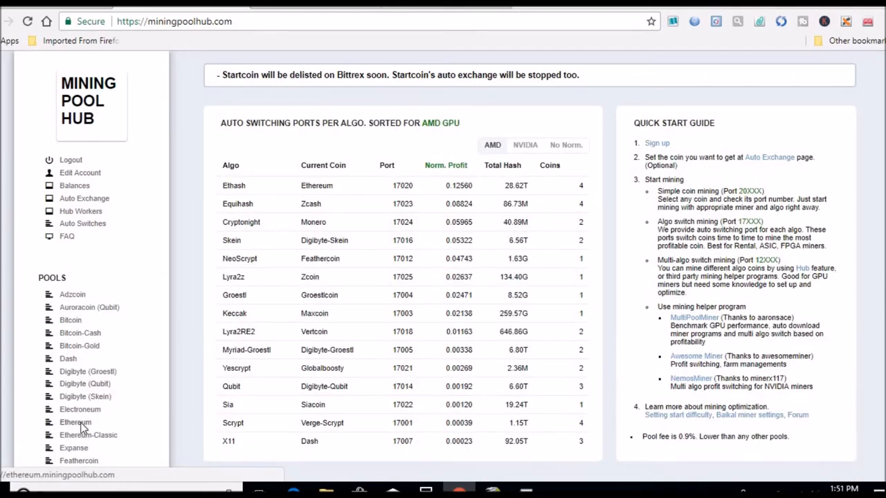
{"action": "left_click", "coordinate": [75, 422]}
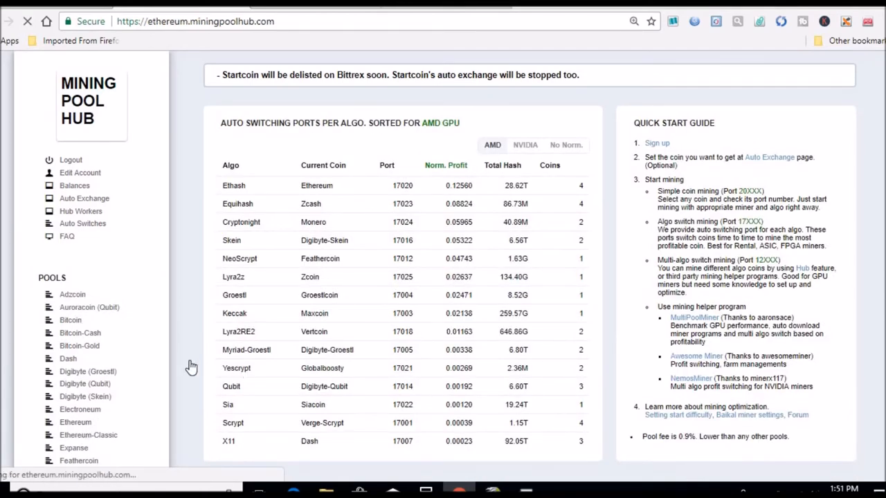
{"action": "left_click", "coordinate": [75, 423]}
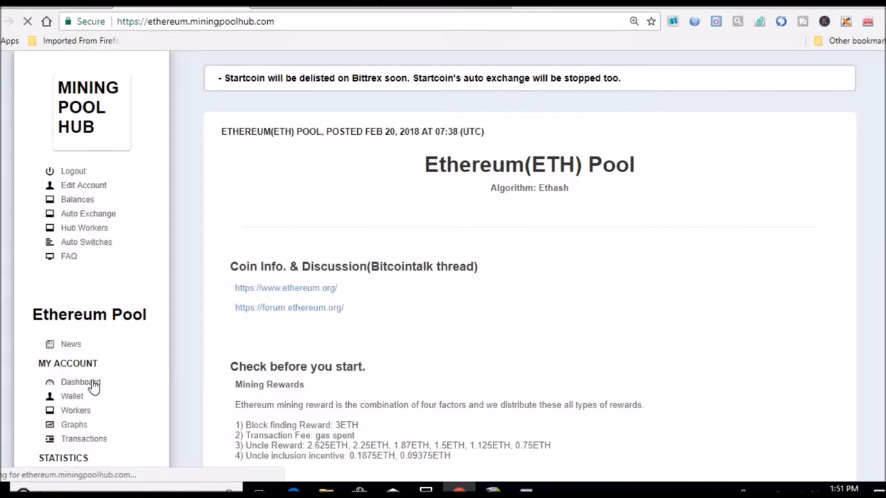
{"action": "left_click", "coordinate": [81, 382]}
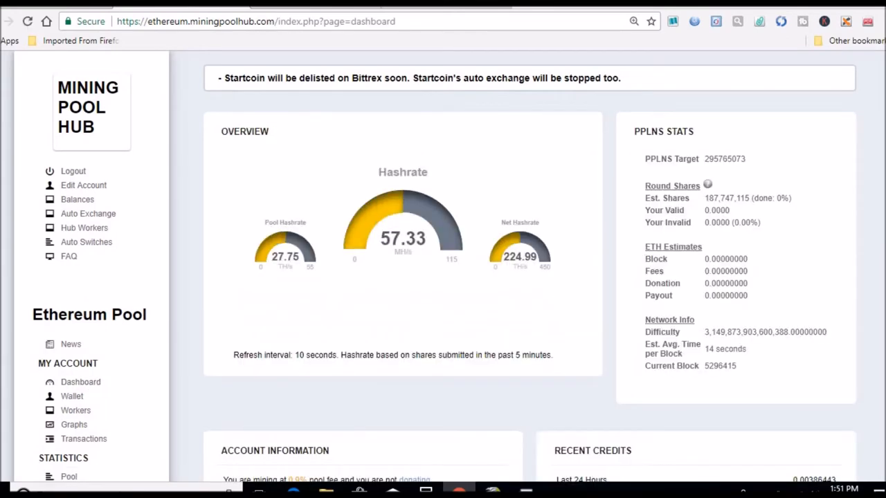
{"action": "scroll", "scroll_direction": "down", "scroll_amount": 3}
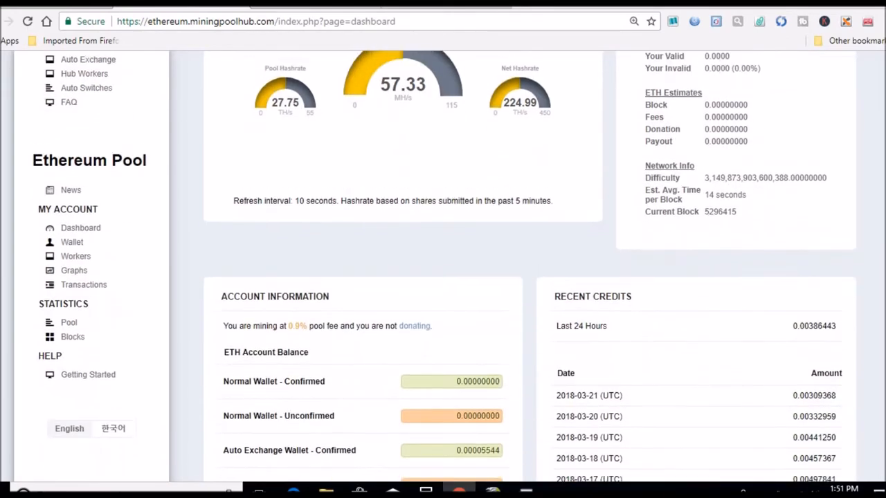
{"action": "scroll", "scroll_direction": "down", "scroll_amount": 3}
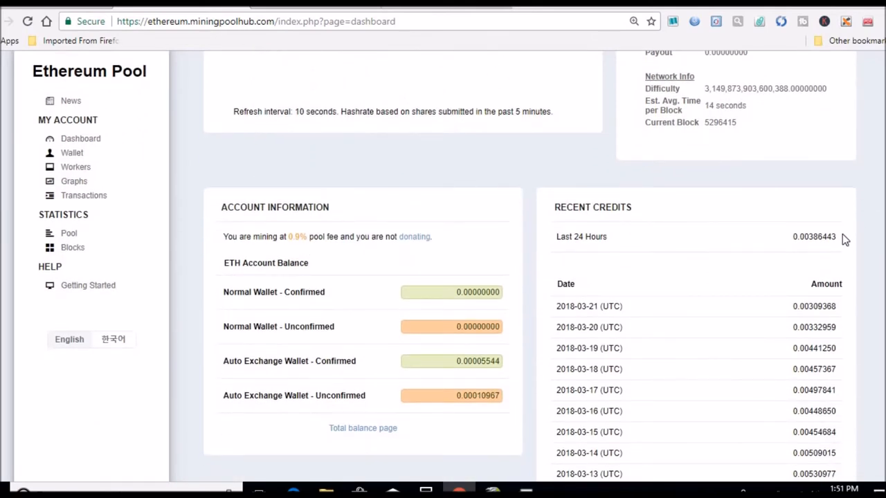
{"action": "double_click", "coordinate": [814, 237]}
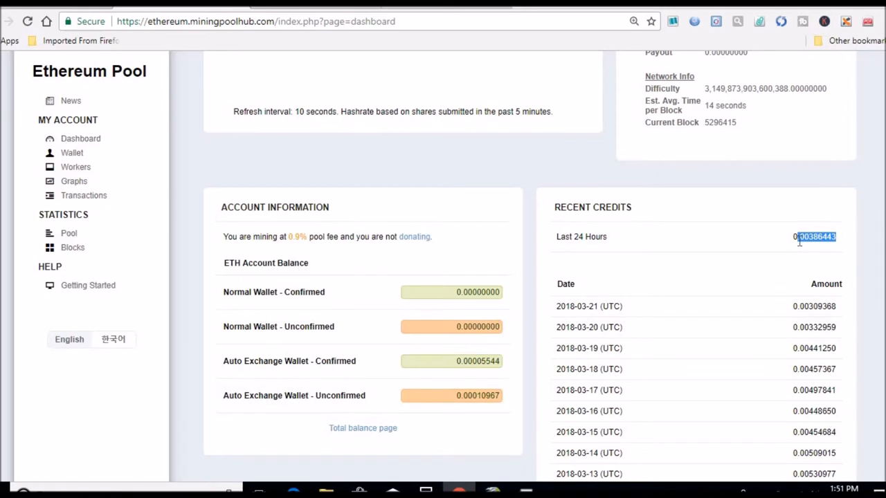
{"action": "mouse_move", "coordinate": [590, 473]}
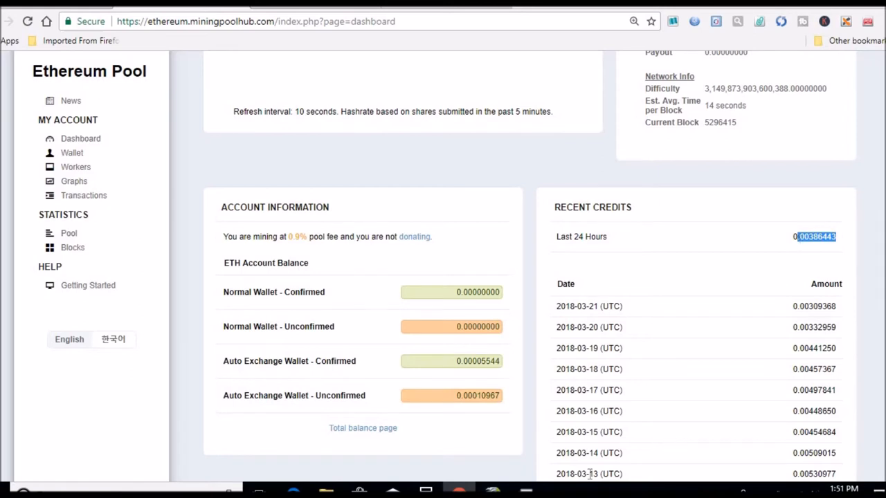
{"action": "mouse_move", "coordinate": [454, 69]}
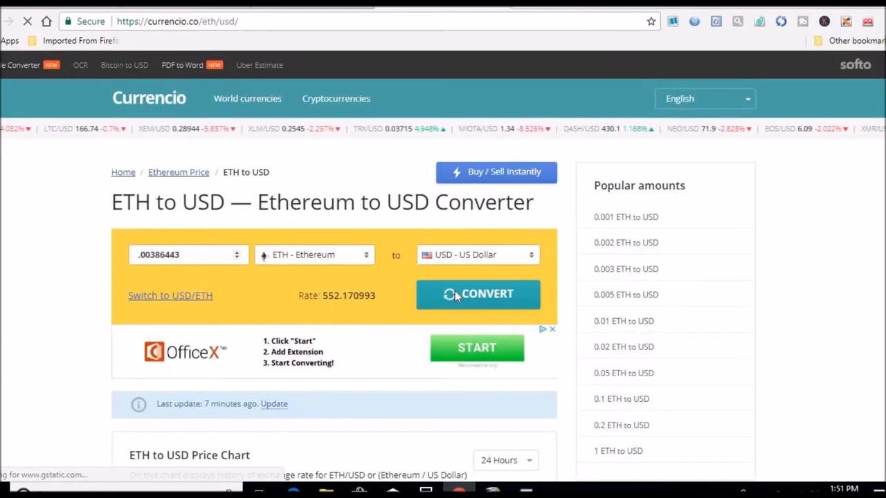
Convert the ETH credit to 2.13 USD and add it to 0.44 in the calculator.
{"action": "left_click", "coordinate": [478, 294]}
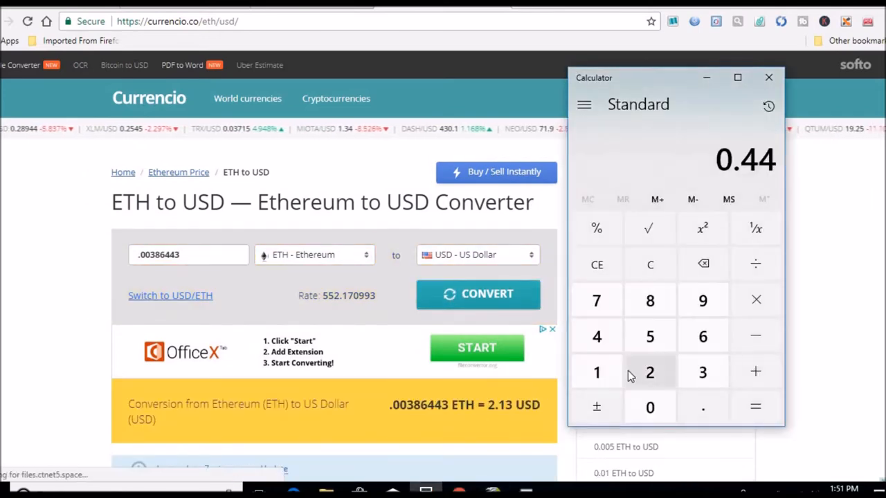
{"action": "left_click", "coordinate": [756, 371]}
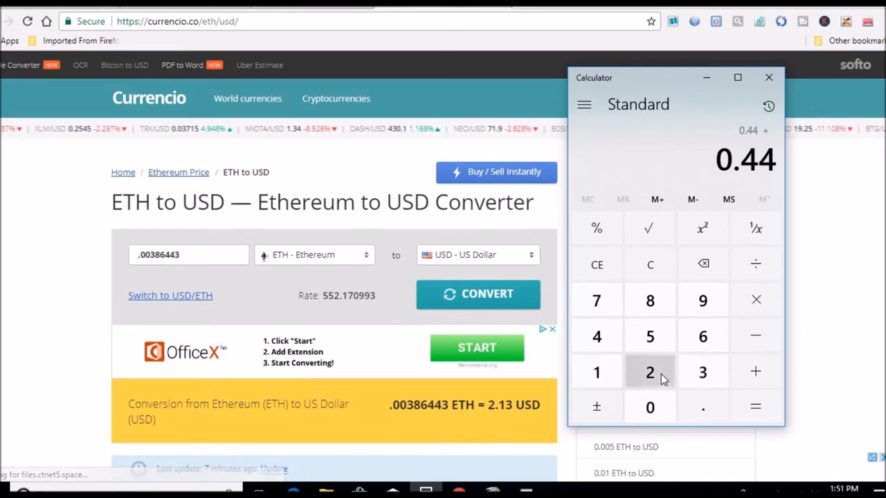
{"action": "left_click", "coordinate": [651, 371]}
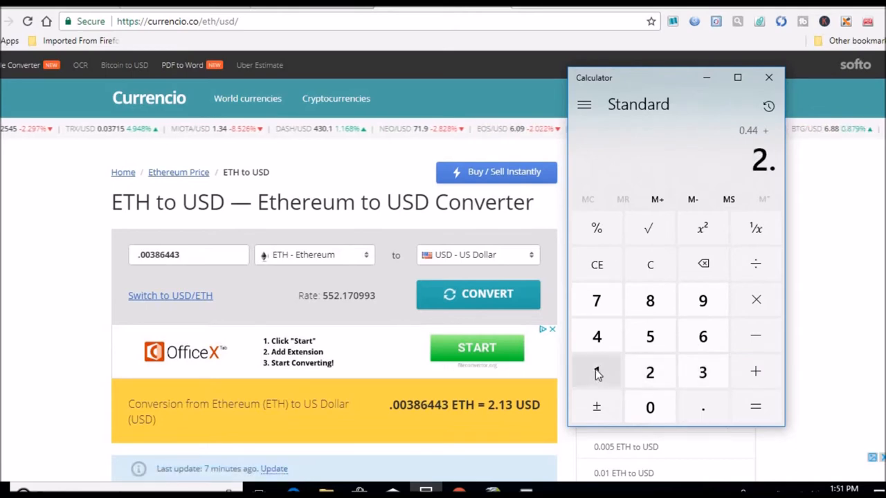
{"action": "left_click", "coordinate": [756, 407]}
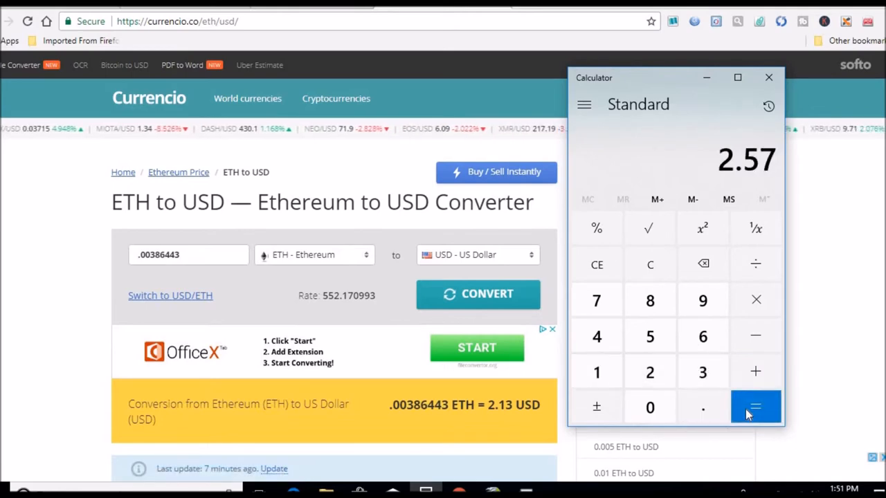
Get the combined total of 2.57 and halve it to 1.285 for the daily revenue.
{"action": "left_click", "coordinate": [756, 263]}
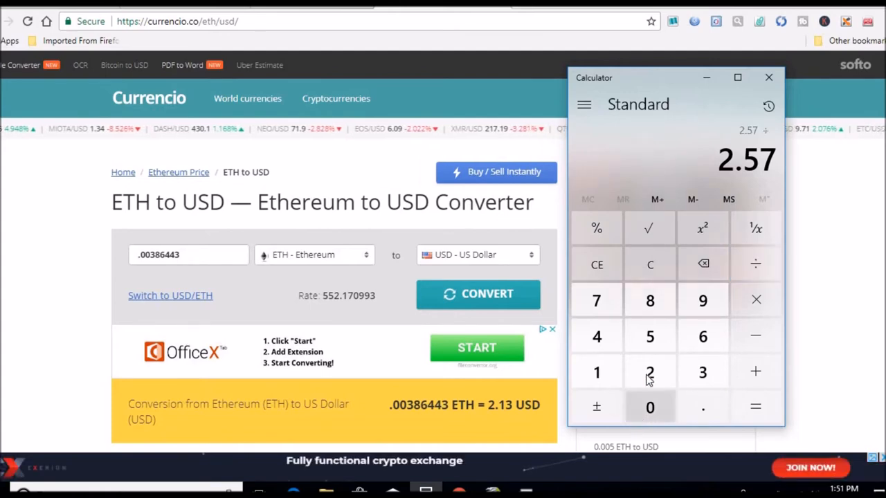
{"action": "left_click", "coordinate": [756, 407]}
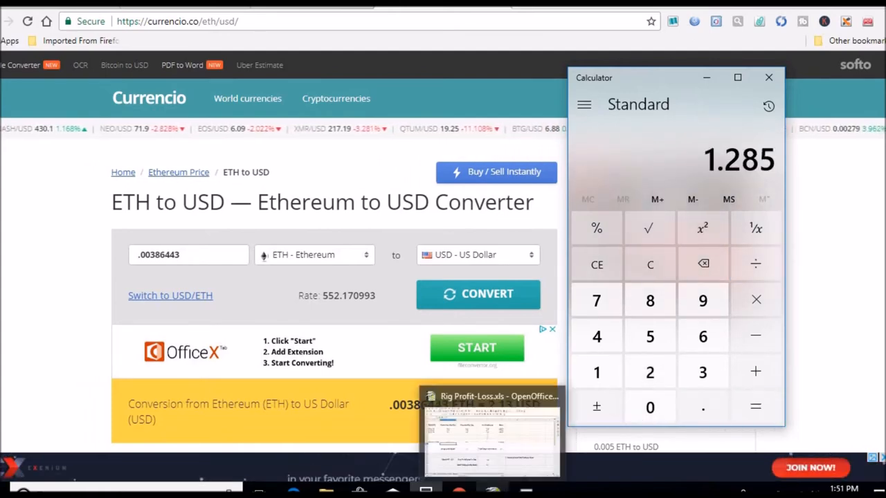
{"action": "left_click", "coordinate": [492, 426]}
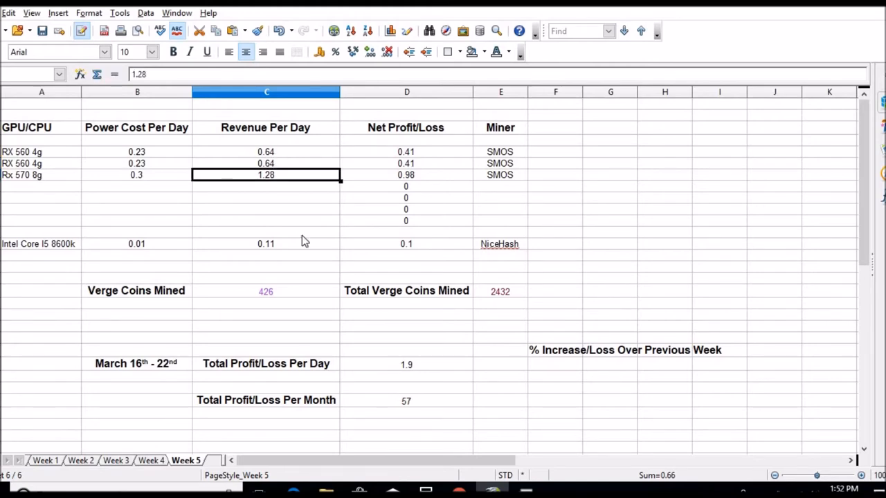
Commit 1.28 as the Rx 570 8g's revenue per day, giving 0.98 net profit.
{"action": "left_click", "coordinate": [407, 338]}
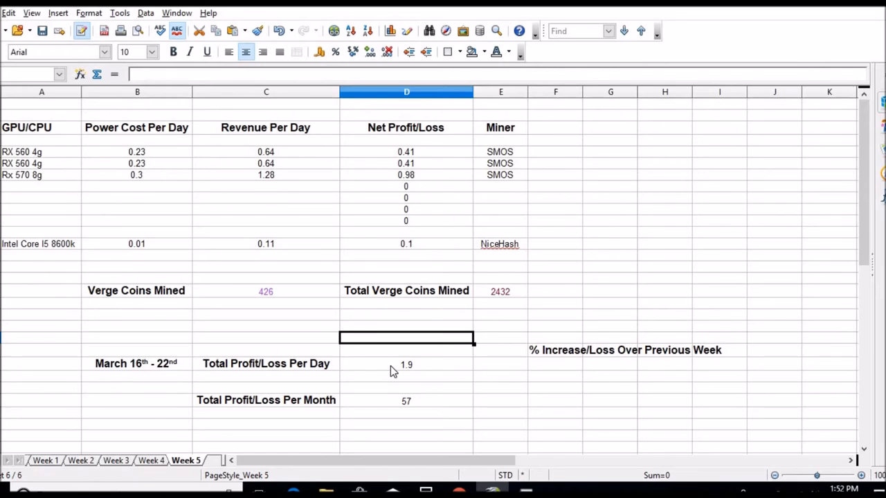
{"action": "mouse_move", "coordinate": [399, 313]}
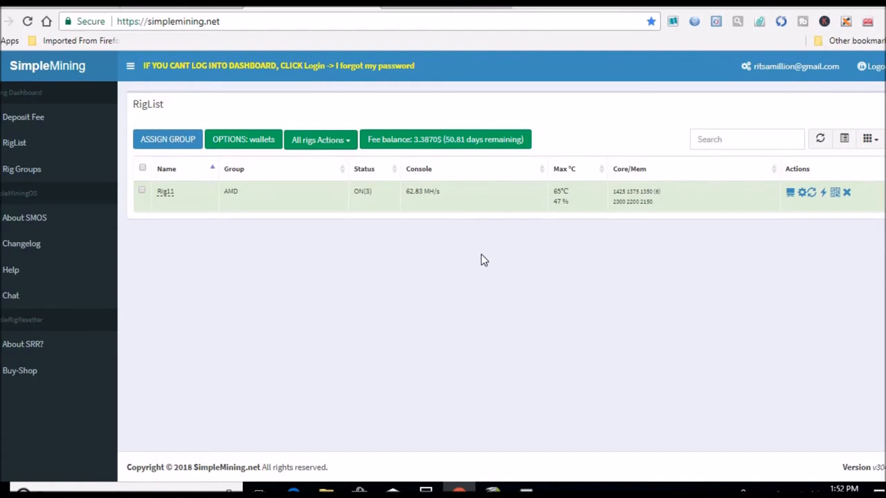
{"action": "mouse_move", "coordinate": [422, 191]}
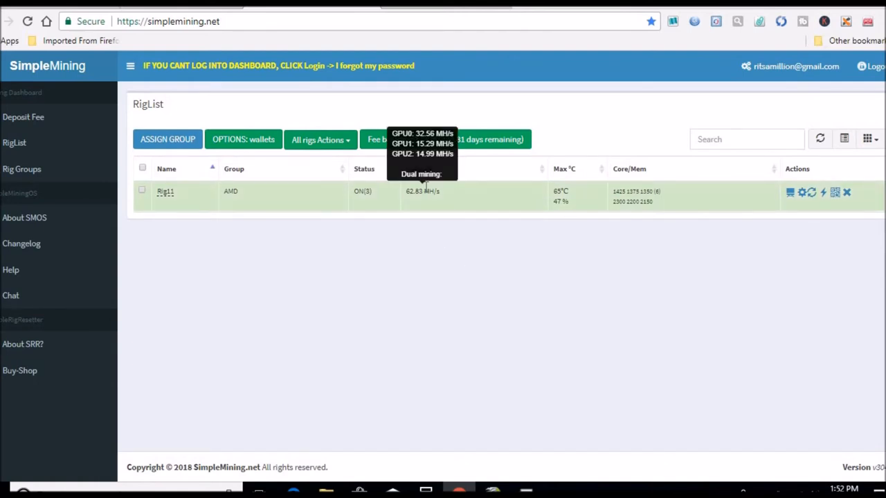
{"action": "mouse_move", "coordinate": [589, 232]}
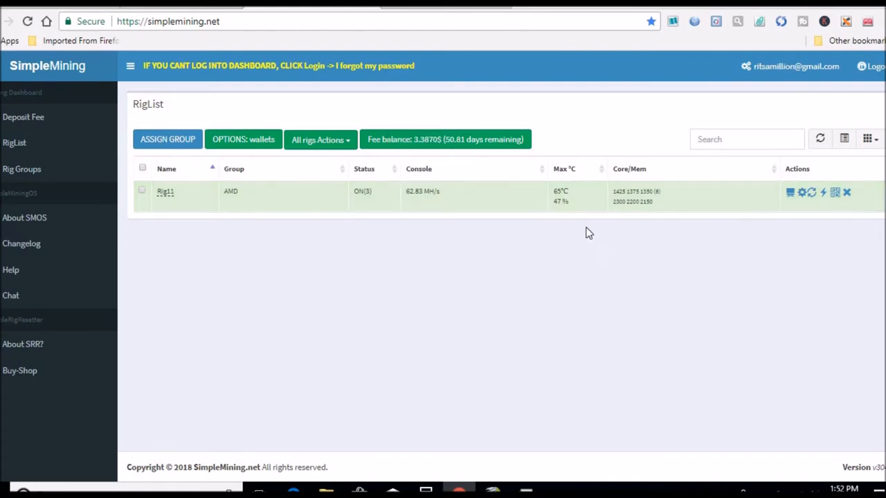
{"action": "mouse_move", "coordinate": [759, 251]}
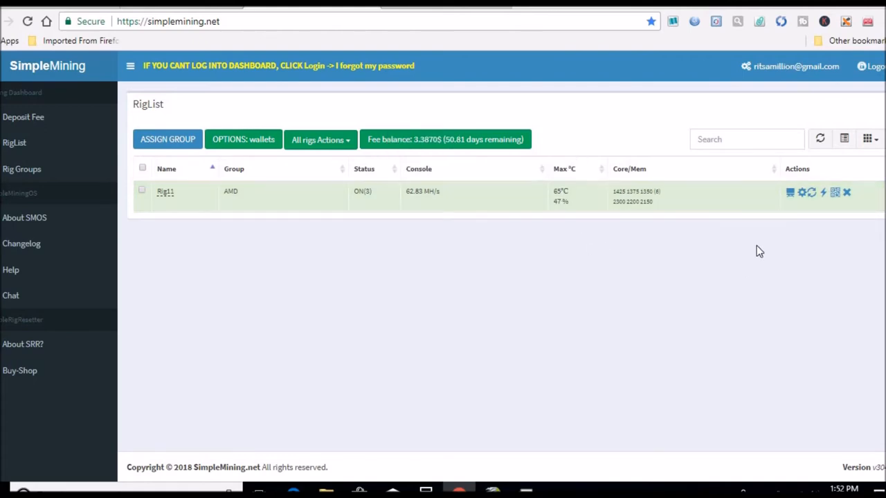
View the rig's miner console showing about 62.7 Mh/s and accepted shares.
{"action": "left_click", "coordinate": [789, 193]}
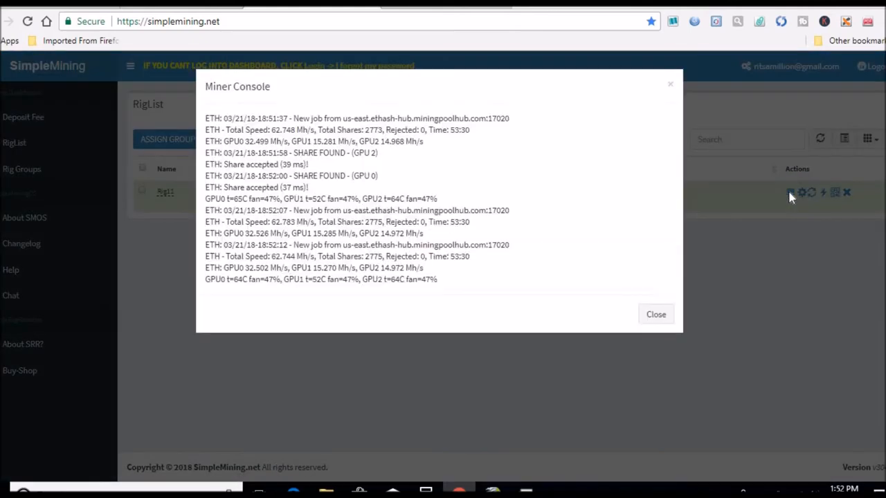
{"action": "mouse_move", "coordinate": [483, 270]}
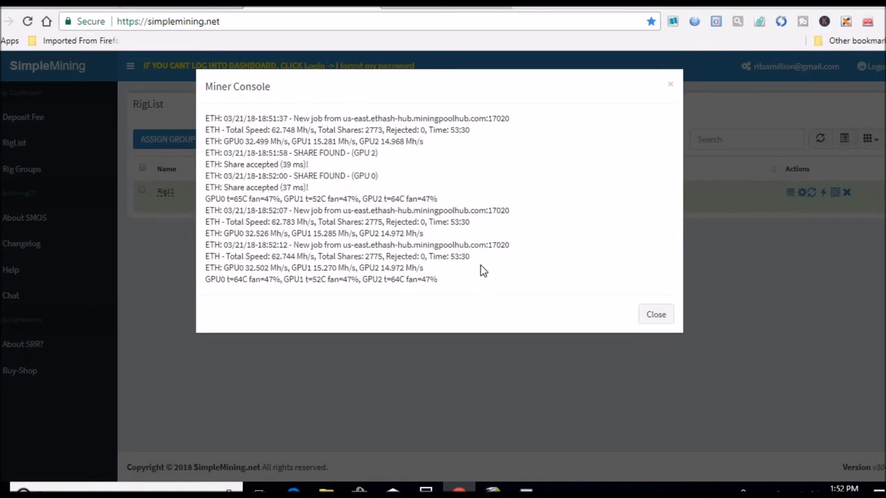
{"action": "mouse_move", "coordinate": [670, 84]}
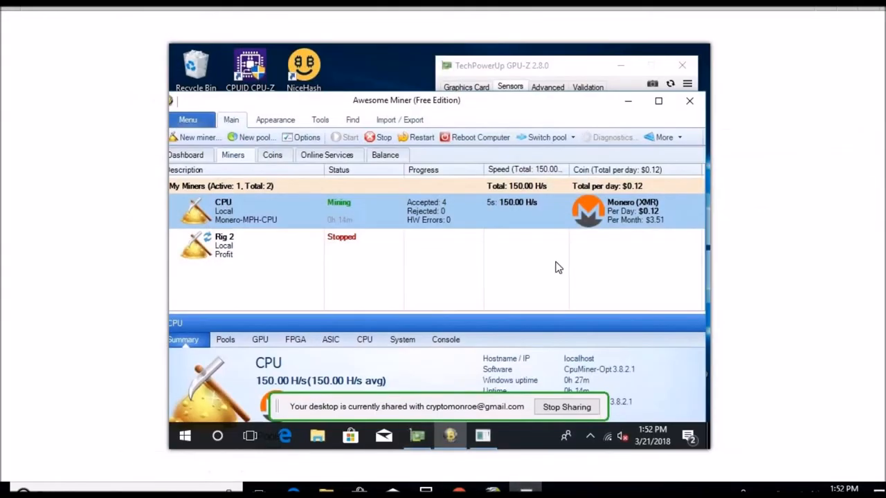
{"action": "mouse_move", "coordinate": [658, 219]}
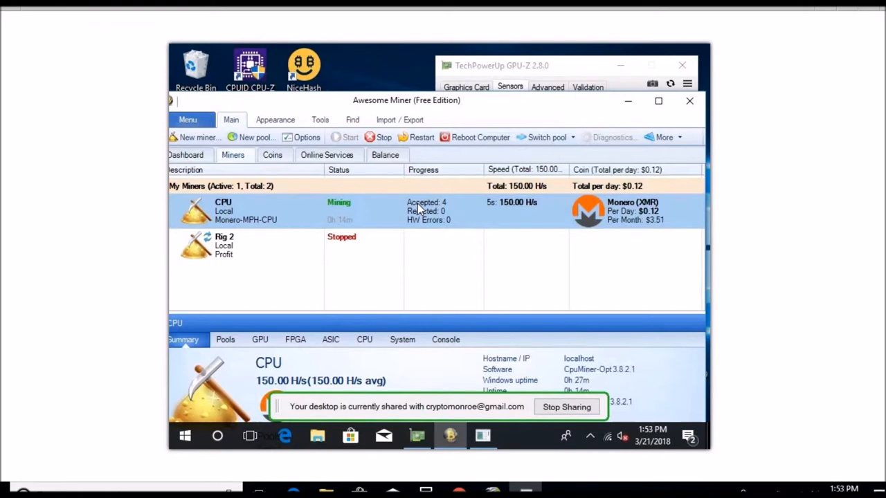
{"action": "mouse_move", "coordinate": [399, 214]}
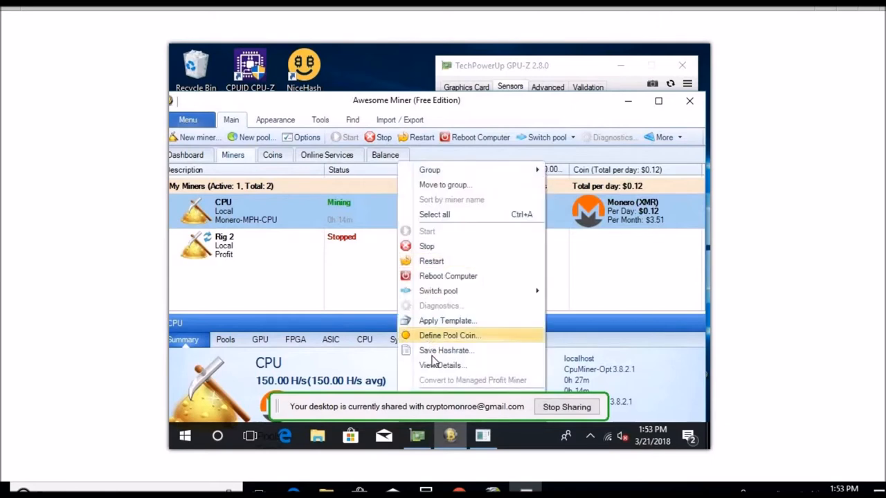
{"action": "mouse_move", "coordinate": [476, 121]}
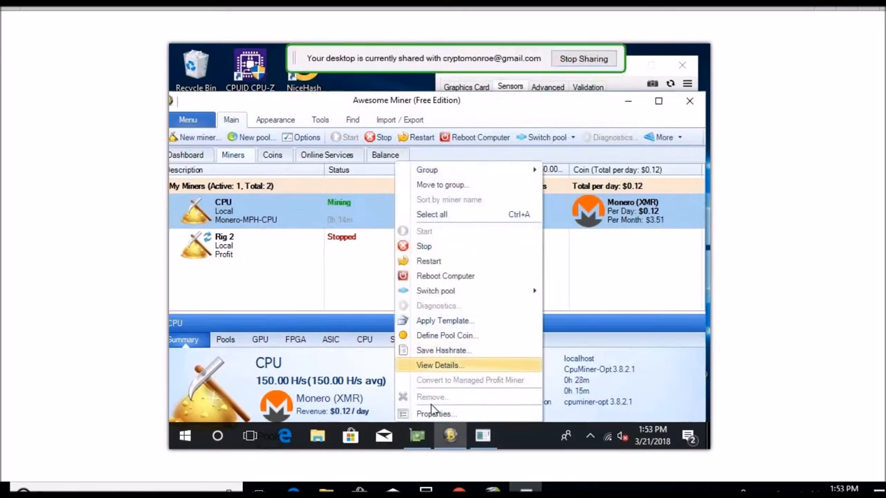
{"action": "mouse_move", "coordinate": [435, 414]}
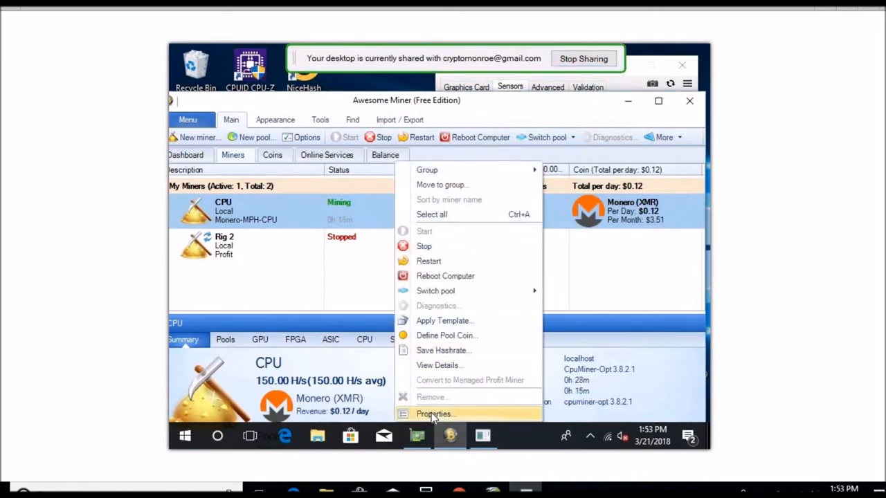
View the CPU miner's empty command line parameters in its Properties.
{"action": "left_click", "coordinate": [435, 414]}
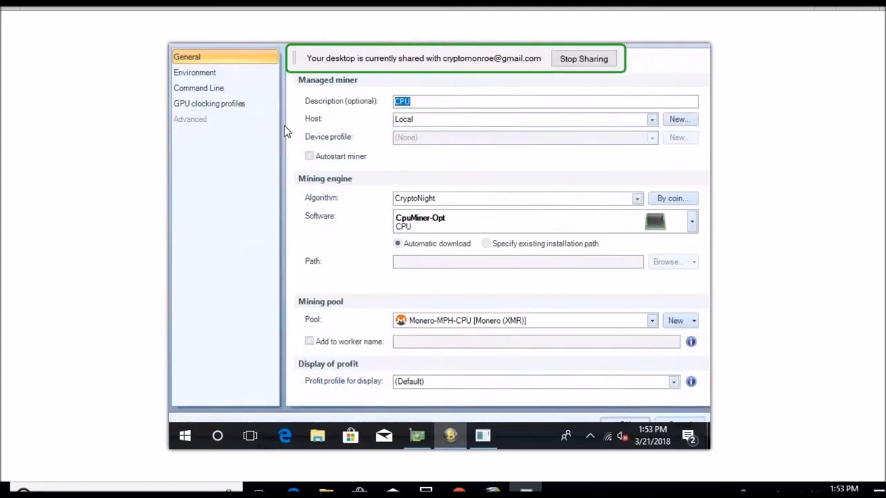
{"action": "left_click", "coordinate": [199, 88]}
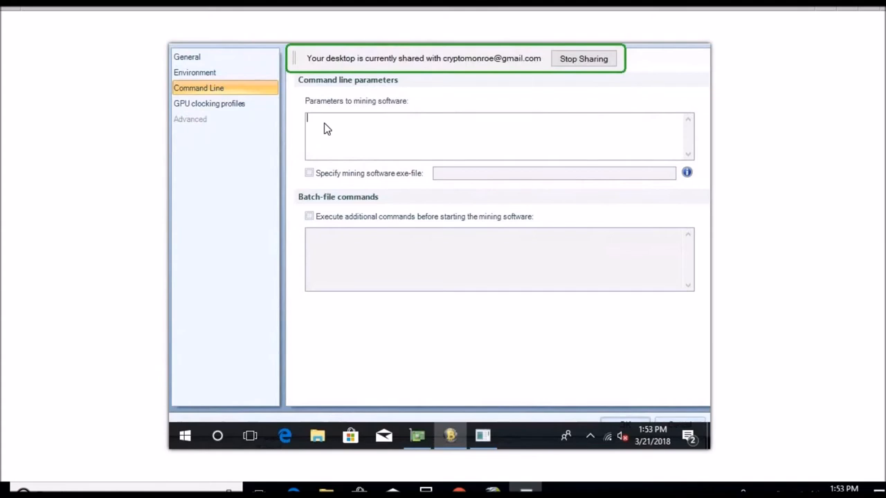
{"action": "mouse_move", "coordinate": [360, 136]}
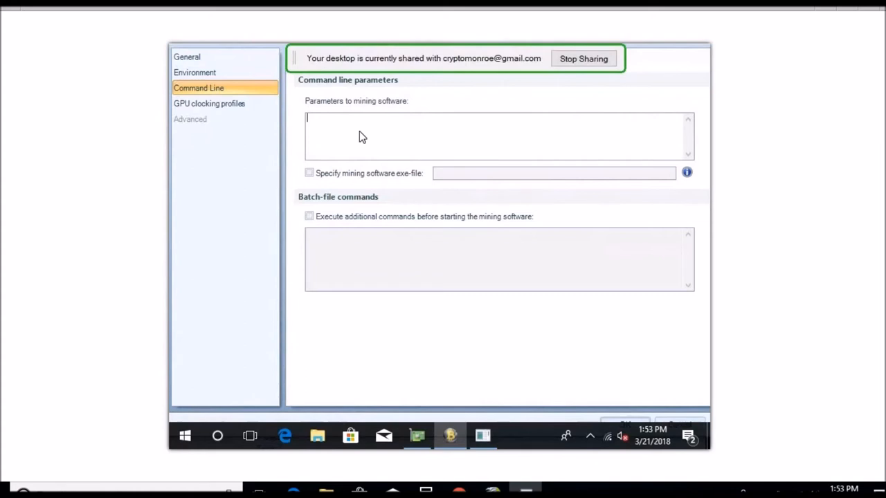
{"action": "mouse_move", "coordinate": [547, 263]}
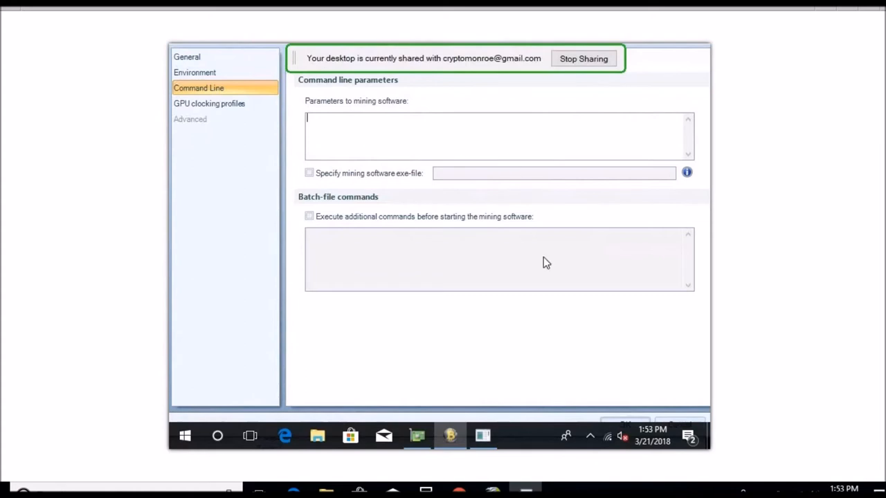
{"action": "mouse_move", "coordinate": [665, 424]}
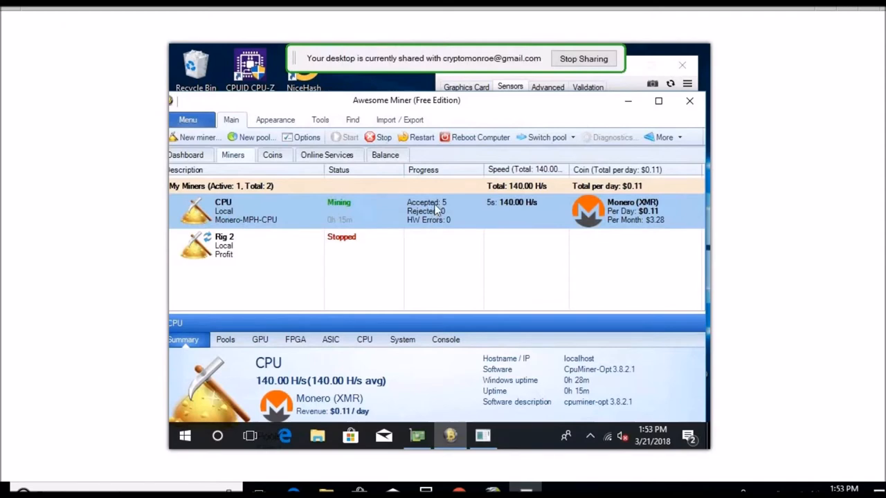
{"action": "mouse_move", "coordinate": [186, 441]}
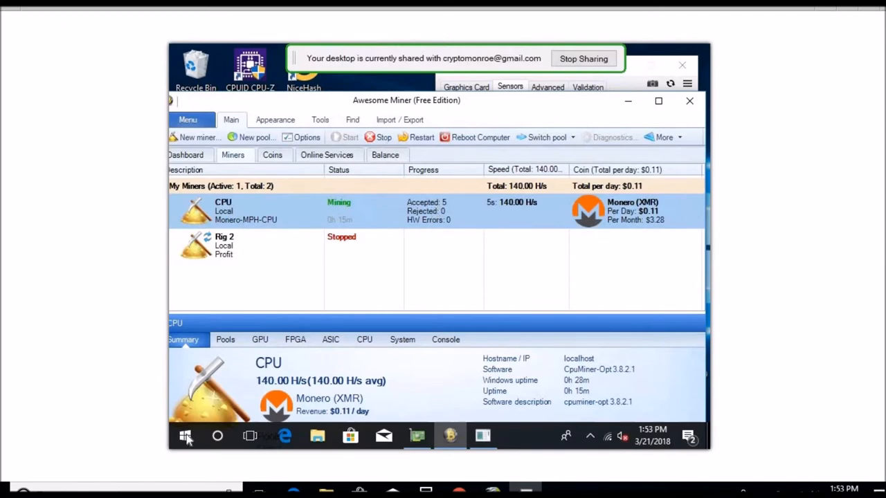
{"action": "mouse_move", "coordinate": [402, 222]}
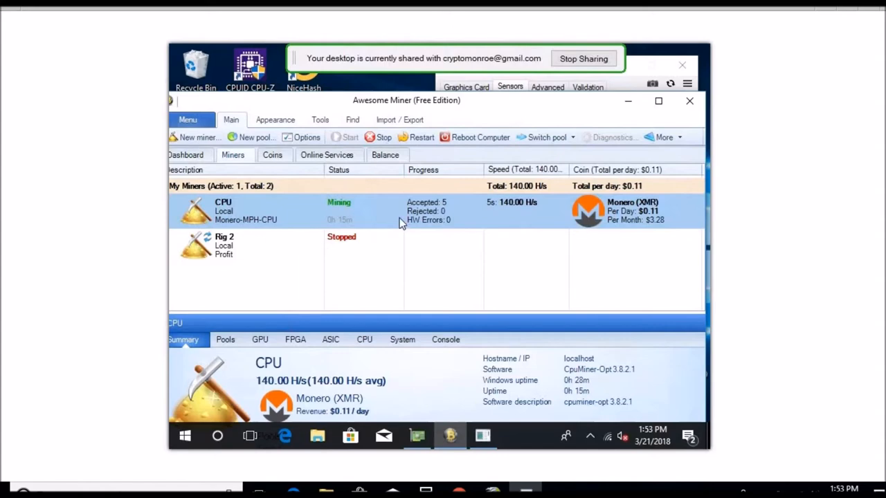
{"action": "mouse_move", "coordinate": [404, 216]}
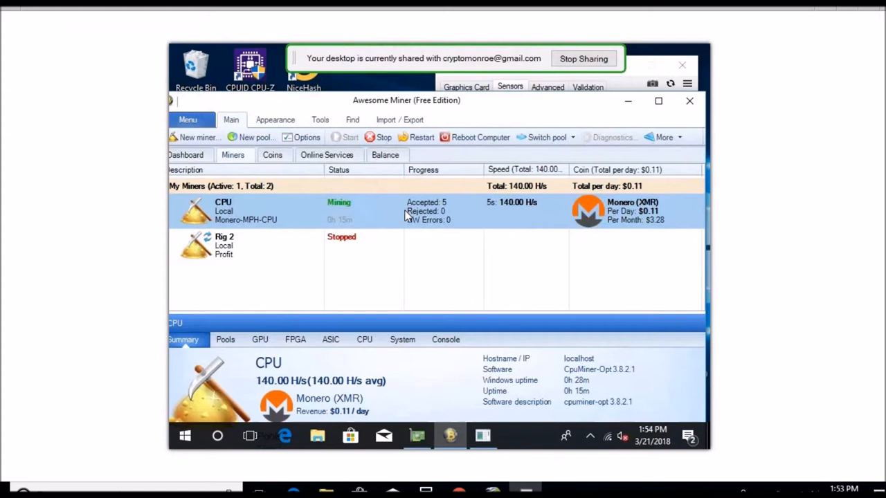
{"action": "mouse_move", "coordinate": [407, 97]}
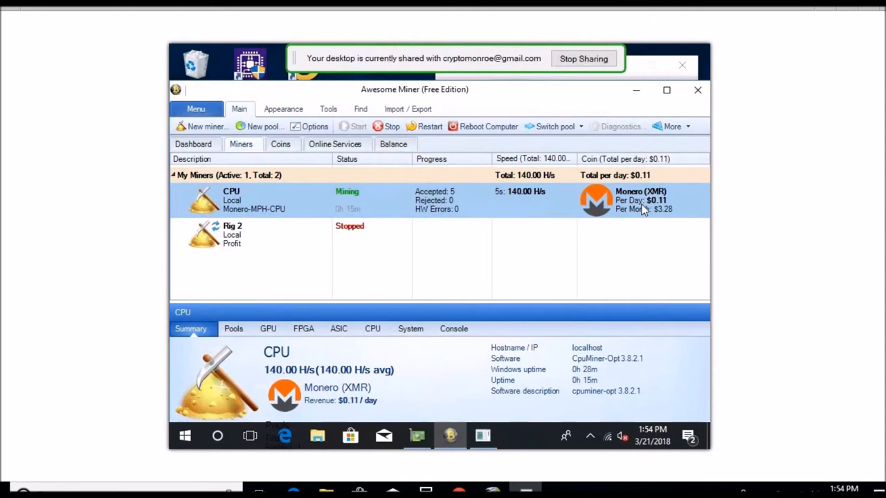
{"action": "mouse_move", "coordinate": [636, 76]}
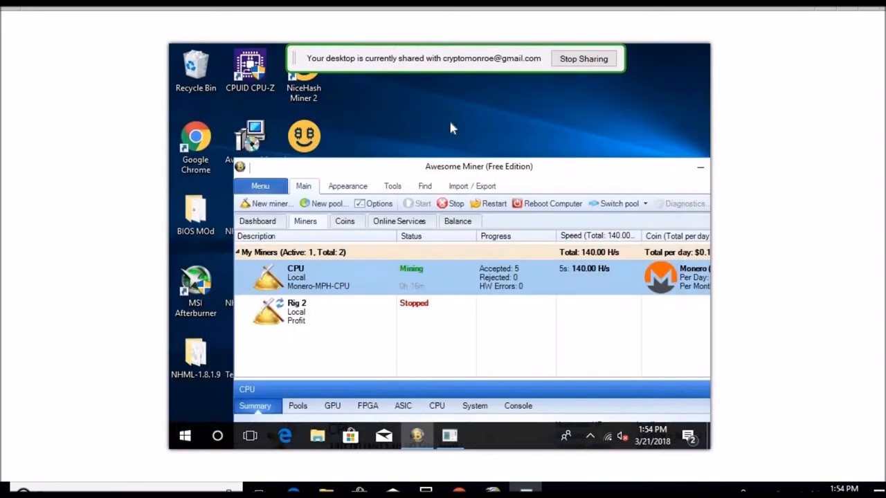
Launch the GPU-Z utility from the desktop and allow it through the UAC prompt.
{"action": "left_click_drag", "start_coordinate": [479, 166], "coordinate": [541, 140]}
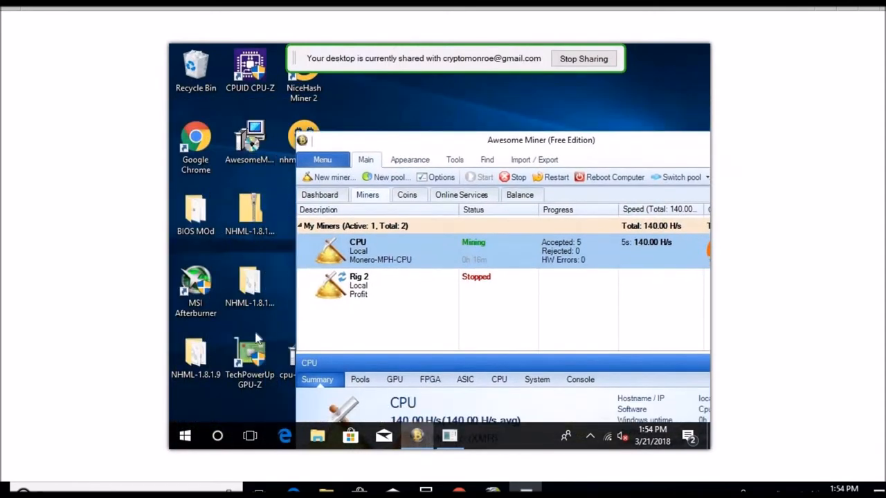
{"action": "double_click", "coordinate": [249, 353]}
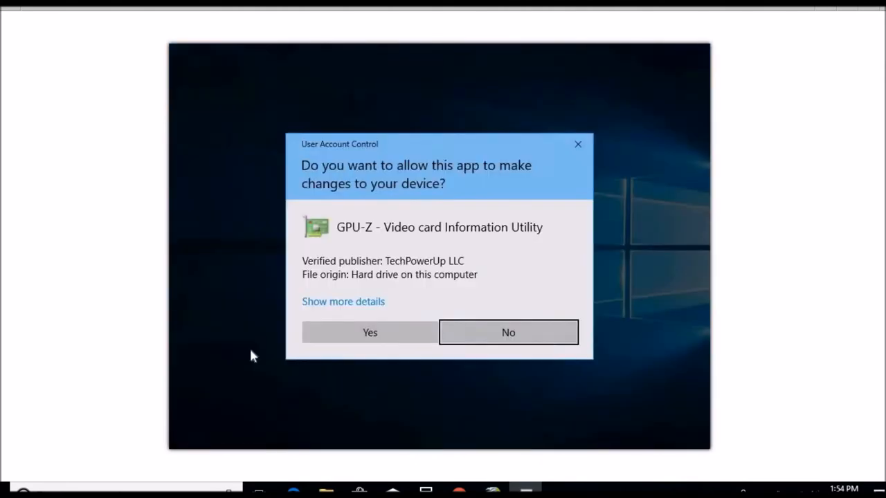
{"action": "left_click", "coordinate": [370, 332]}
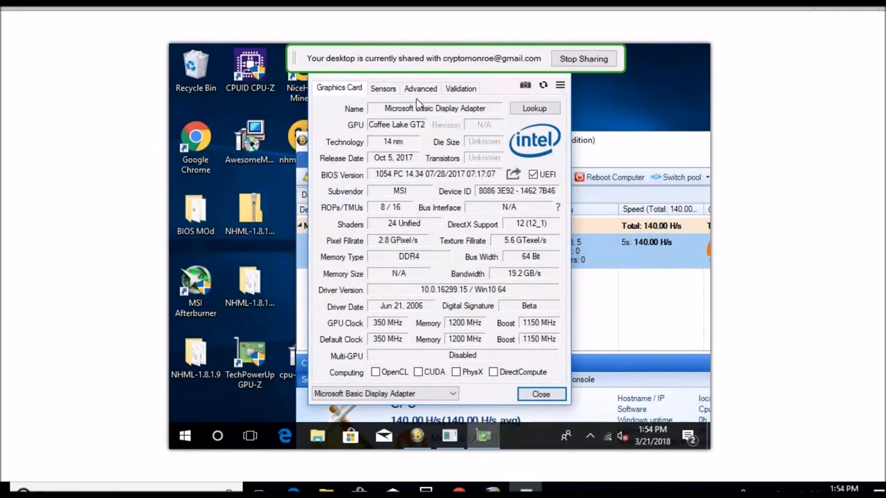
View the card's live sensor readings in GPU-Z, then bring up the web browser.
{"action": "left_click", "coordinate": [382, 89]}
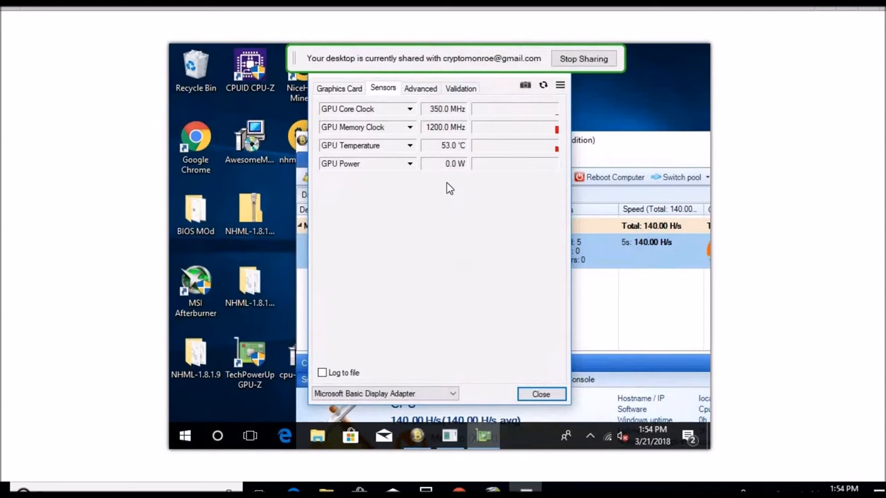
{"action": "mouse_move", "coordinate": [503, 183]}
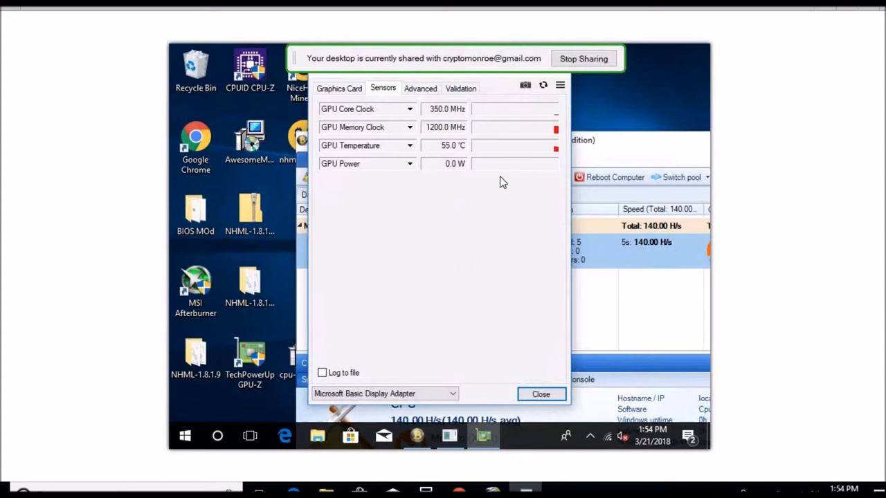
{"action": "mouse_move", "coordinate": [598, 142]}
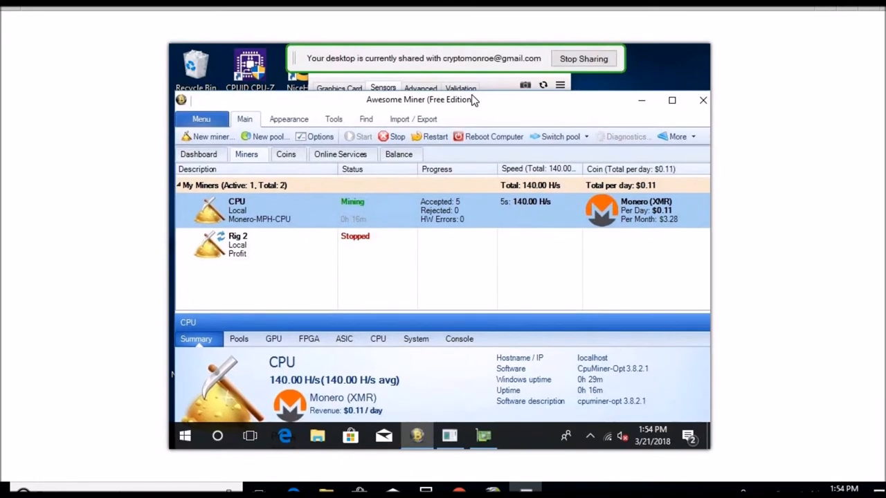
{"action": "mouse_move", "coordinate": [501, 219]}
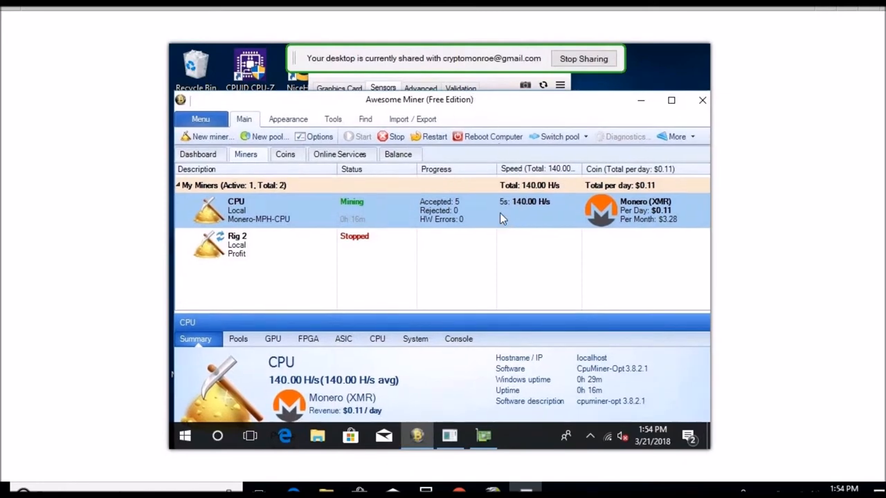
{"action": "mouse_move", "coordinate": [593, 389]}
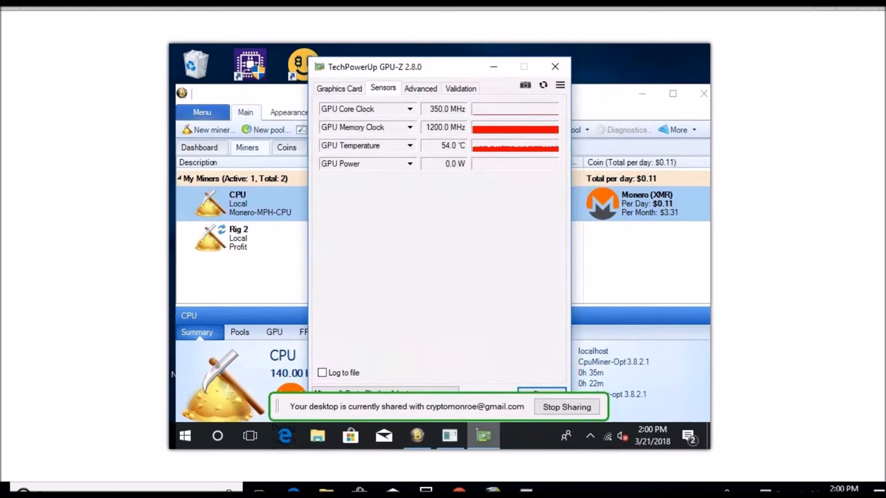
{"action": "left_click", "coordinate": [554, 66]}
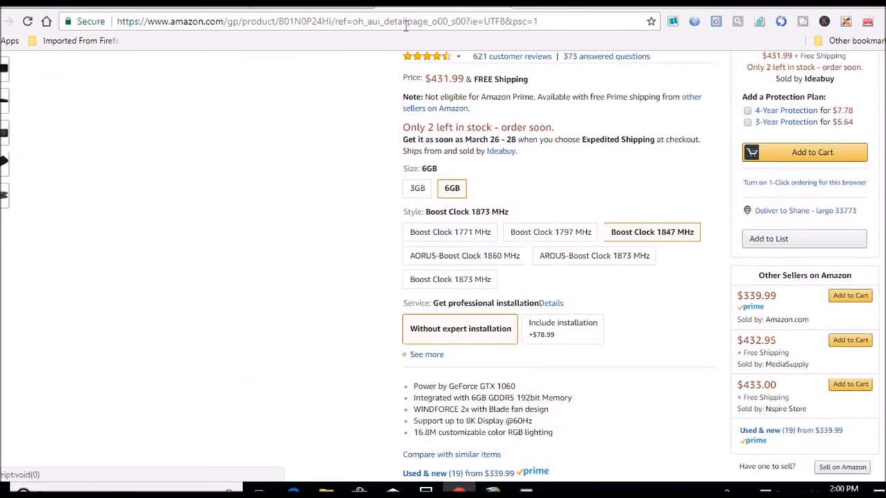
View the RX 570 tracker on NowInStock's AMD page and scroll through retailer listings.
{"action": "left_click", "coordinate": [326, 21]}
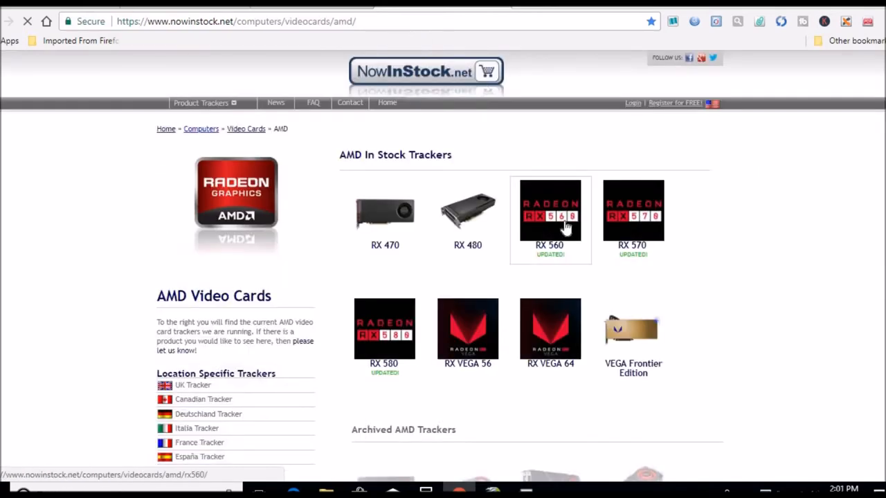
{"action": "mouse_move", "coordinate": [632, 229]}
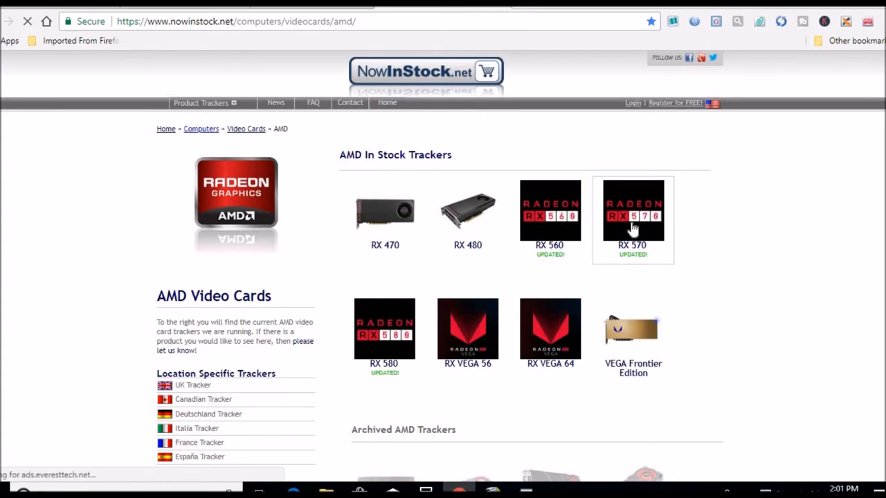
{"action": "left_click", "coordinate": [632, 210]}
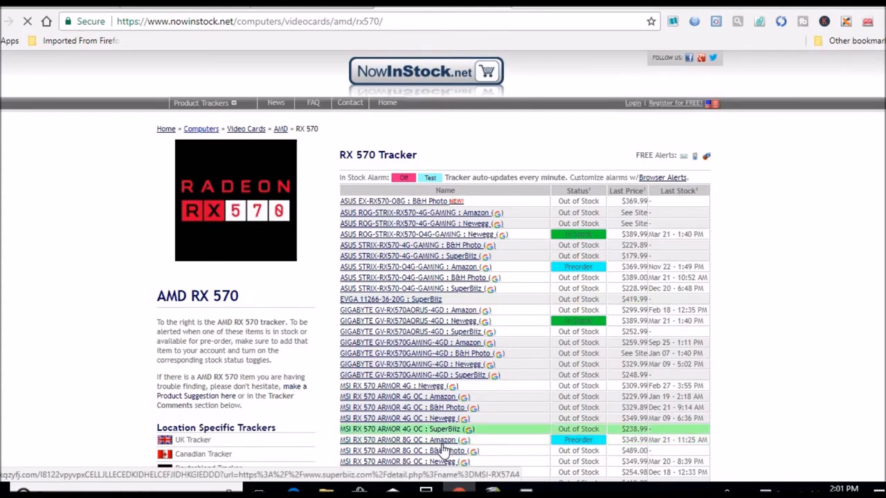
{"action": "mouse_move", "coordinate": [398, 440]}
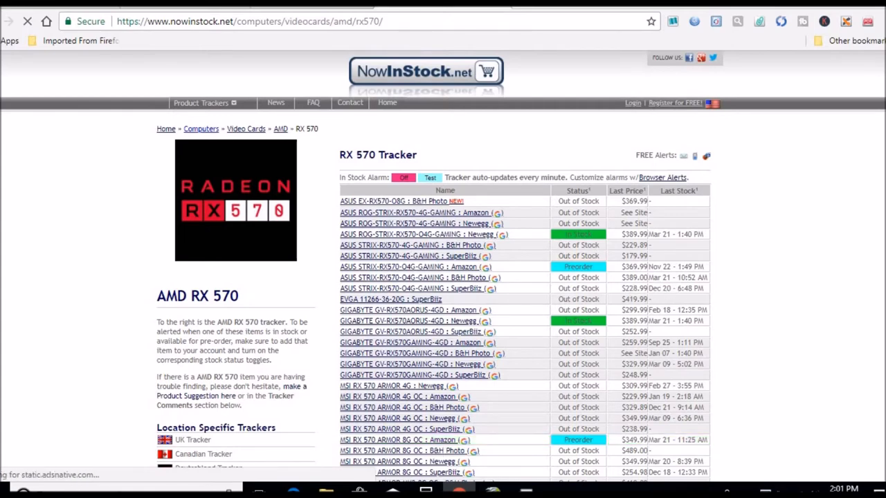
{"action": "scroll", "scroll_direction": "down", "scroll_amount": 3}
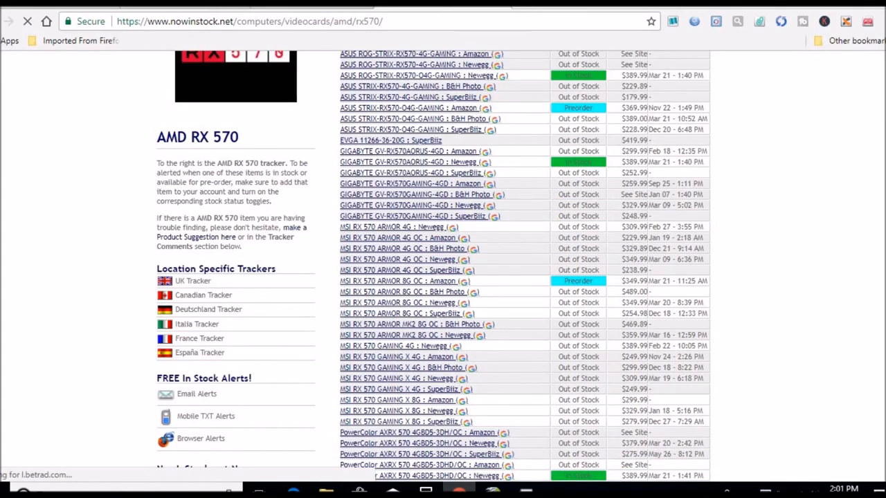
{"action": "scroll", "scroll_direction": "down", "scroll_amount": 3}
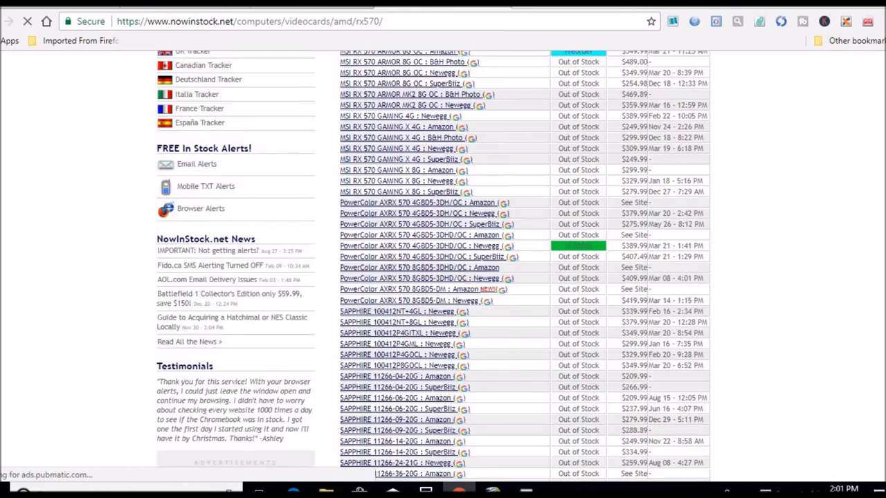
{"action": "scroll", "scroll_direction": "down", "scroll_amount": 3}
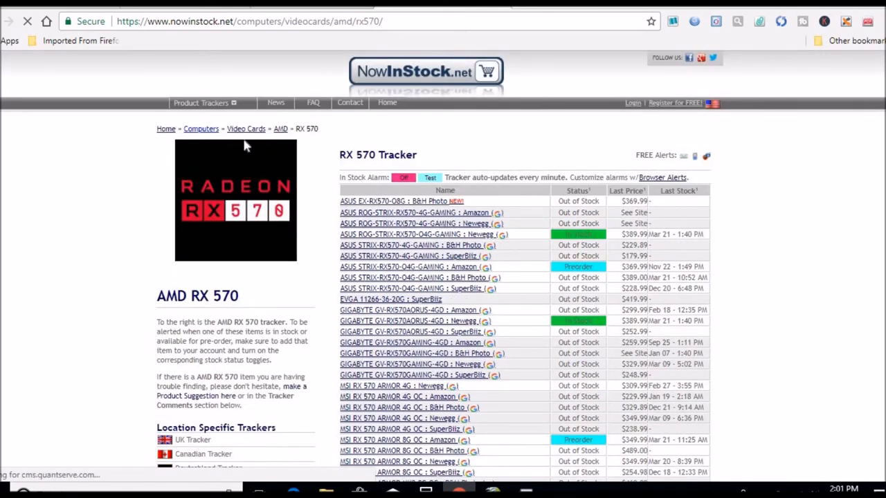
{"action": "mouse_move", "coordinate": [455, 172]}
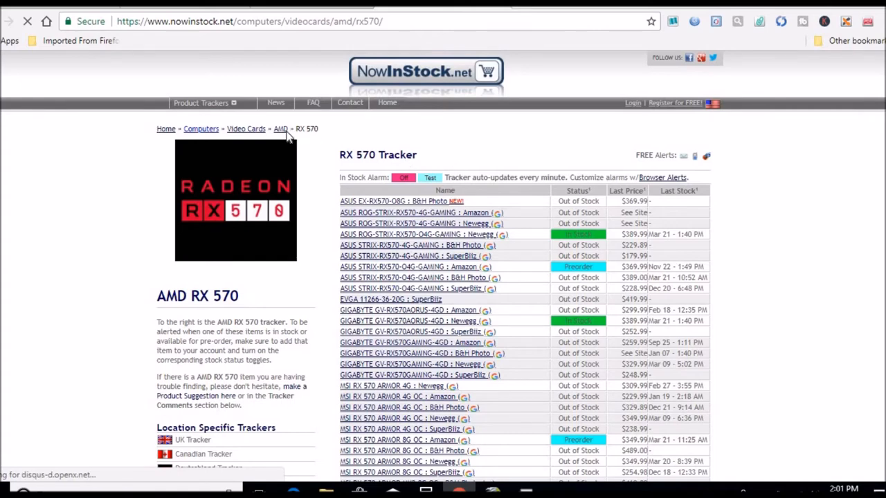
{"action": "mouse_move", "coordinate": [374, 155]}
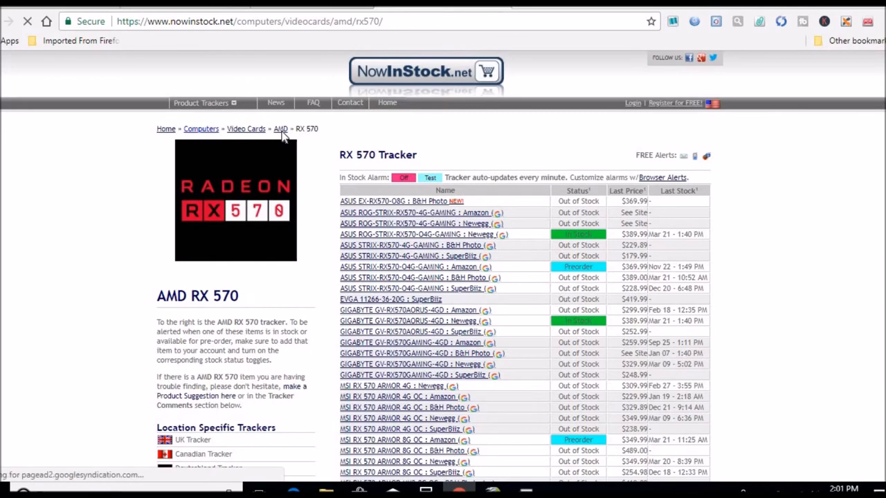
{"action": "left_click", "coordinate": [279, 128]}
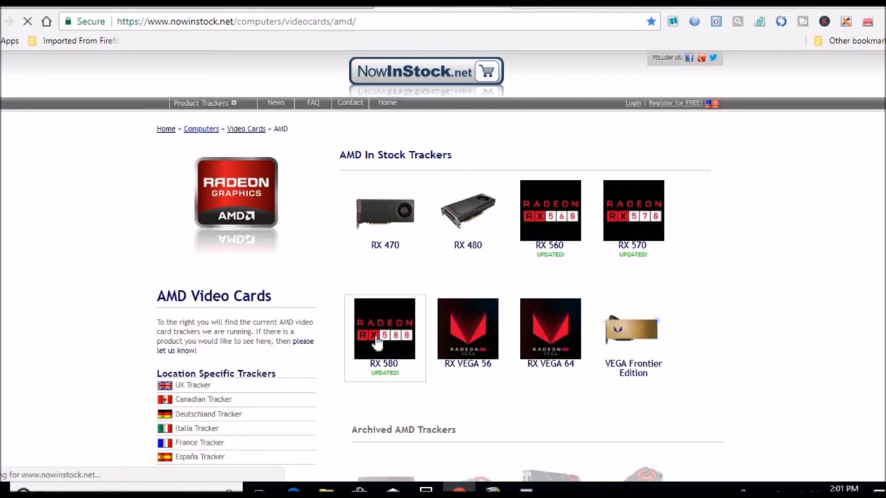
{"action": "left_click", "coordinate": [385, 330]}
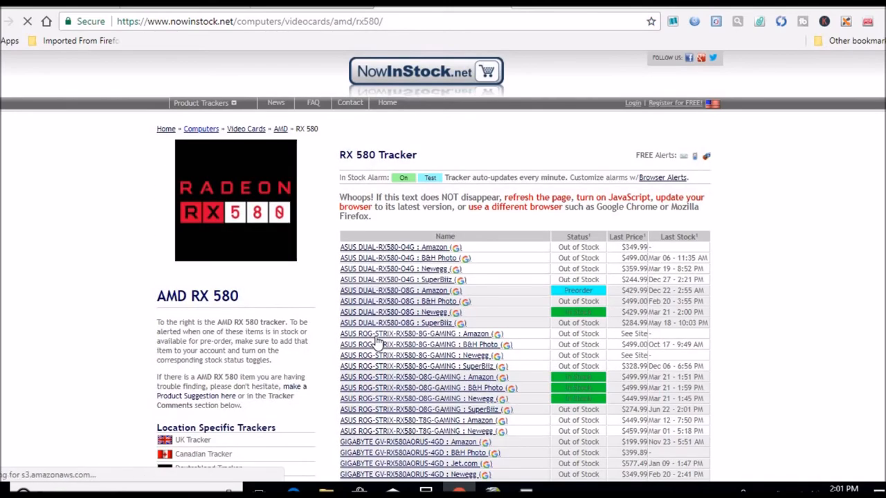
{"action": "left_click", "coordinate": [403, 177]}
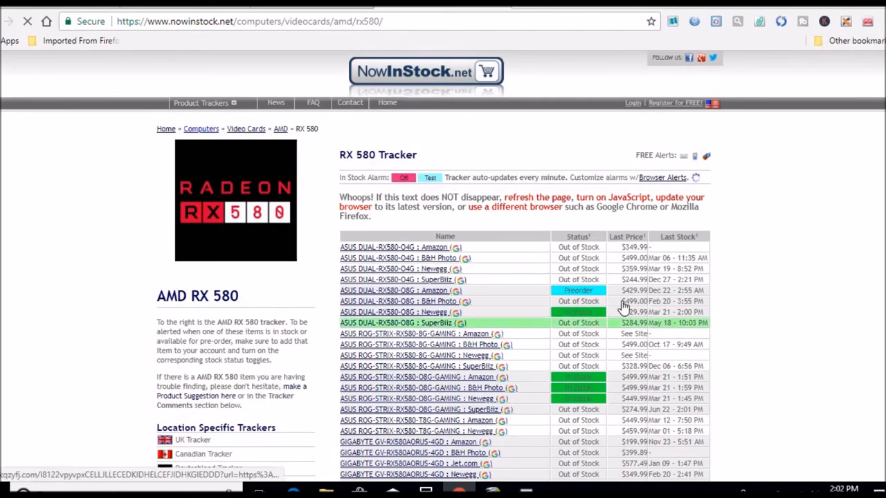
{"action": "mouse_move", "coordinate": [634, 293]}
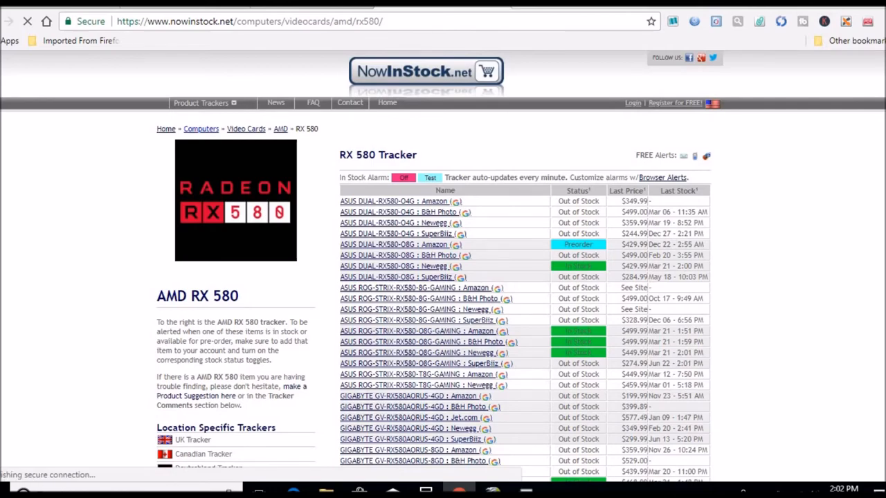
{"action": "scroll", "scroll_direction": "down", "scroll_amount": 3}
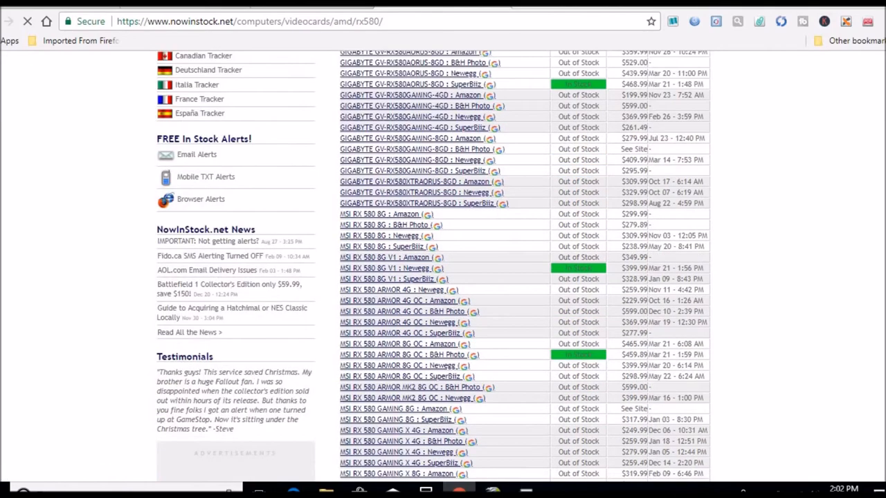
{"action": "scroll", "scroll_direction": "down", "scroll_amount": 3}
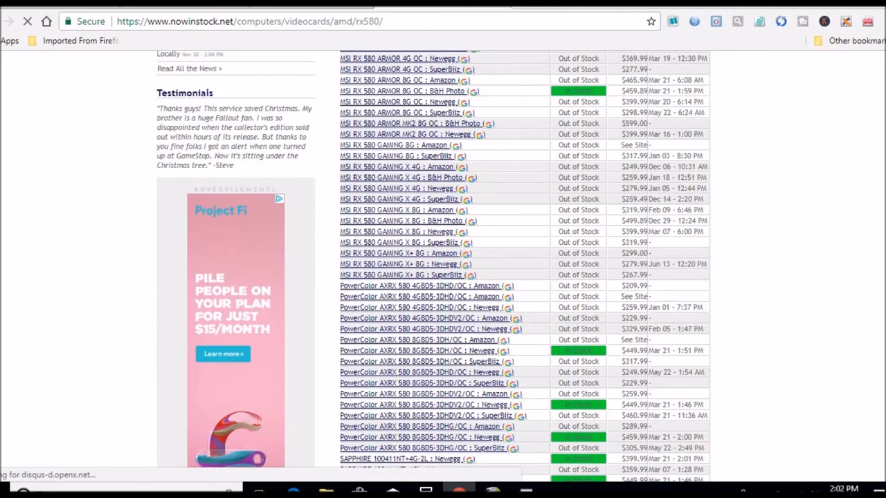
{"action": "scroll", "scroll_direction": "down", "scroll_amount": 3}
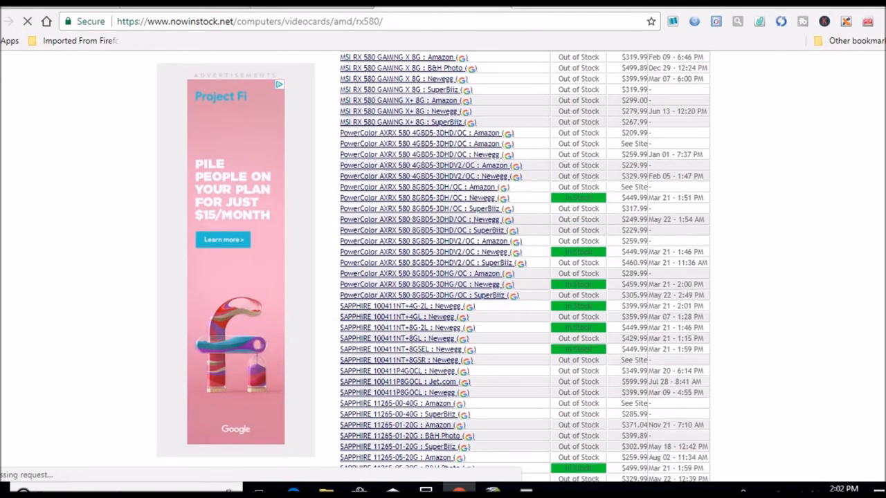
{"action": "scroll", "scroll_direction": "up", "scroll_amount": 3}
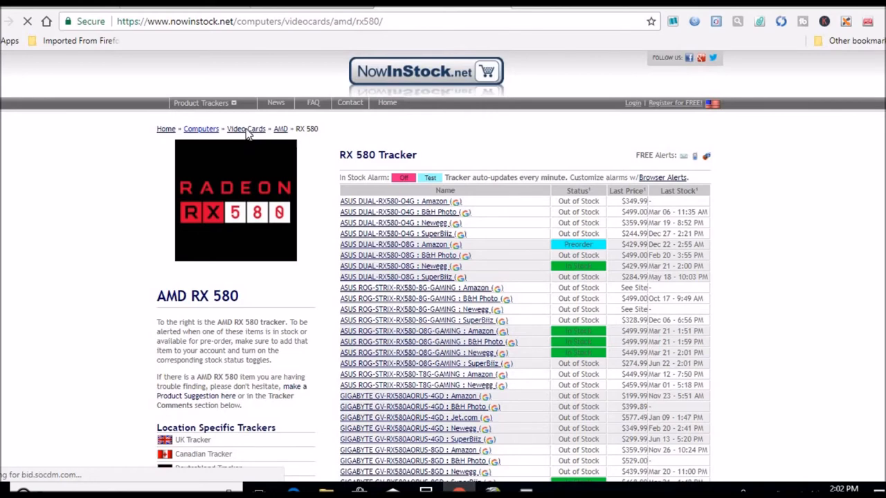
{"action": "mouse_move", "coordinate": [411, 138]}
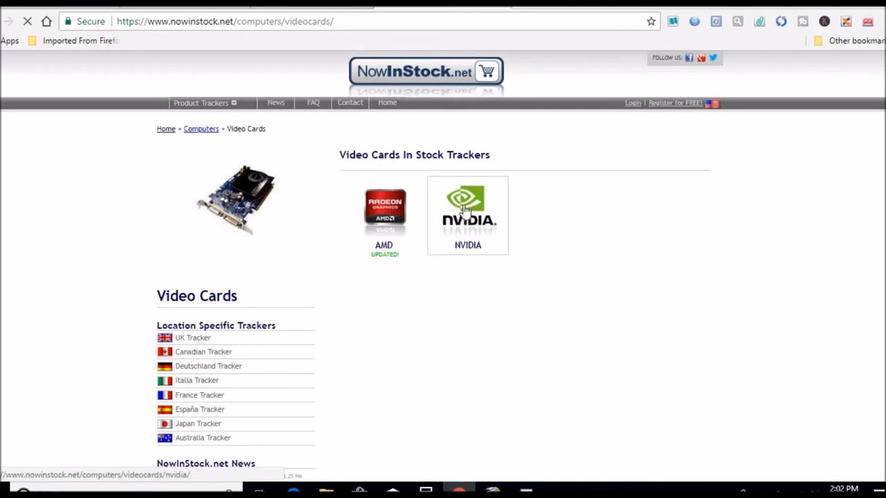
Browse the NVIDIA trackers, then return to Video Cards and choose AMD.
{"action": "left_click", "coordinate": [468, 215]}
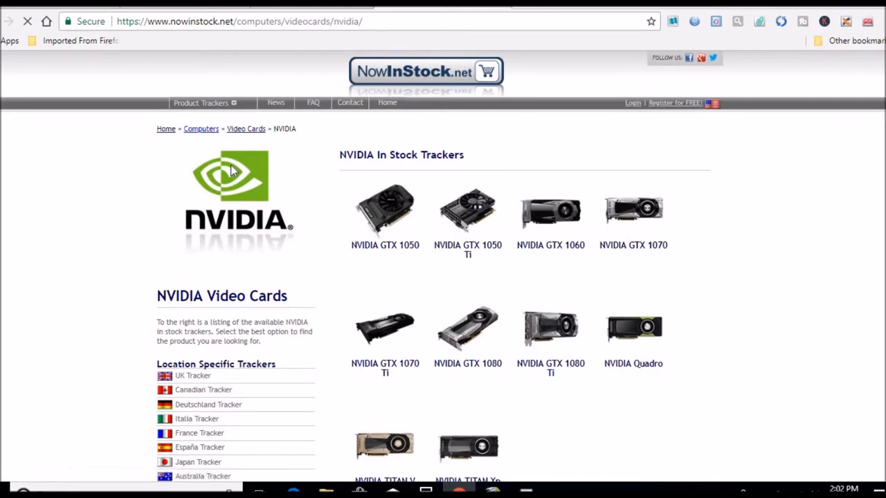
{"action": "mouse_move", "coordinate": [246, 129]}
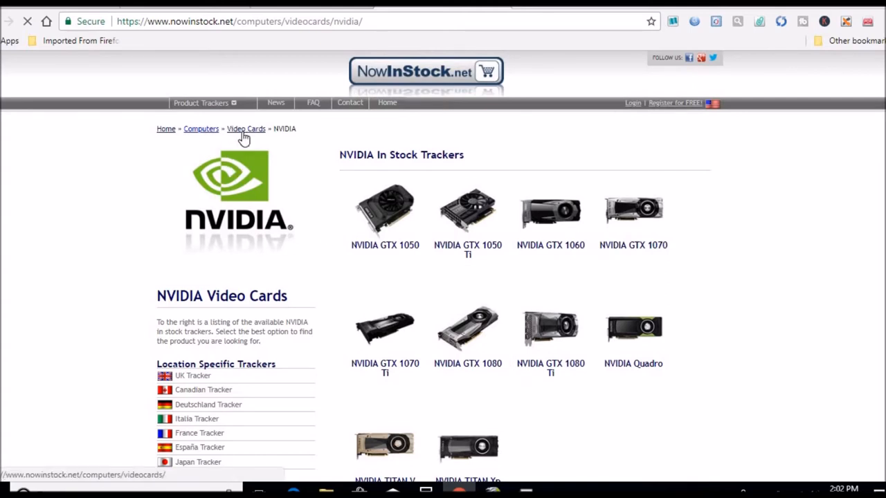
{"action": "left_click", "coordinate": [247, 129]}
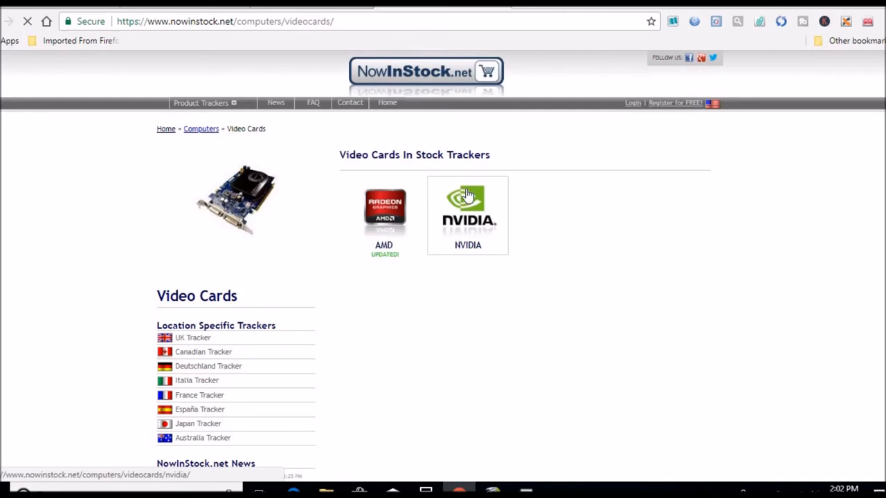
{"action": "mouse_move", "coordinate": [393, 229]}
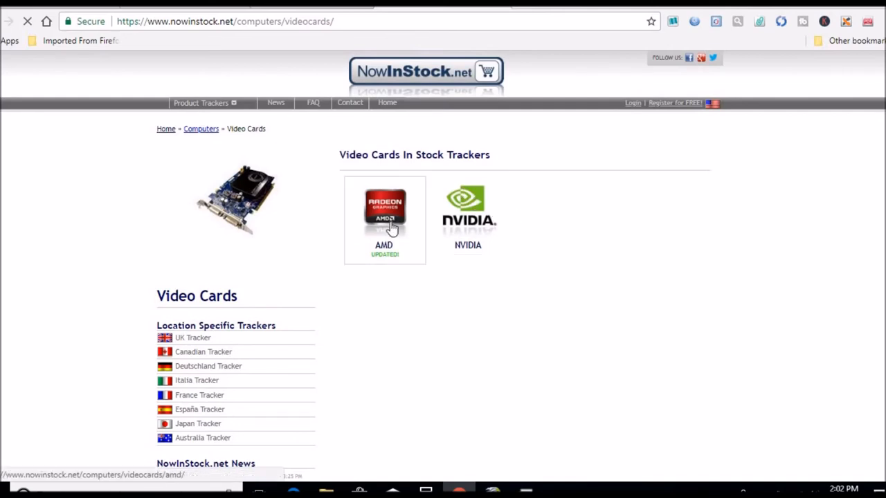
{"action": "left_click", "coordinate": [385, 210]}
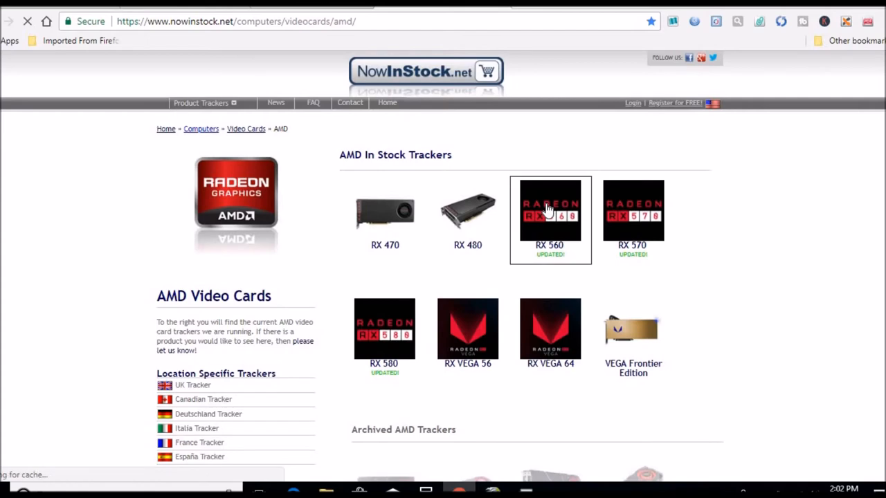
Open the RX 560 tracker and an MSI RX 560 AERO ITX 4G listing at $164.99.
{"action": "left_click", "coordinate": [550, 211]}
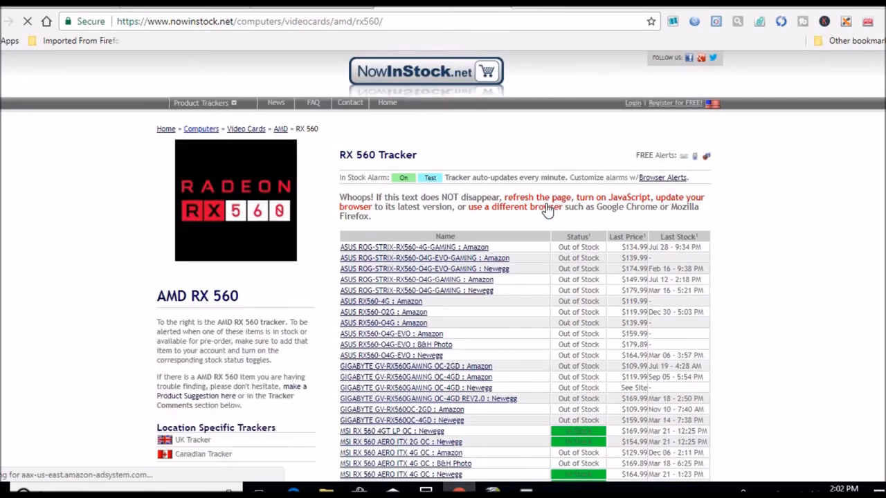
{"action": "left_click", "coordinate": [403, 177]}
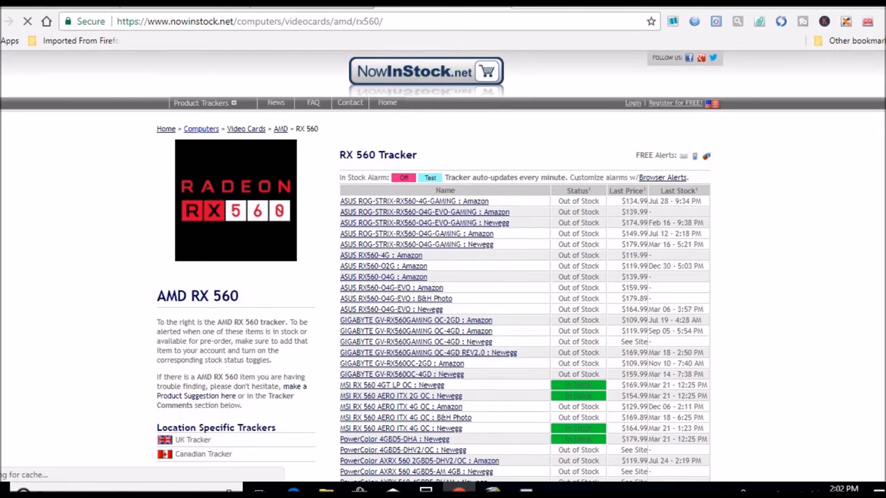
{"action": "scroll", "scroll_direction": "down", "scroll_amount": 3}
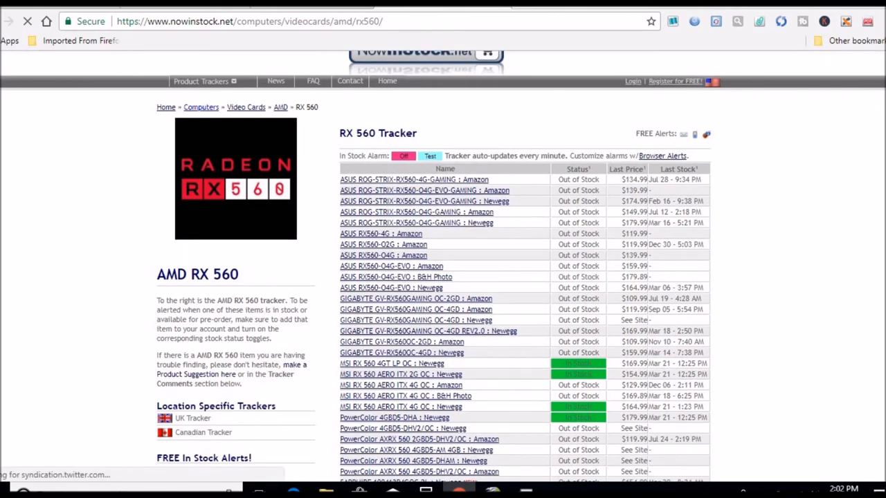
{"action": "scroll", "scroll_direction": "down", "scroll_amount": 3}
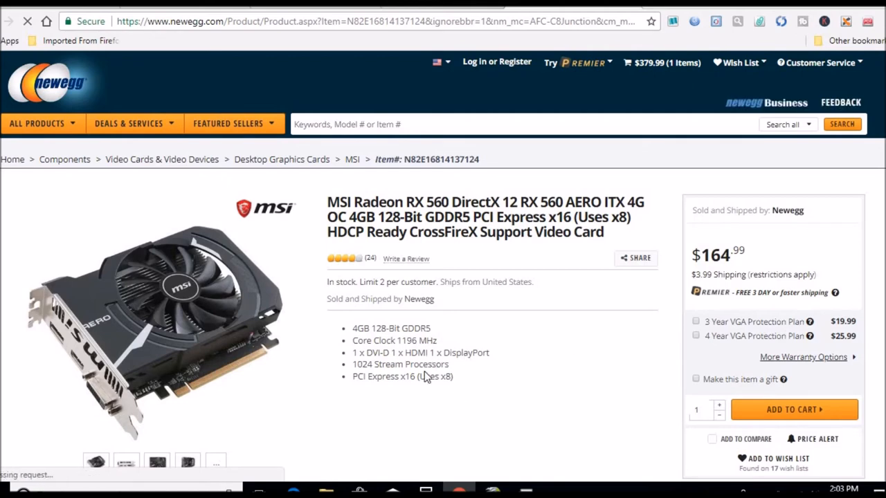
{"action": "mouse_move", "coordinate": [388, 367]}
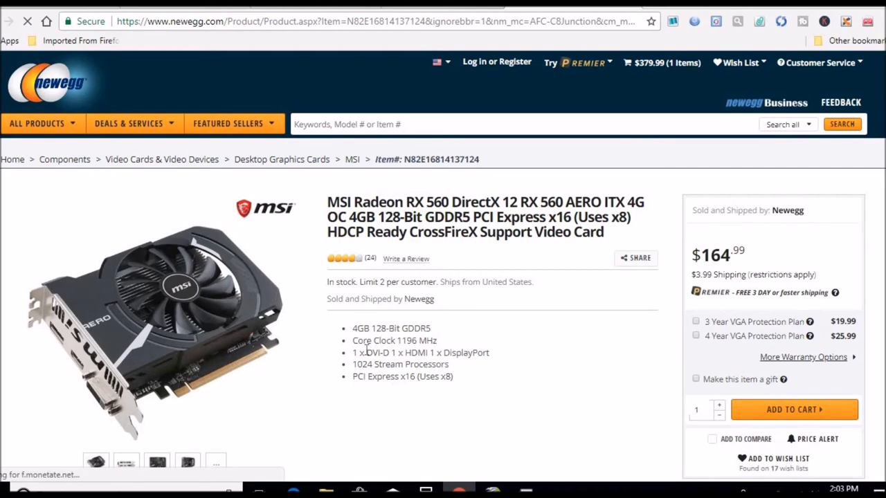
{"action": "mouse_move", "coordinate": [479, 338]}
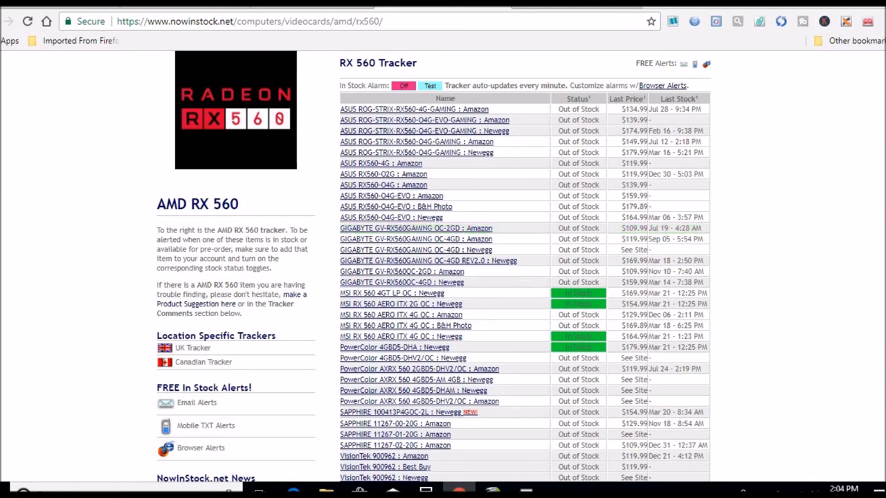
Scroll the RX 560 tracker down to the Recent Stock History table.
{"action": "scroll", "scroll_direction": "down", "scroll_amount": 3}
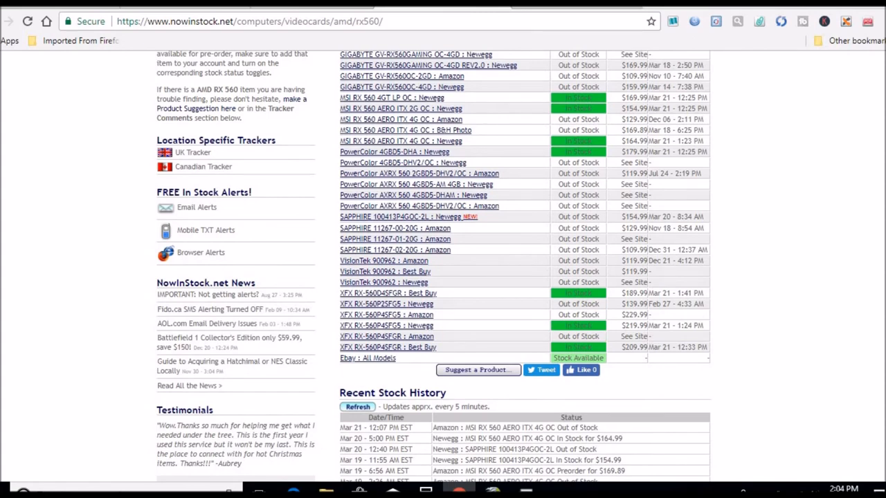
{"action": "mouse_move", "coordinate": [737, 279]}
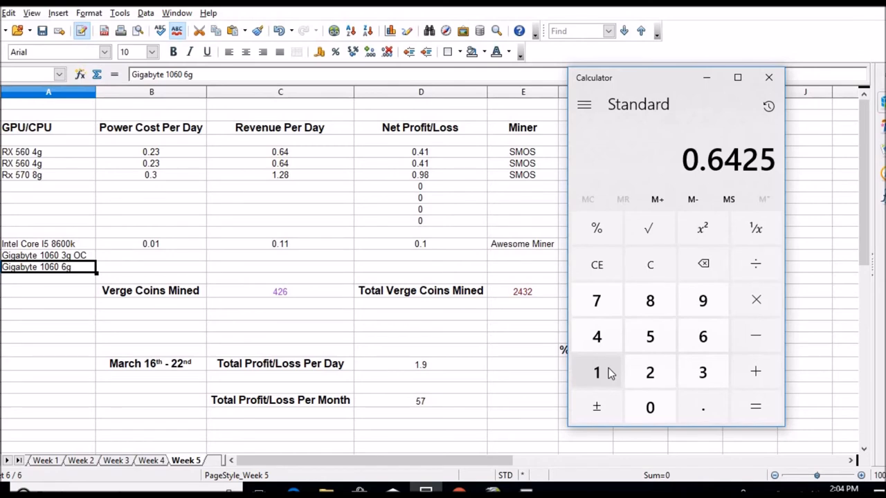
{"action": "left_click", "coordinate": [703, 371]}
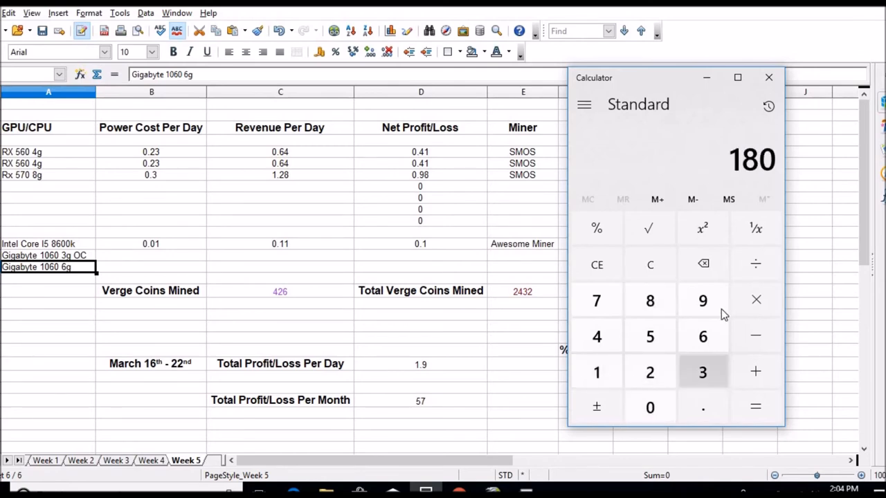
{"action": "left_click", "coordinate": [756, 263]}
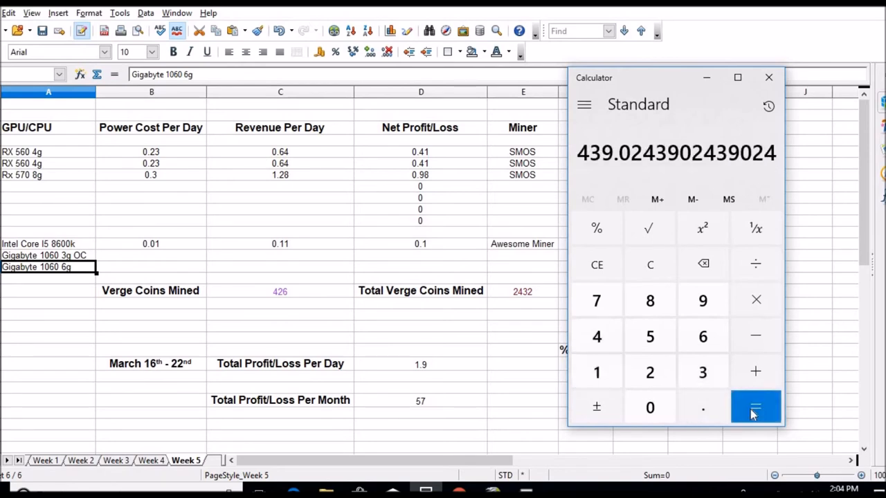
{"action": "mouse_move", "coordinate": [756, 263]}
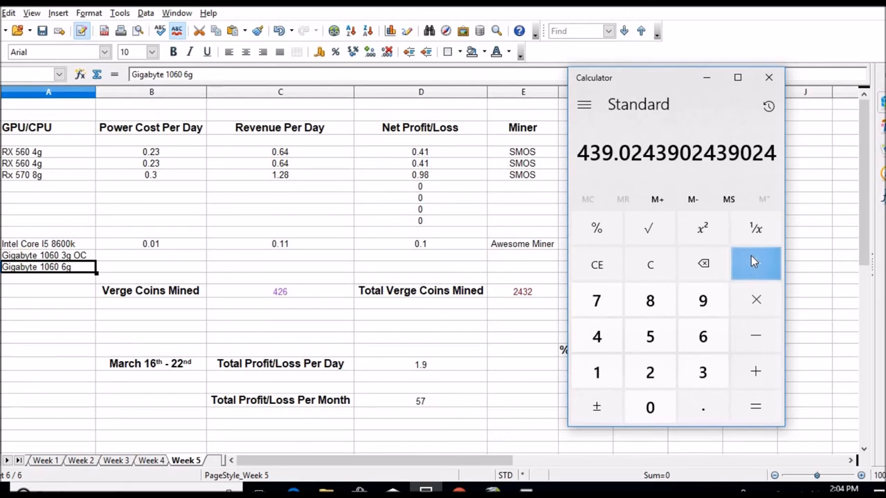
{"action": "left_click", "coordinate": [756, 263]}
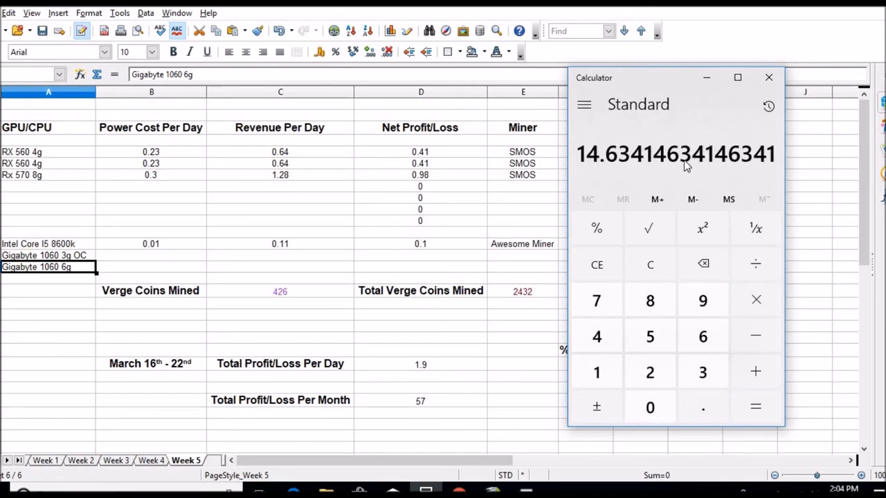
{"action": "mouse_move", "coordinate": [587, 143]}
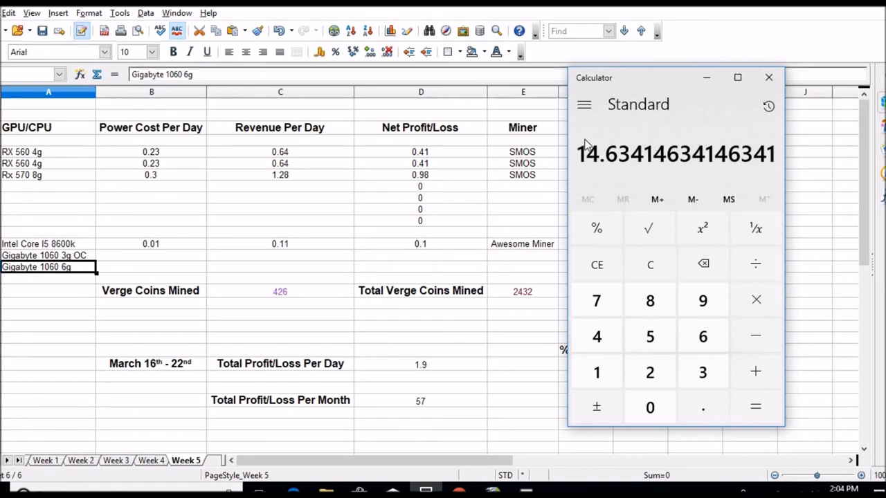
{"action": "mouse_move", "coordinate": [437, 100]}
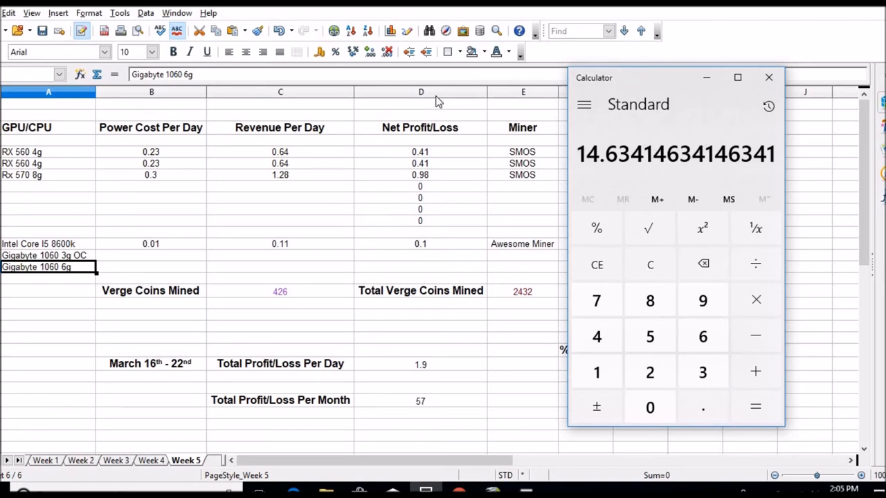
{"action": "mouse_move", "coordinate": [311, 193]}
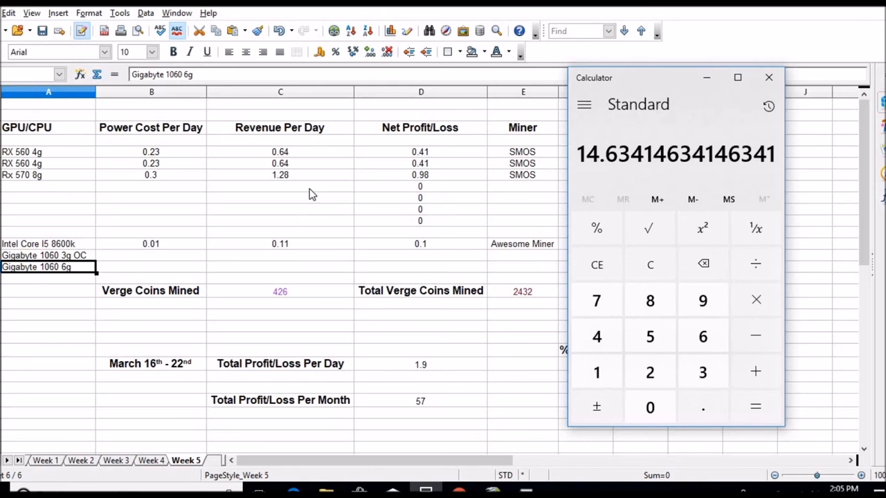
{"action": "mouse_move", "coordinate": [657, 80]}
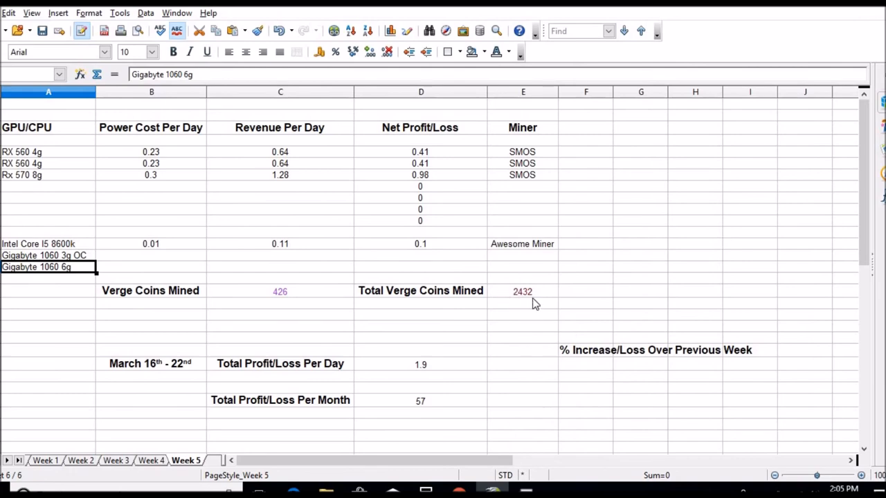
{"action": "mouse_move", "coordinate": [525, 305]}
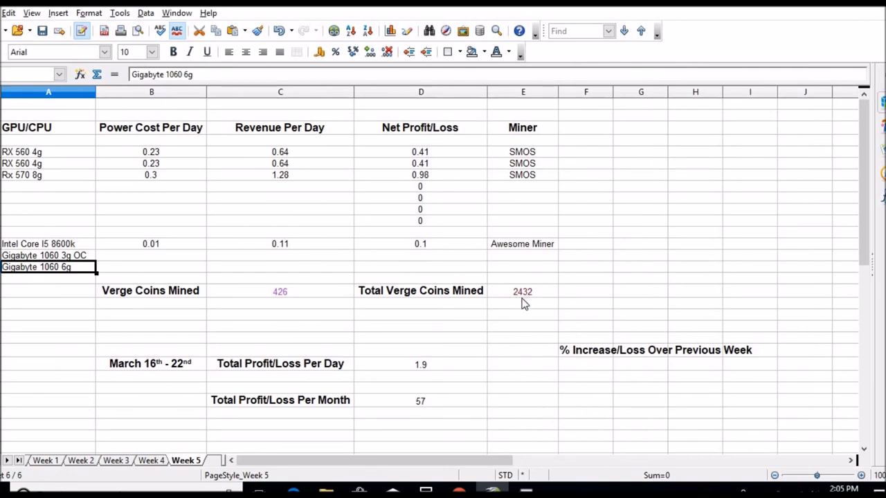
{"action": "mouse_move", "coordinate": [526, 306]}
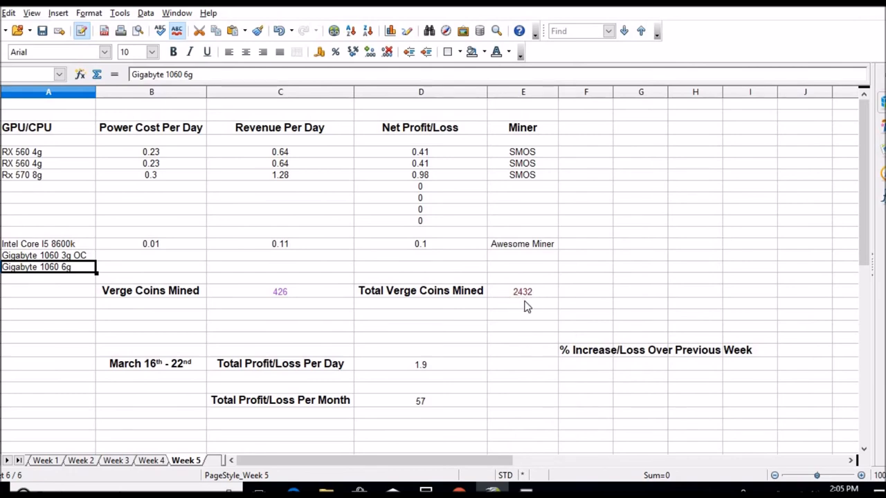
{"action": "mouse_move", "coordinate": [511, 302]}
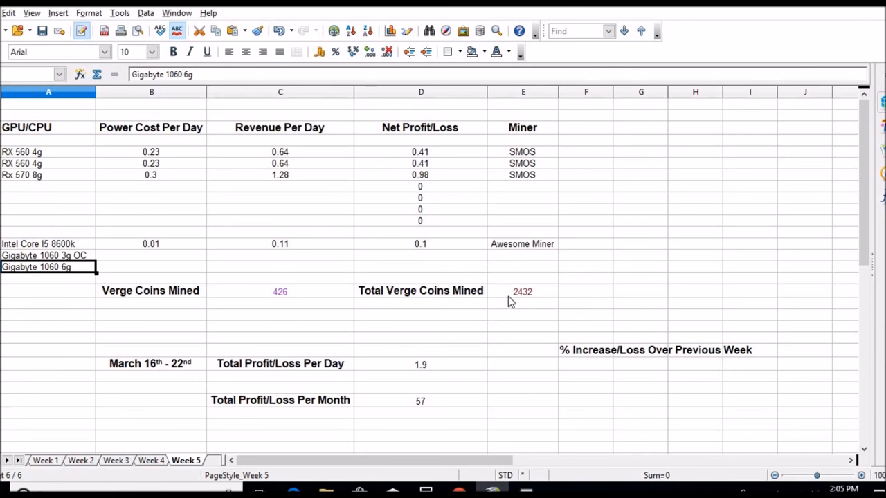
{"action": "mouse_move", "coordinate": [531, 311]}
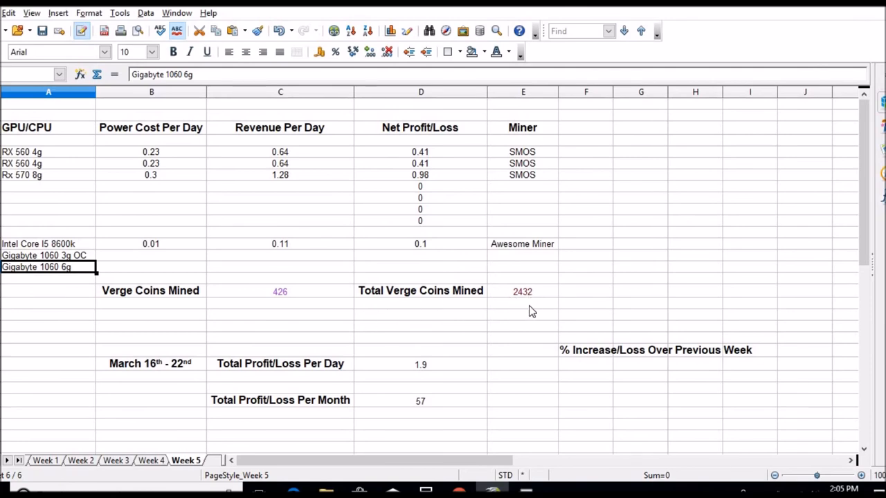
{"action": "mouse_move", "coordinate": [523, 330]}
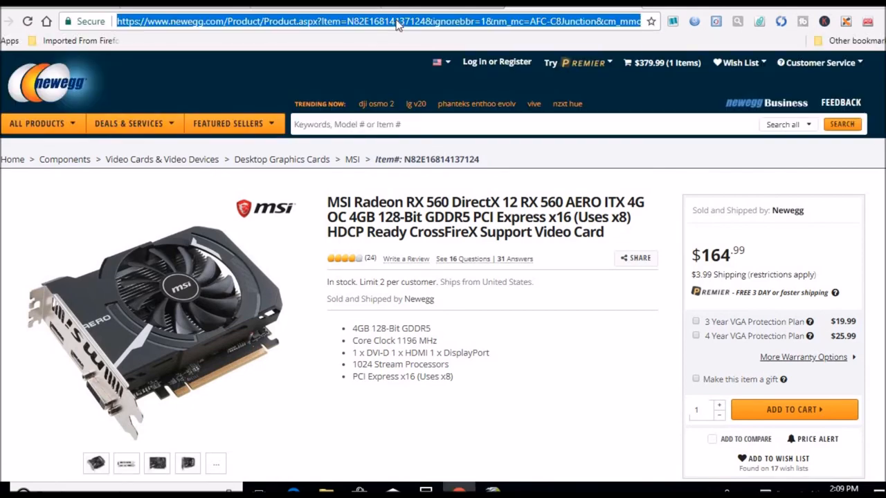
Go to coinmarketcap.com and search 'ver' to look up Verge (XVG).
{"action": "type", "text": "coinmarketcap.com"}
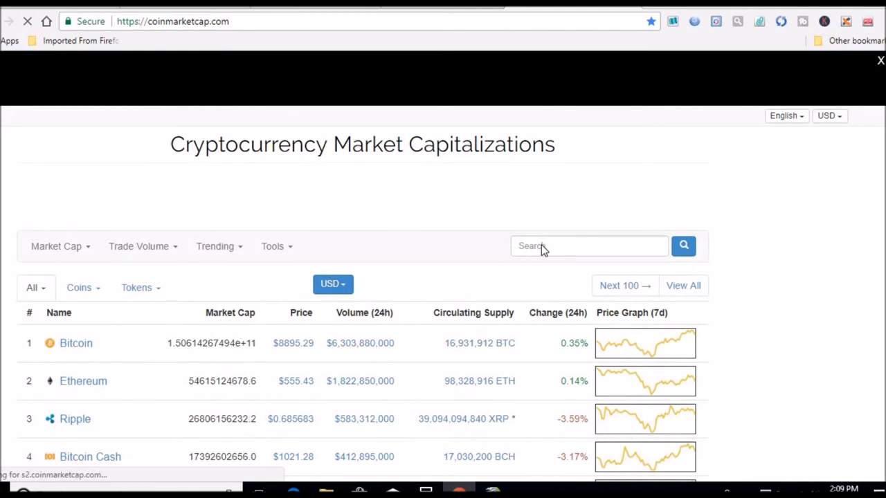
{"action": "left_click", "coordinate": [588, 247]}
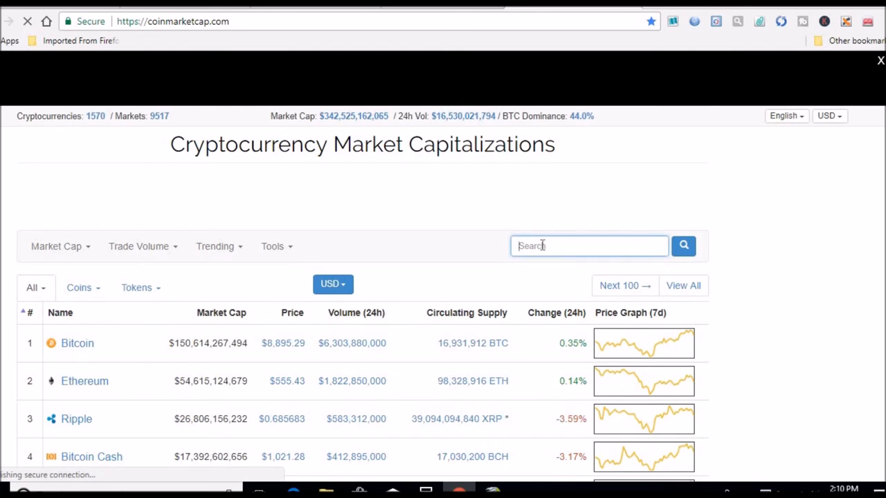
{"action": "type", "text": "ver"}
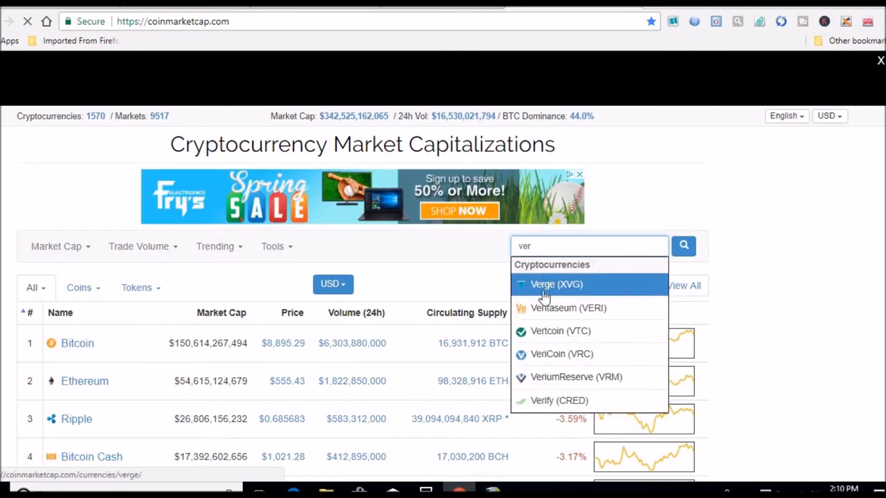
{"action": "left_click", "coordinate": [557, 285]}
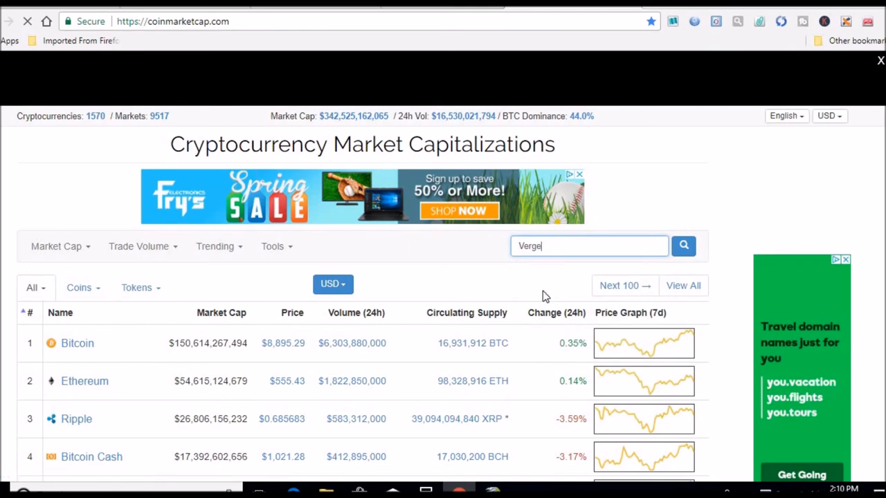
{"action": "left_click", "coordinate": [684, 247]}
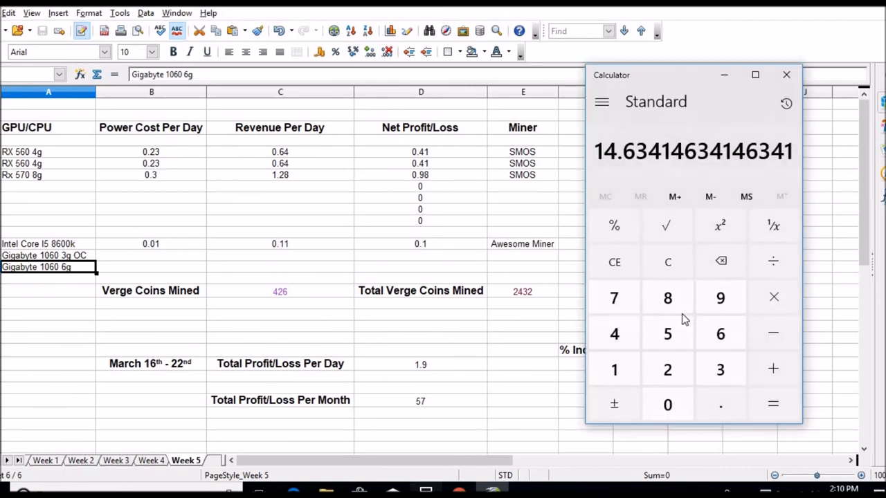
Multiply the Verge price 0.032 by the 2432 coins mined to get 77.824.
{"action": "left_click", "coordinate": [667, 261]}
{"action": "type", "text": "0.032"}
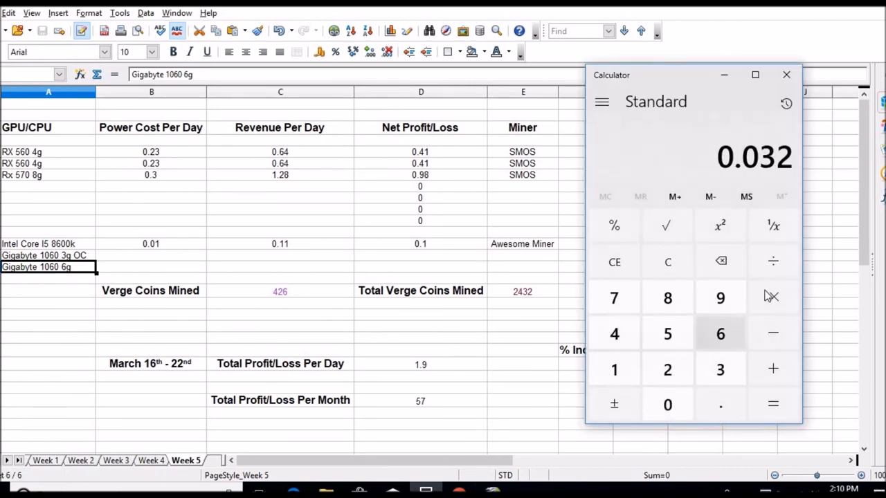
{"action": "left_click", "coordinate": [772, 297]}
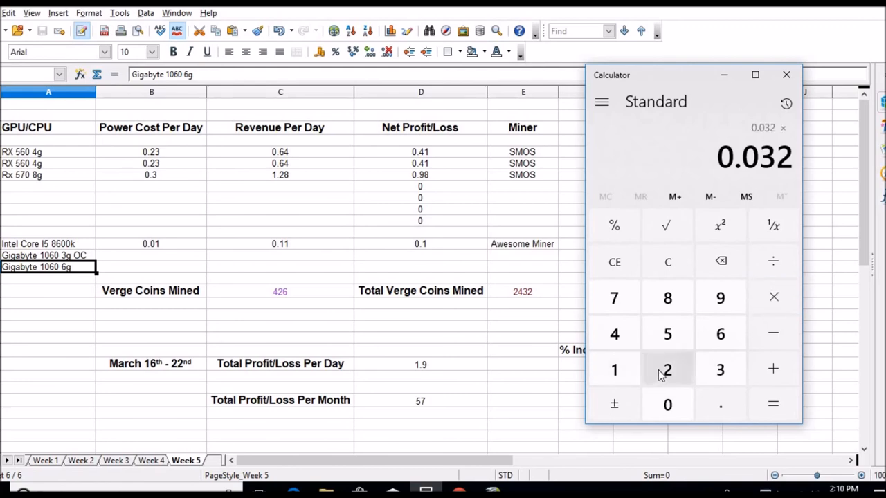
{"action": "left_click", "coordinate": [667, 368]}
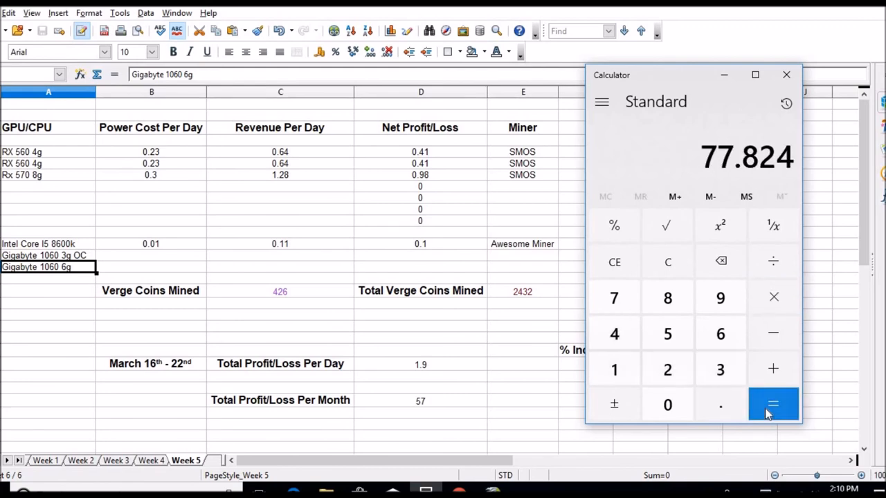
{"action": "mouse_move", "coordinate": [551, 316]}
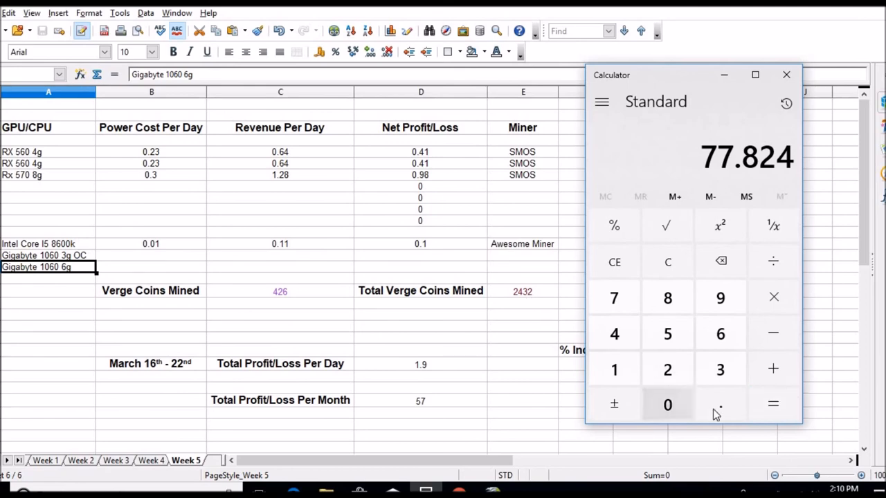
{"action": "mouse_move", "coordinate": [750, 196]}
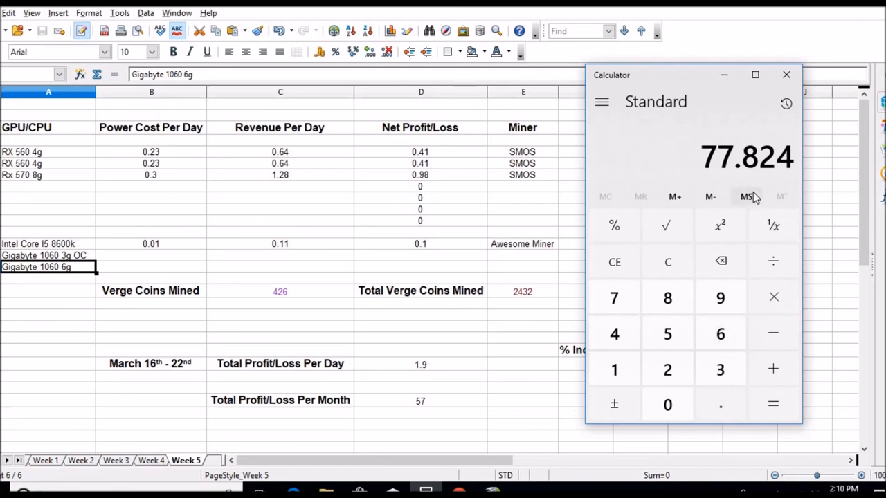
{"action": "mouse_move", "coordinate": [526, 296]}
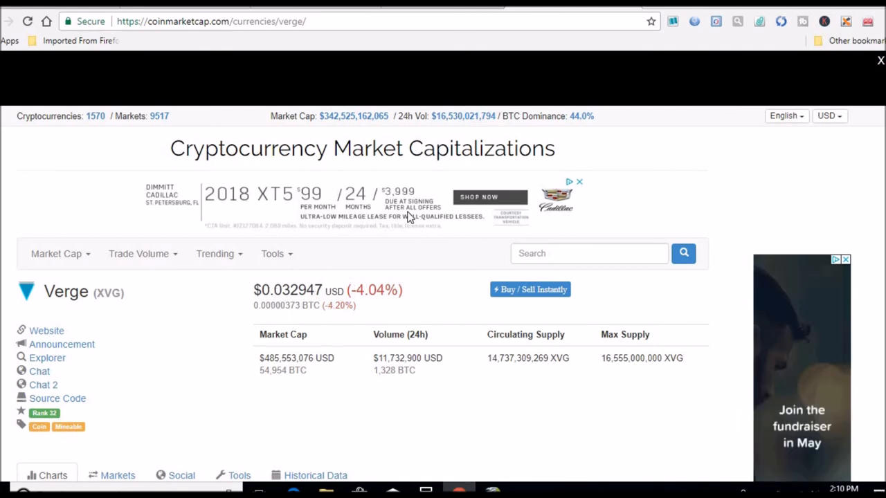
Scroll down the Verge page to its price charts.
{"action": "scroll", "scroll_direction": "down", "scroll_amount": 3}
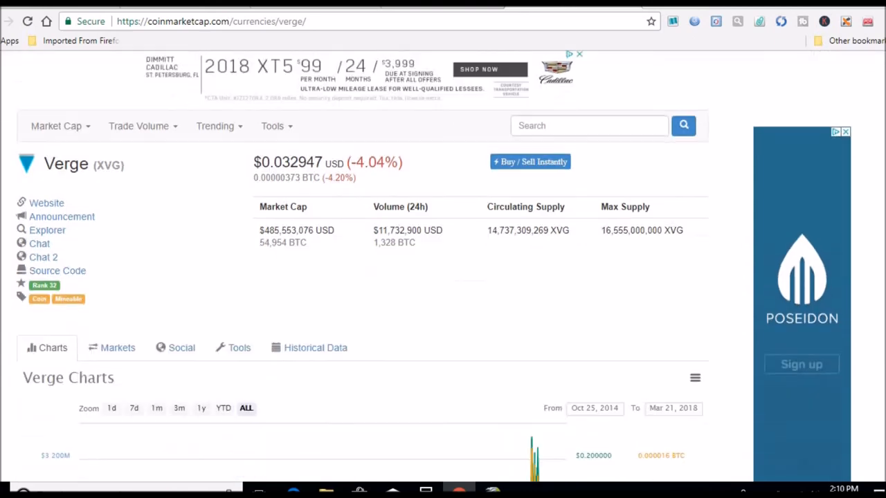
{"action": "scroll", "scroll_direction": "down", "scroll_amount": 3}
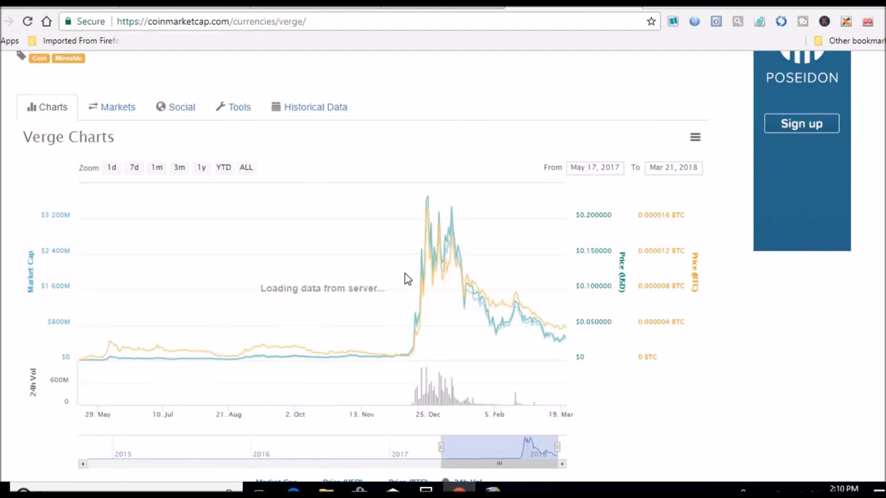
{"action": "mouse_move", "coordinate": [380, 263]}
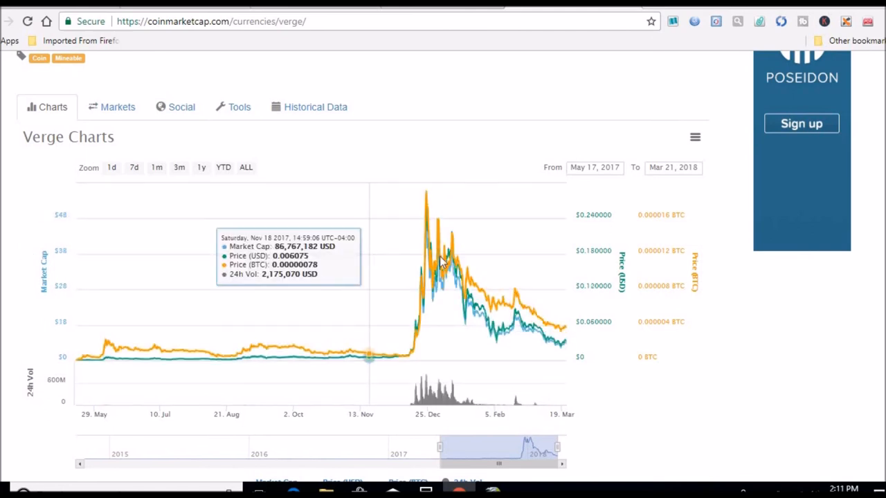
{"action": "mouse_move", "coordinate": [505, 268]}
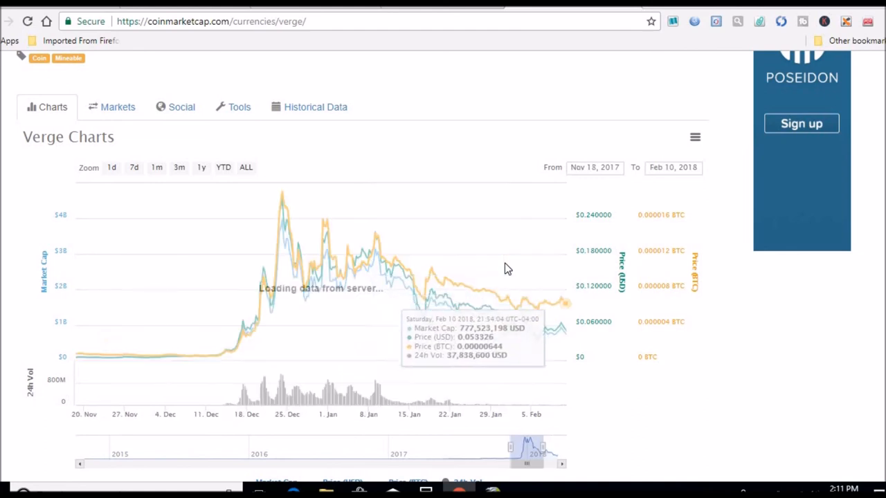
{"action": "mouse_move", "coordinate": [408, 293]}
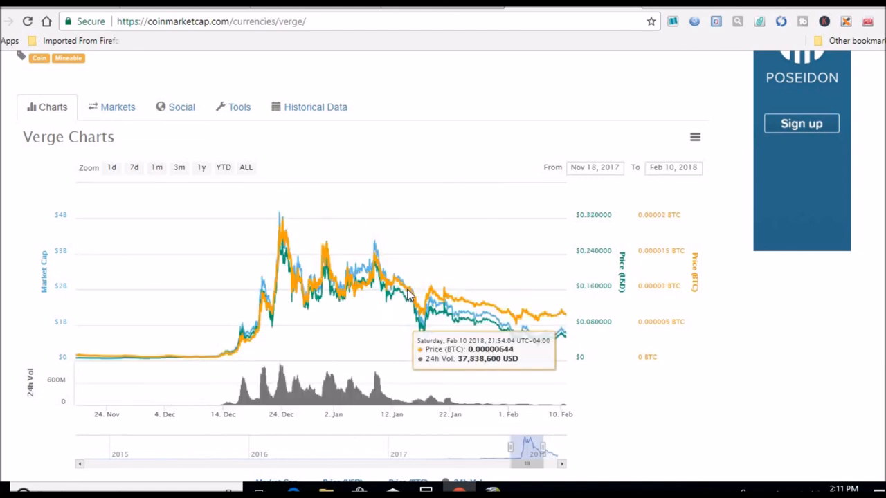
{"action": "mouse_move", "coordinate": [404, 306]}
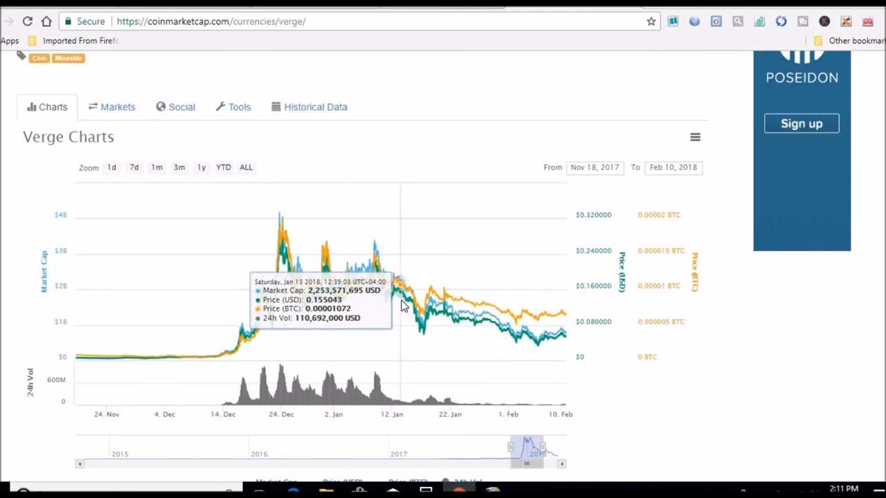
{"action": "mouse_move", "coordinate": [440, 317]}
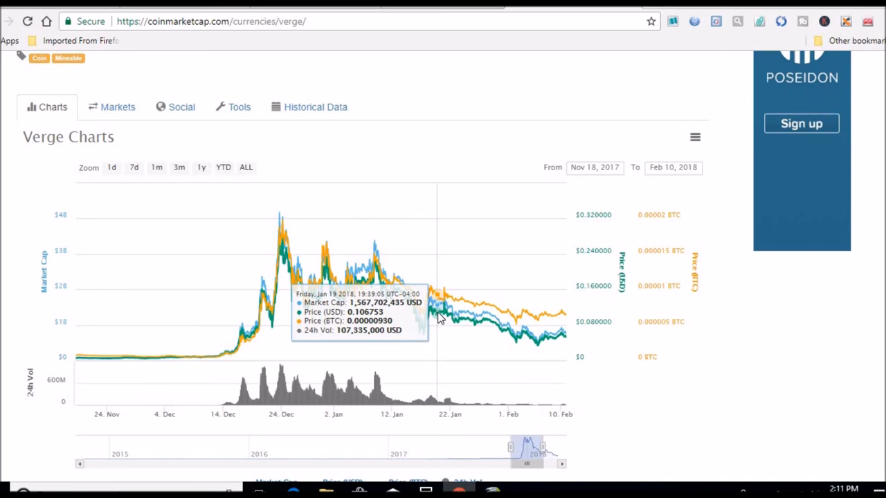
{"action": "mouse_move", "coordinate": [238, 197]}
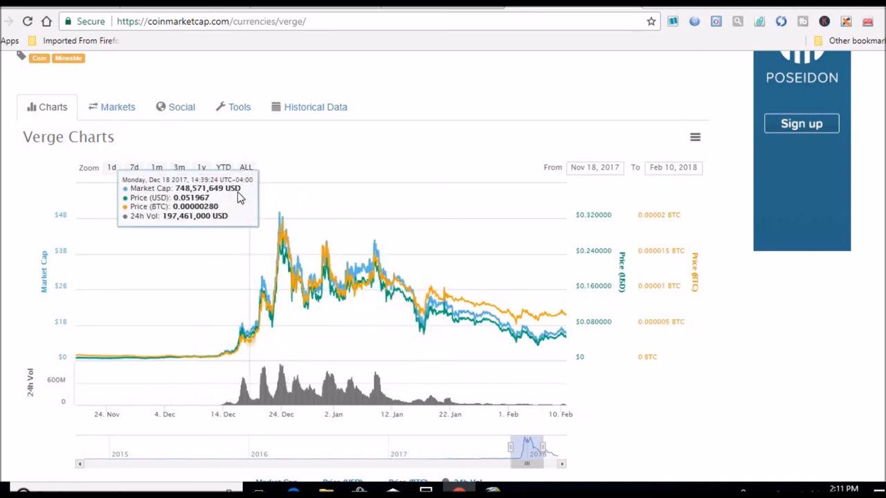
{"action": "mouse_move", "coordinate": [426, 256]}
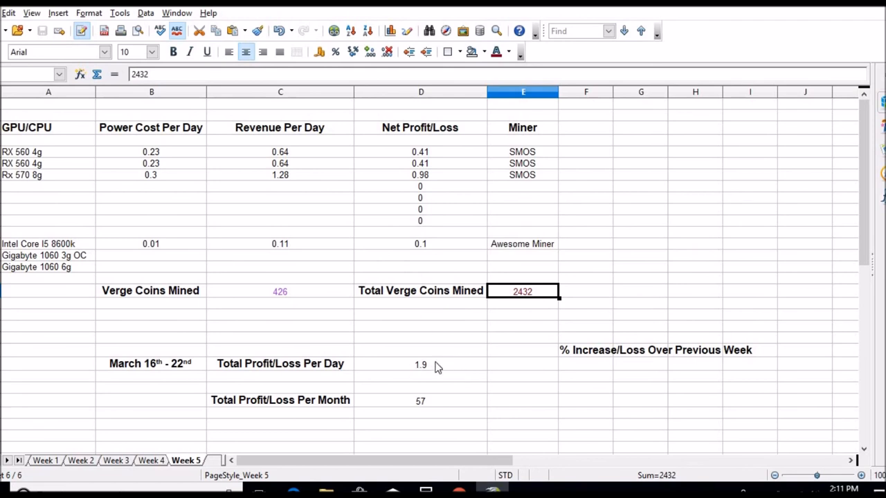
{"action": "mouse_move", "coordinate": [154, 177]}
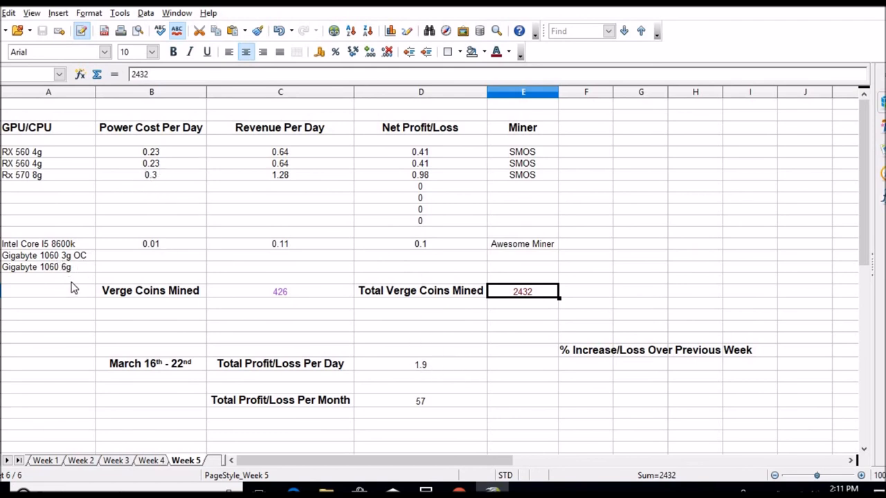
{"action": "mouse_move", "coordinate": [418, 229]}
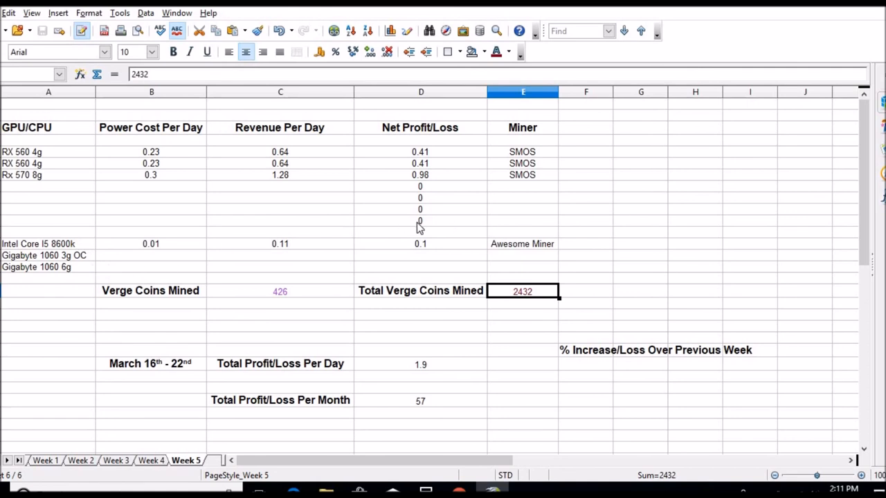
{"action": "mouse_move", "coordinate": [270, 285]}
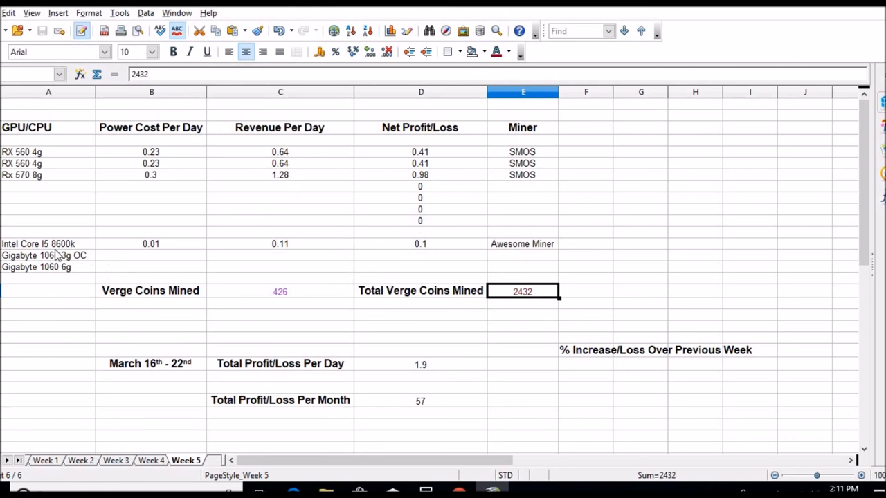
{"action": "left_click", "coordinate": [44, 255]}
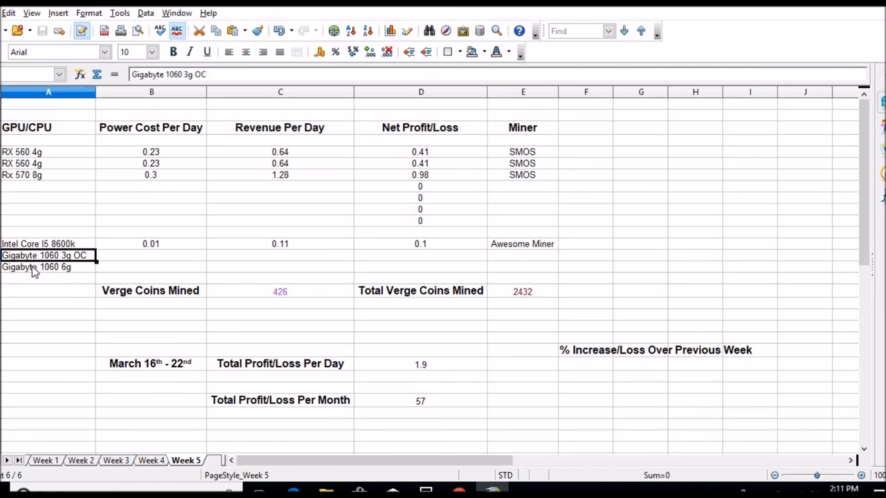
{"action": "left_click", "coordinate": [36, 267]}
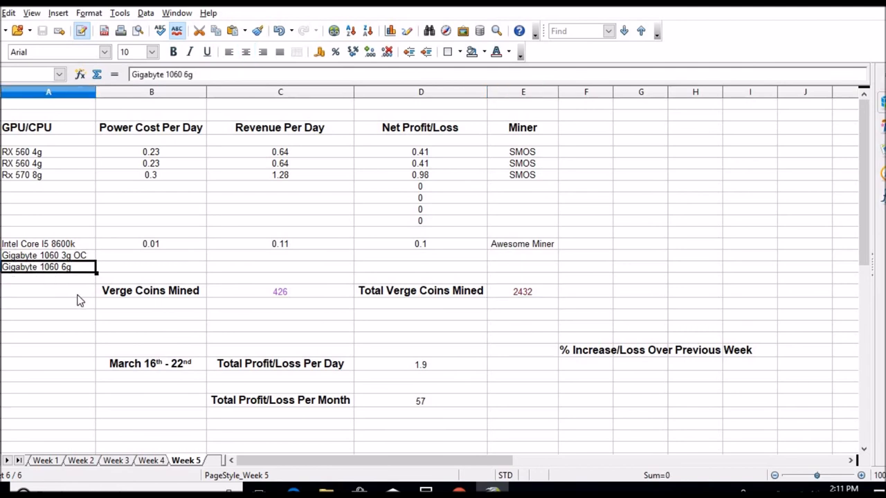
{"action": "mouse_move", "coordinate": [263, 280]}
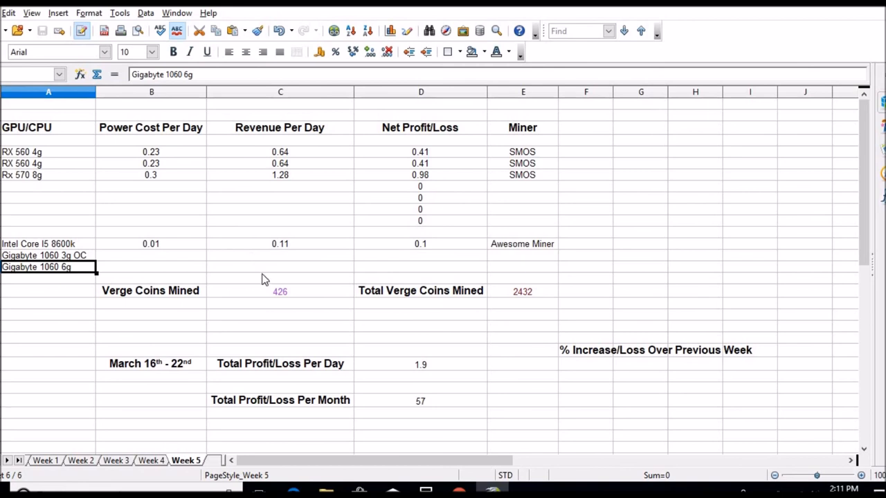
{"action": "mouse_move", "coordinate": [416, 437]}
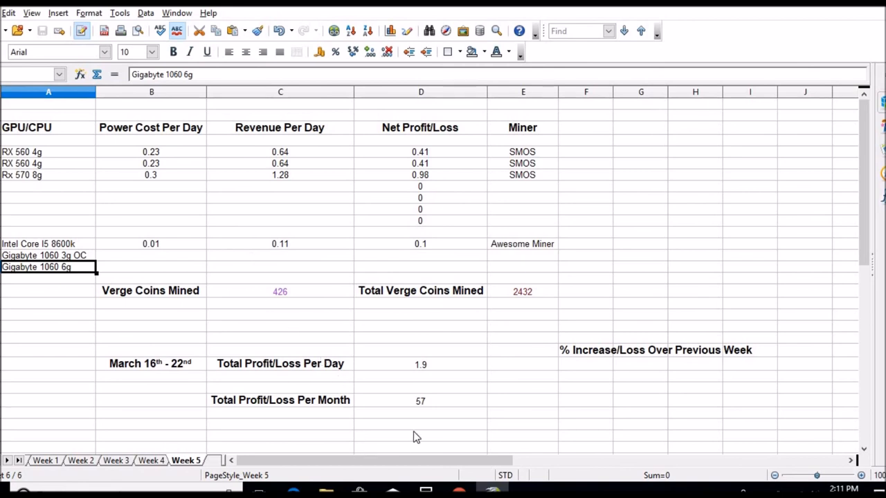